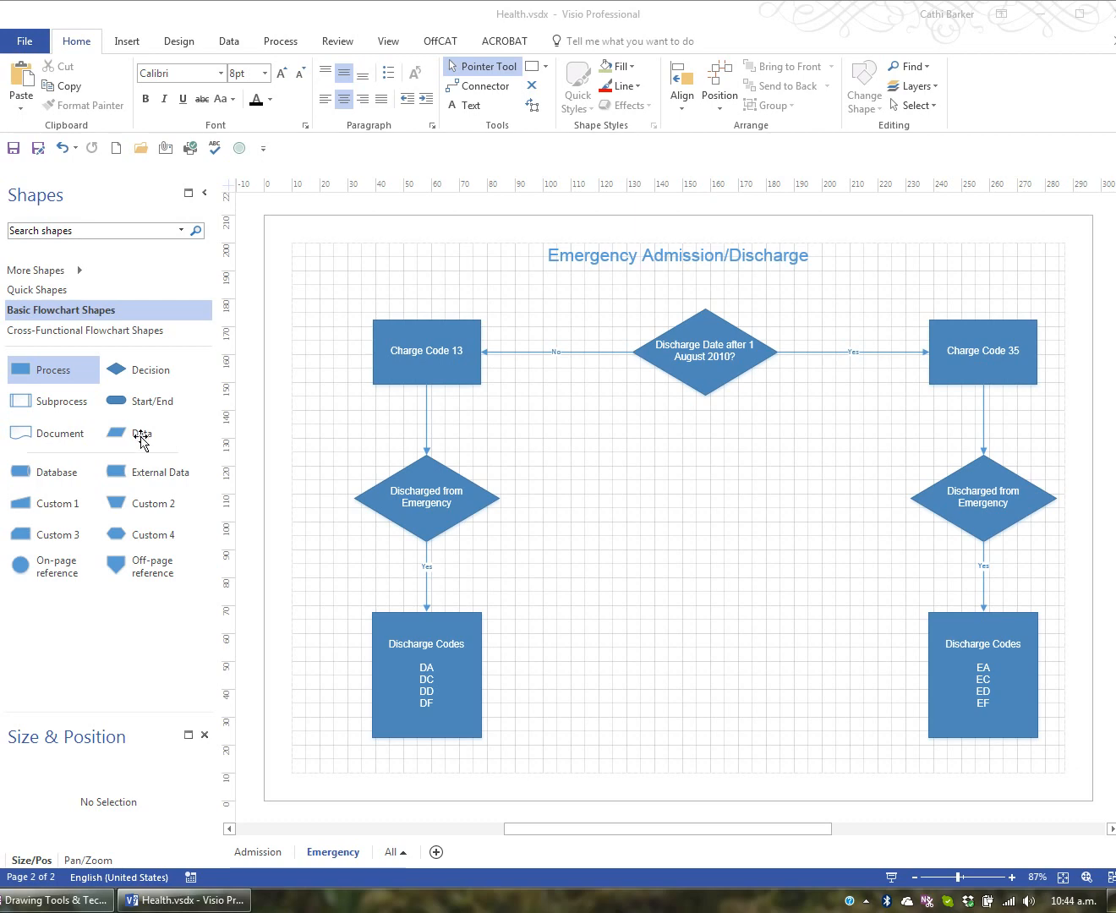
{"action": "mouse_move", "coordinate": [548, 541]}
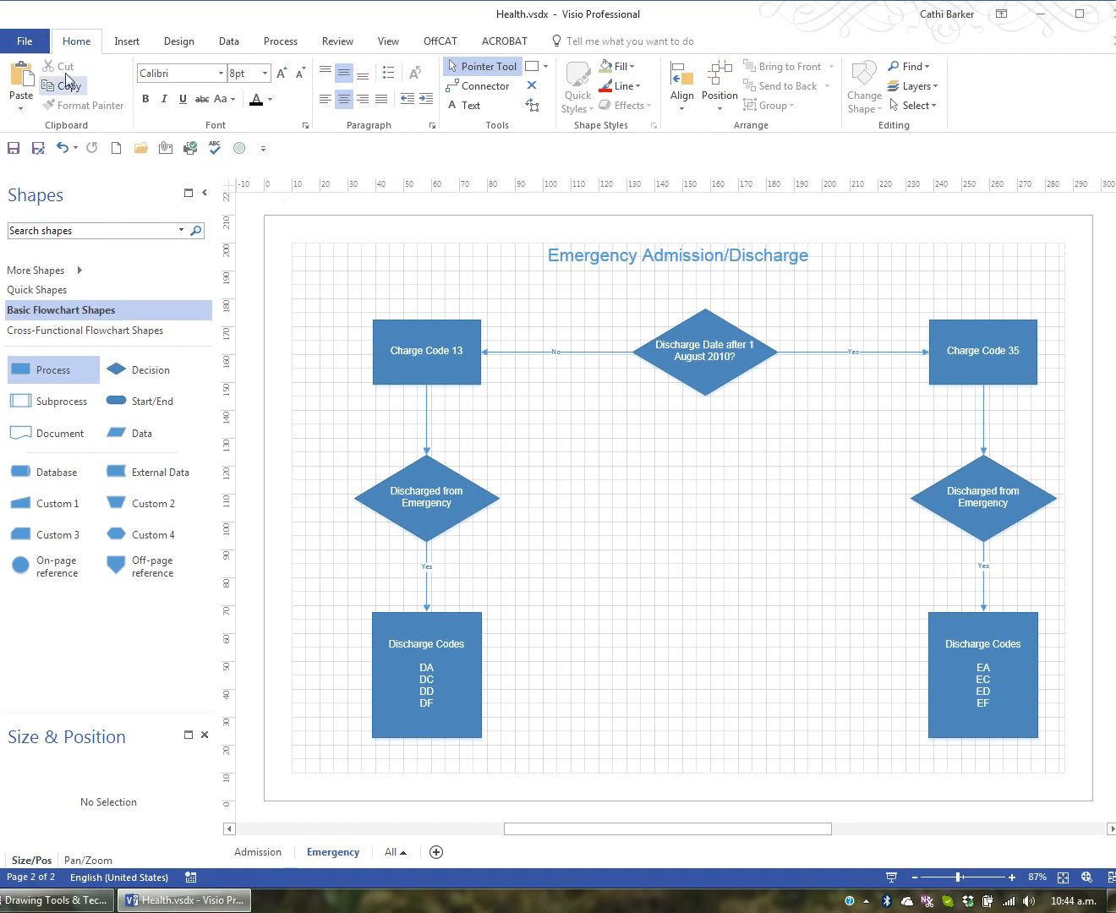
- Turn on the Developer tab under Main Tabs in Visio's Customize Ribbon options
{"action": "left_click", "coordinate": [24, 40]}
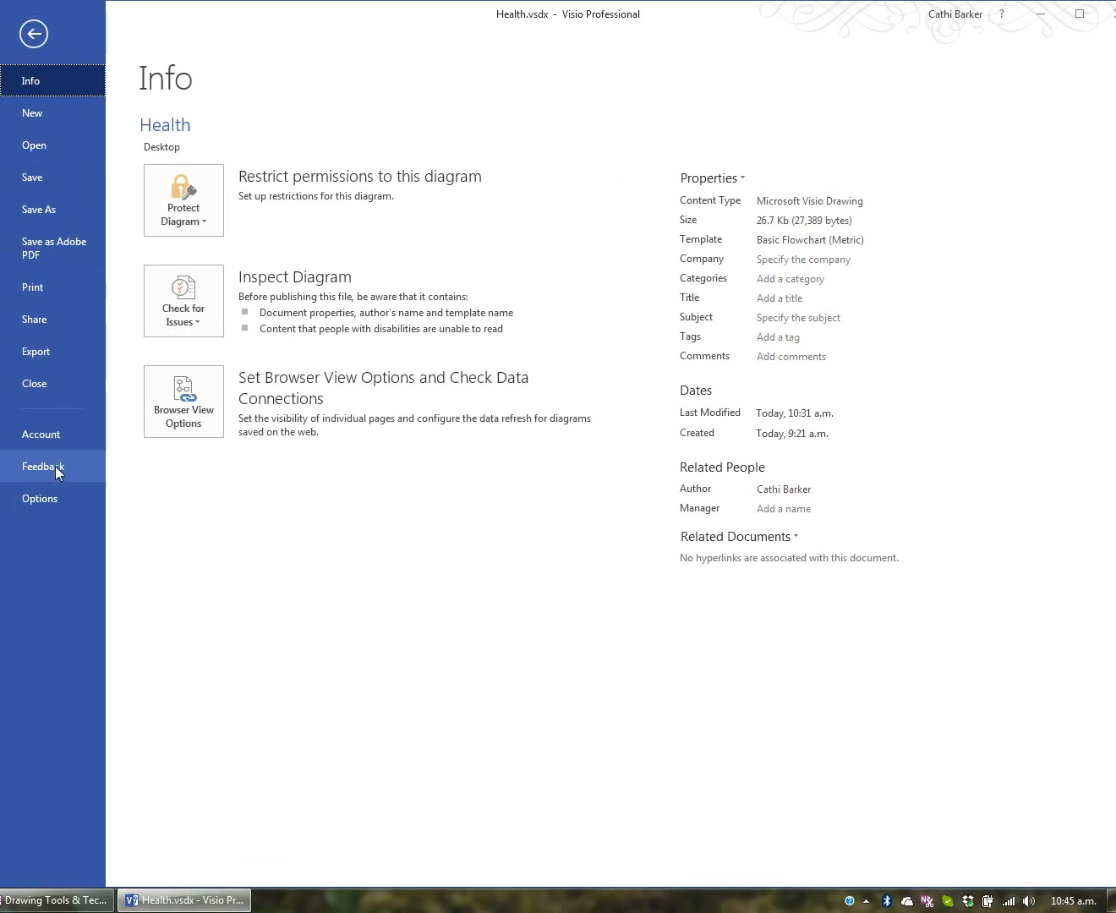
{"action": "left_click", "coordinate": [32, 33]}
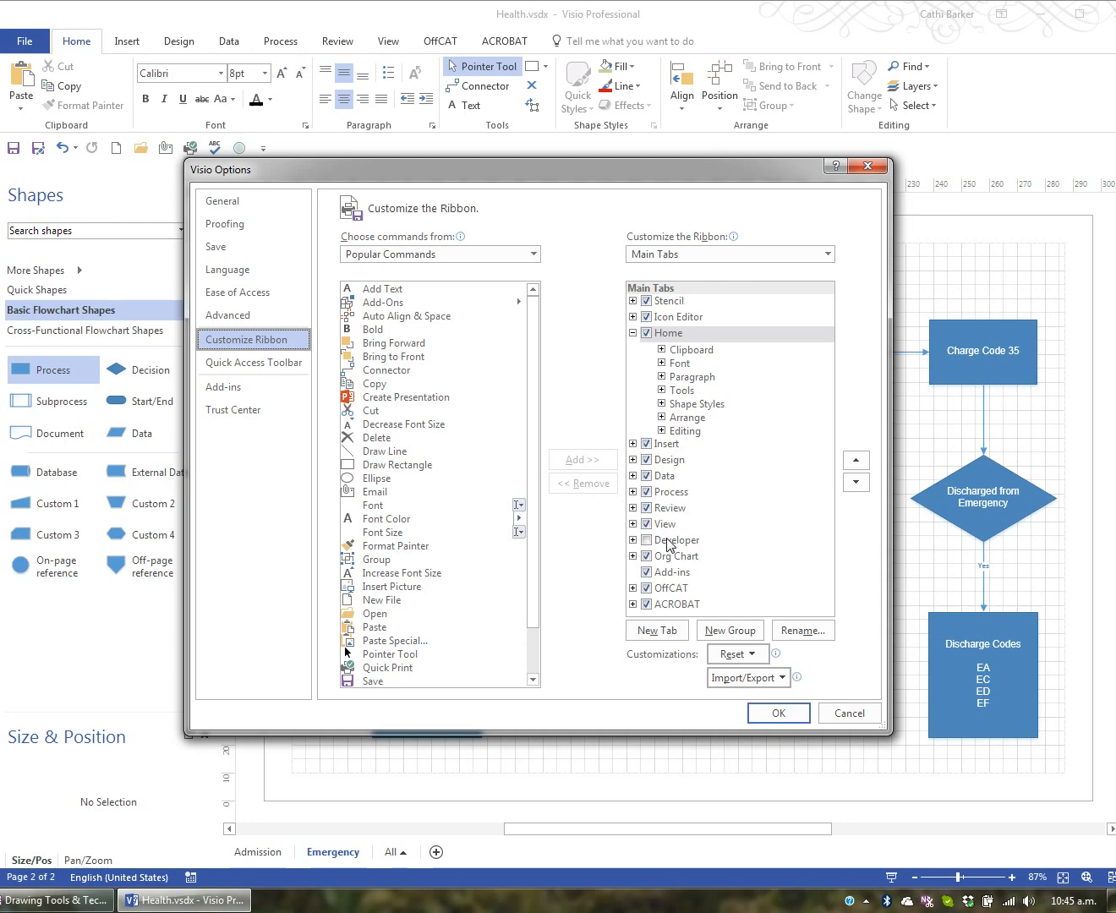
{"action": "left_click", "coordinate": [646, 539]}
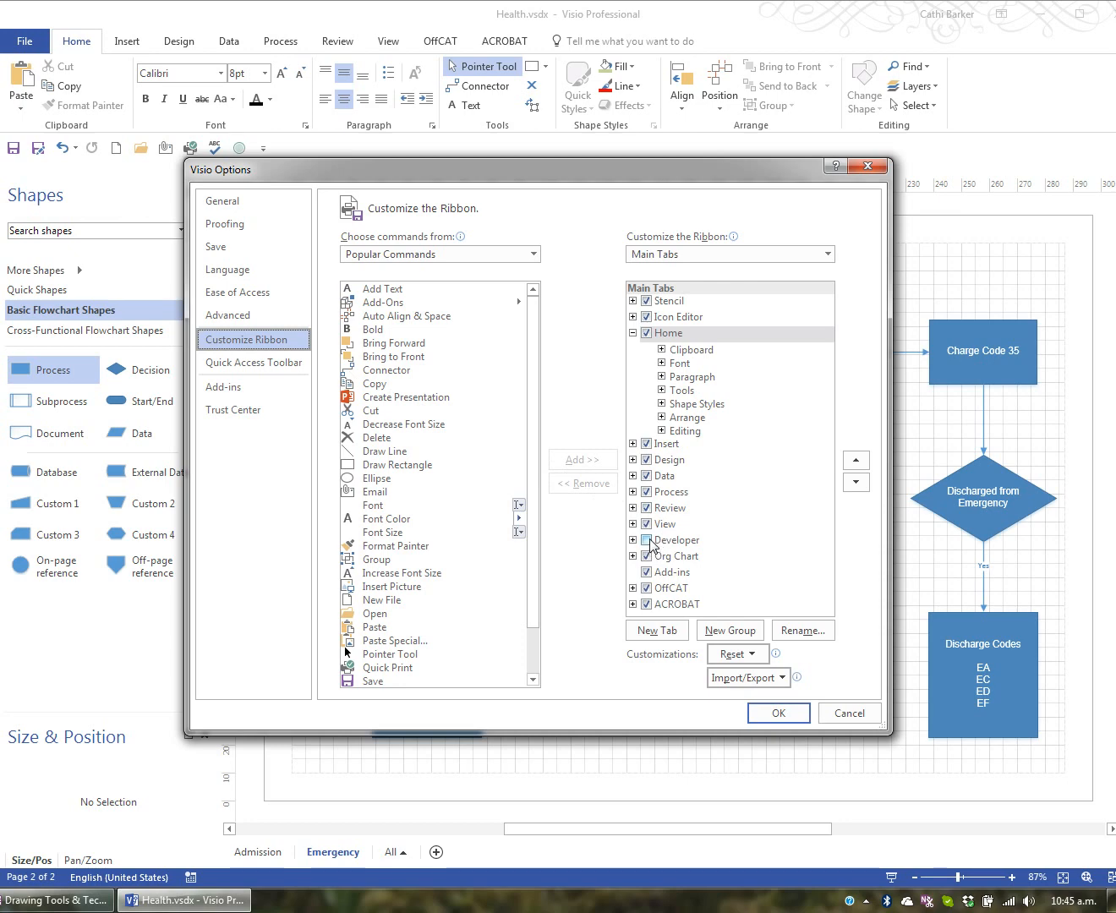
{"action": "left_click", "coordinate": [677, 541]}
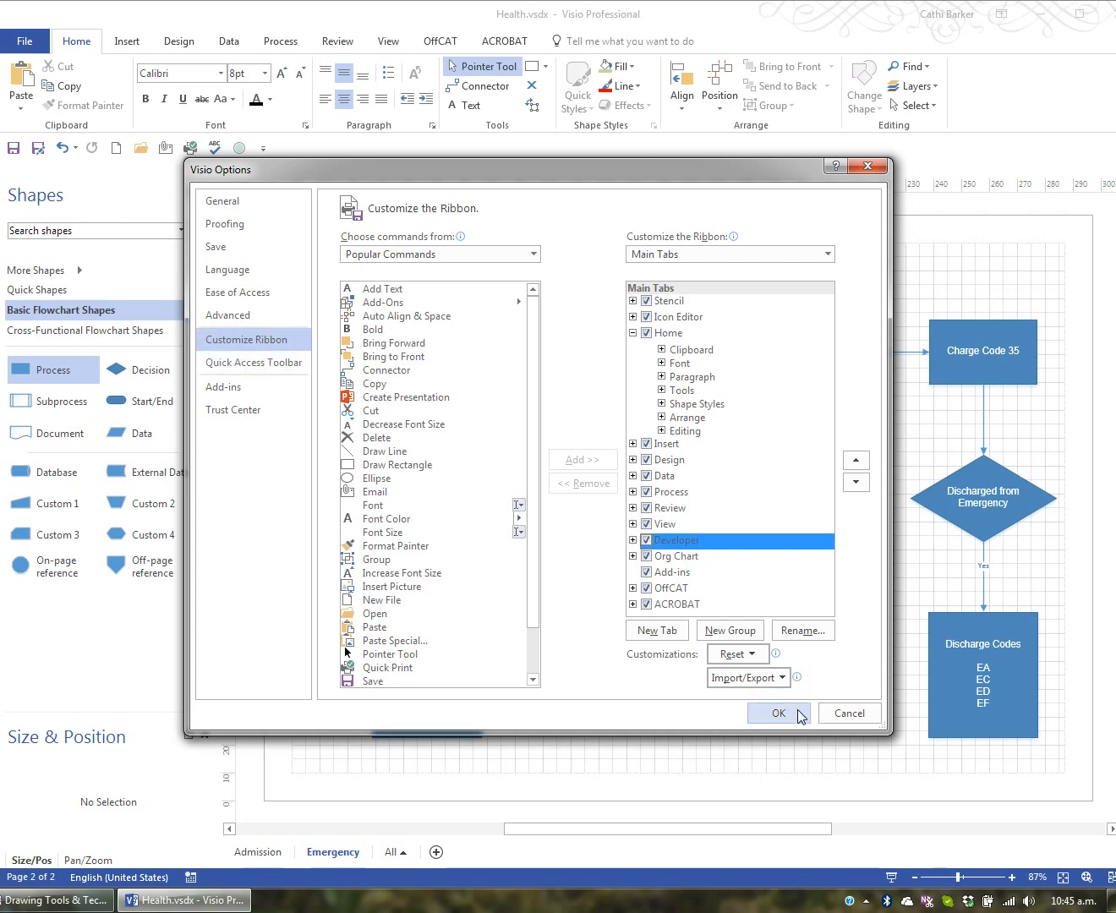
{"action": "left_click", "coordinate": [778, 713]}
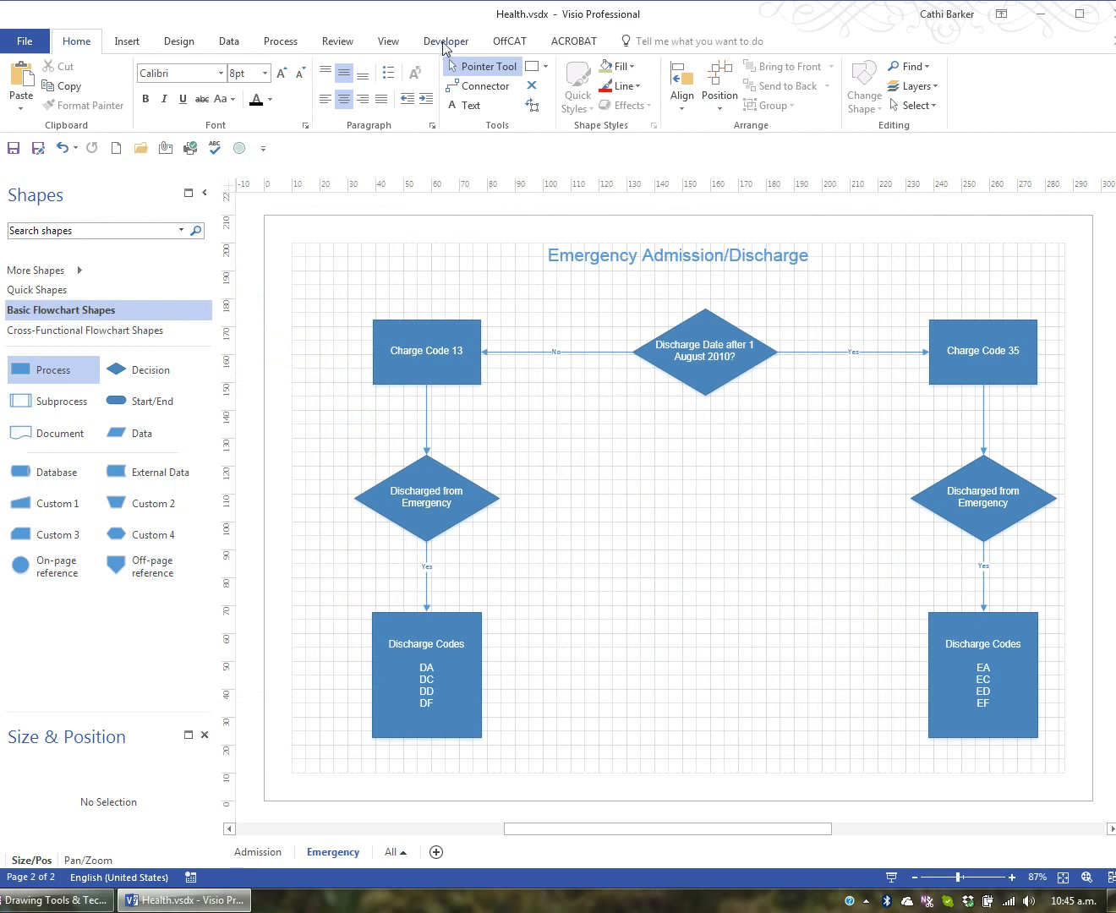
- Insert a new page from the Developer tab and rename it 'Shape Operations'
{"action": "left_click", "coordinate": [446, 41]}
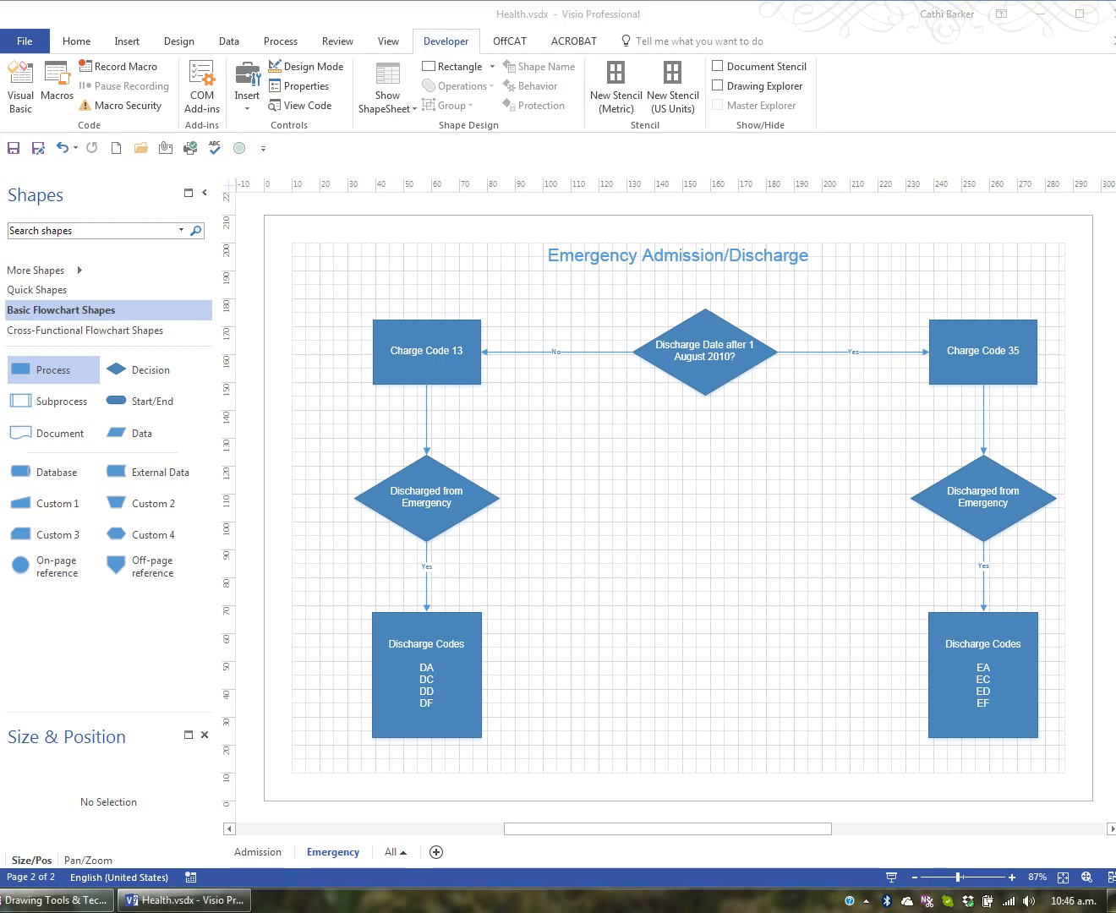
{"action": "mouse_move", "coordinate": [508, 875]}
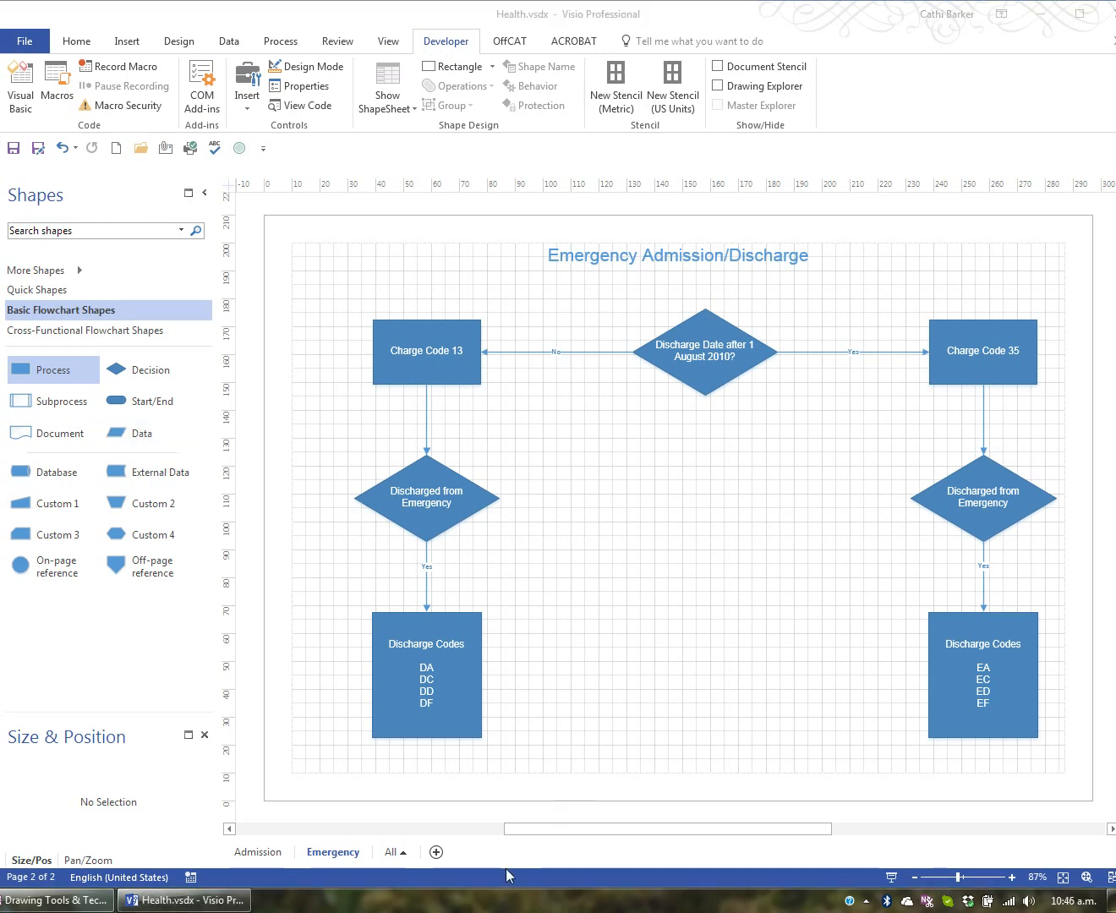
{"action": "mouse_move", "coordinate": [436, 853]}
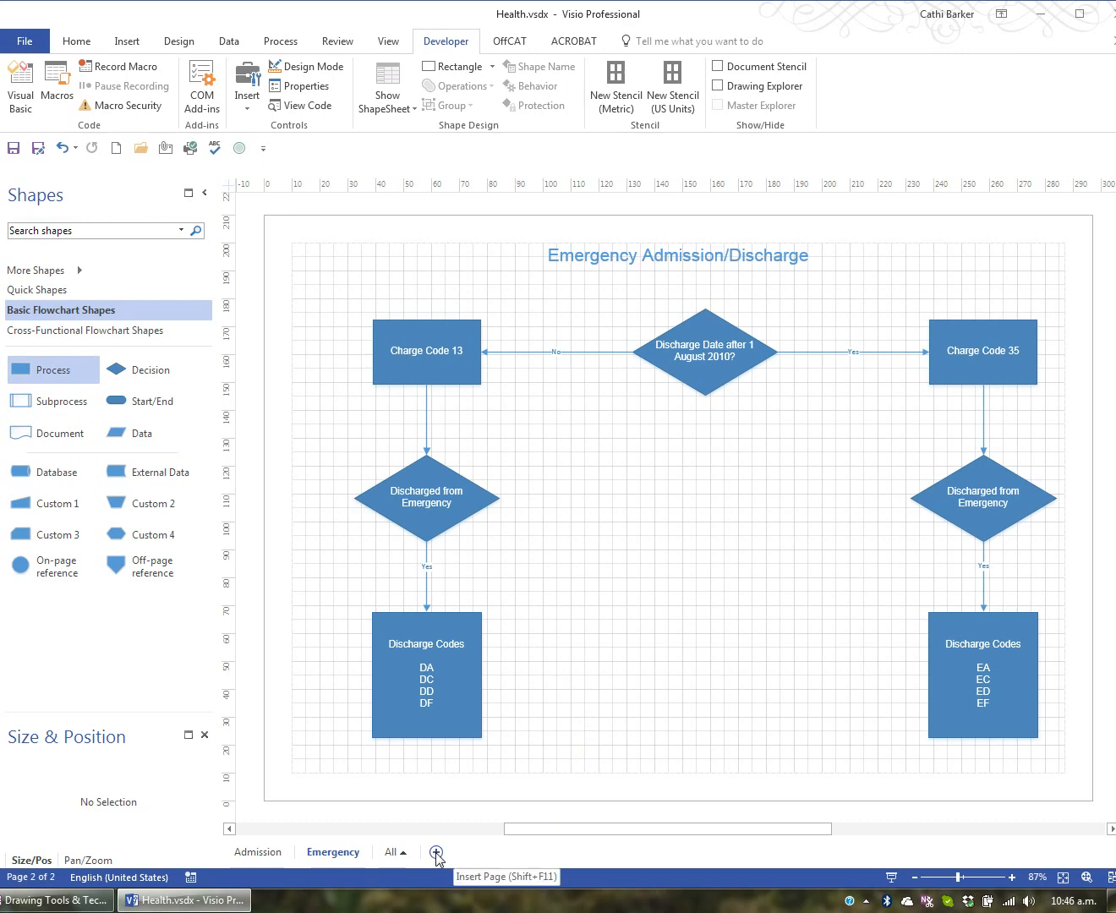
{"action": "left_click", "coordinate": [436, 851]}
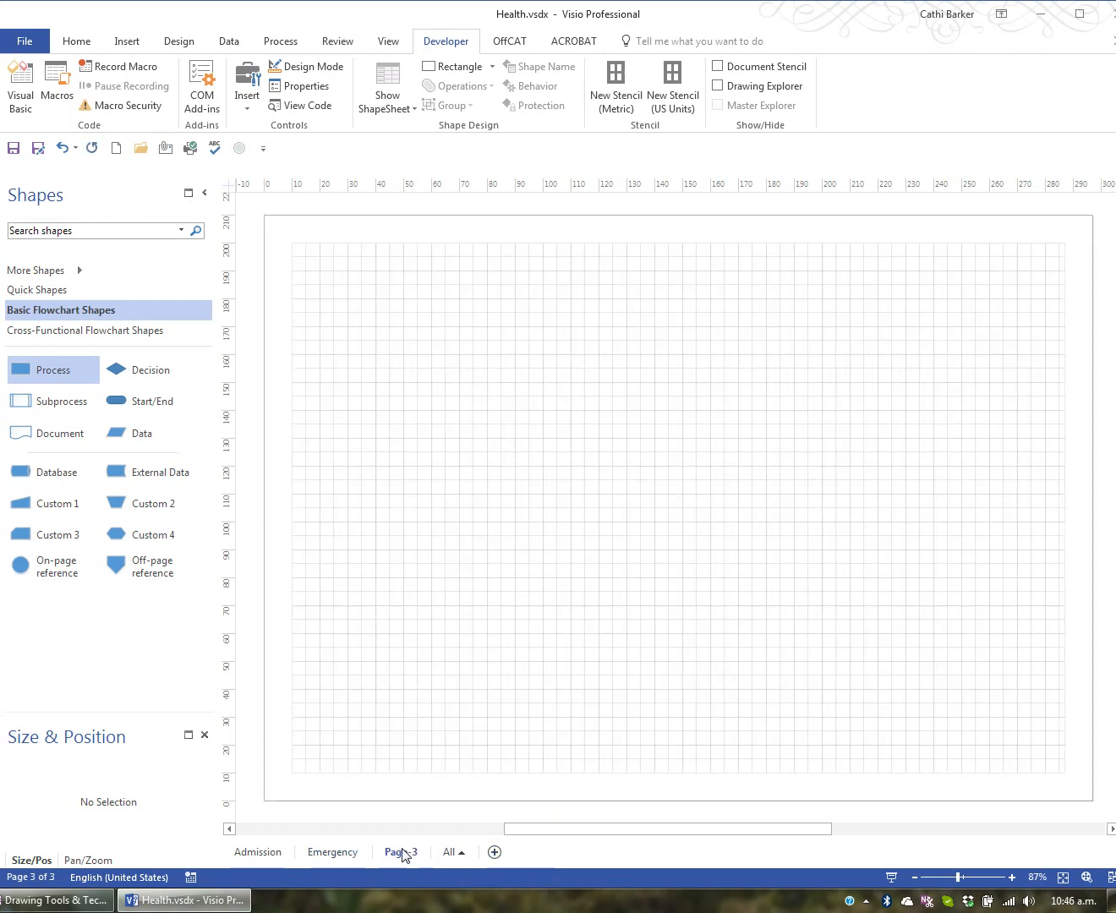
{"action": "left_click", "coordinate": [402, 852]}
{"action": "type", "text": "Shape Operations"}
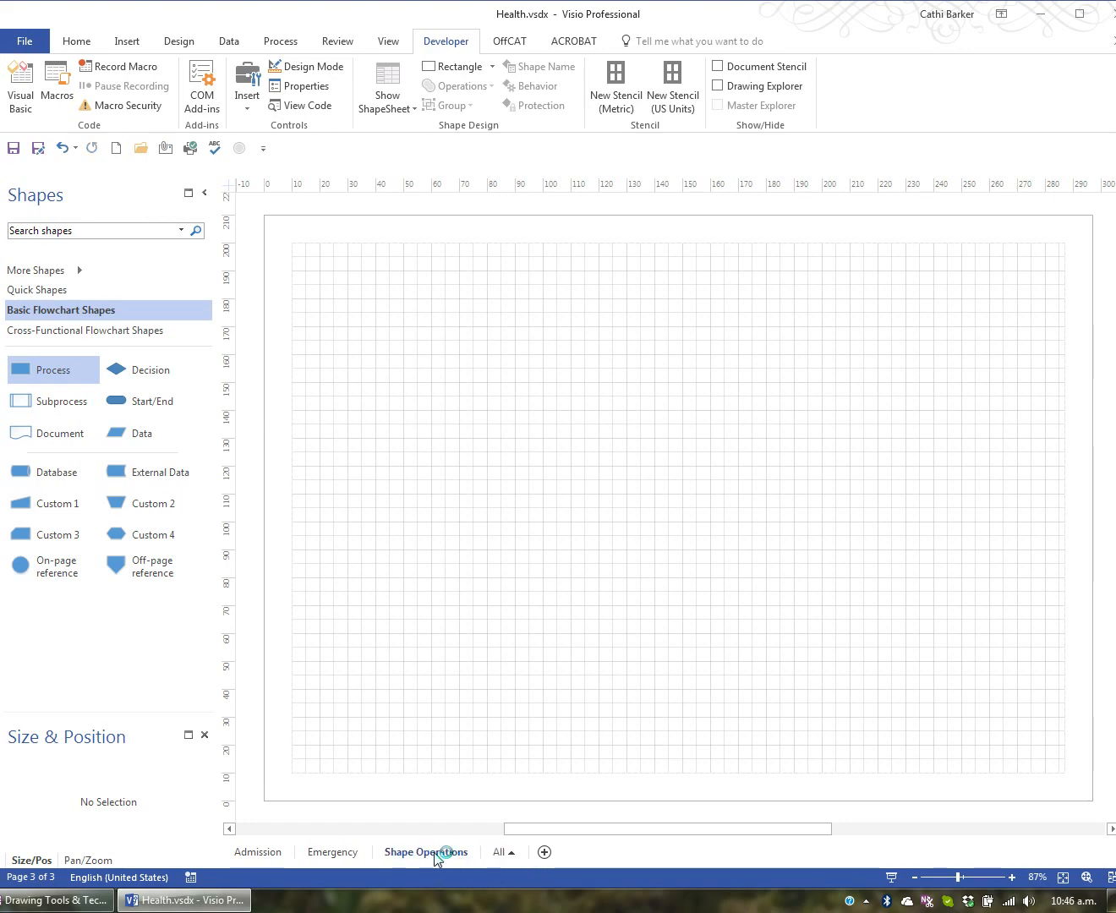
{"action": "left_click", "coordinate": [427, 852]}
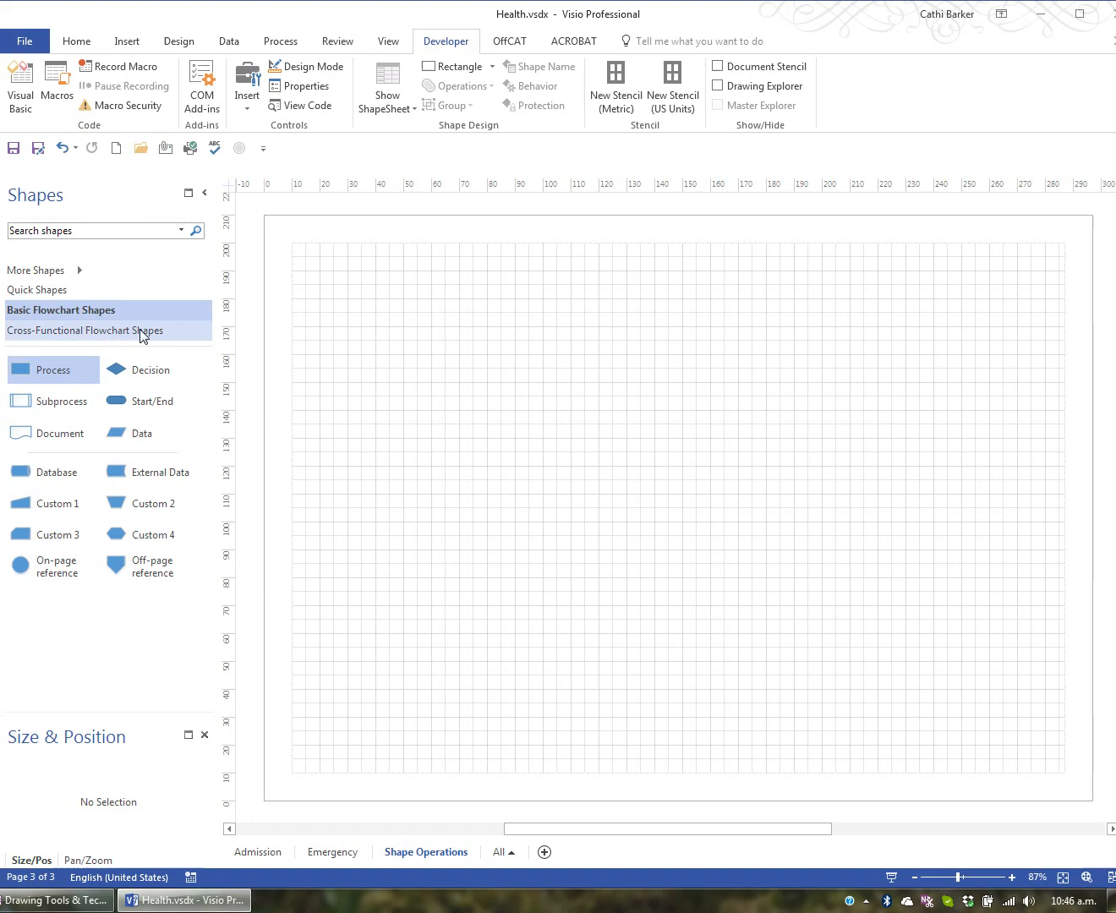
- Draw a large rectangle, give it a light gold fill and set its line to No Line
{"action": "left_click", "coordinate": [76, 41]}
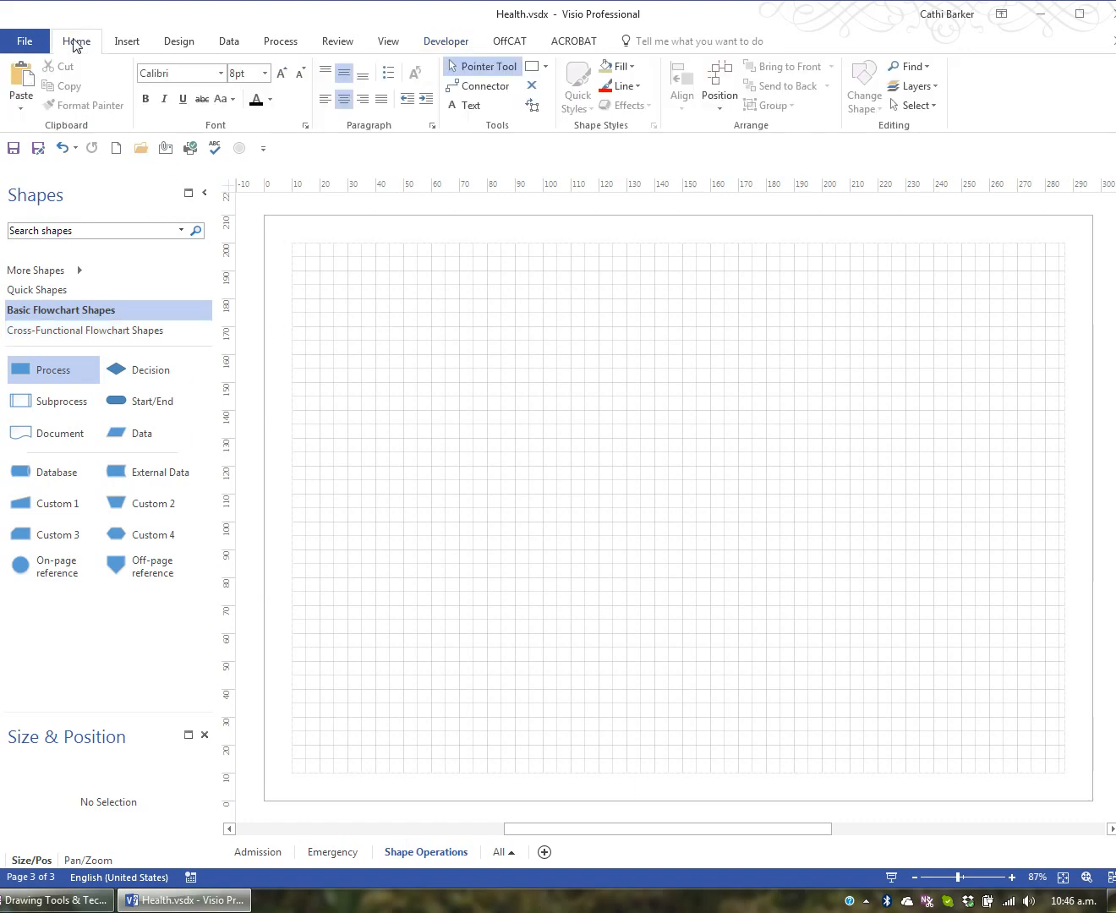
{"action": "mouse_move", "coordinate": [546, 77]}
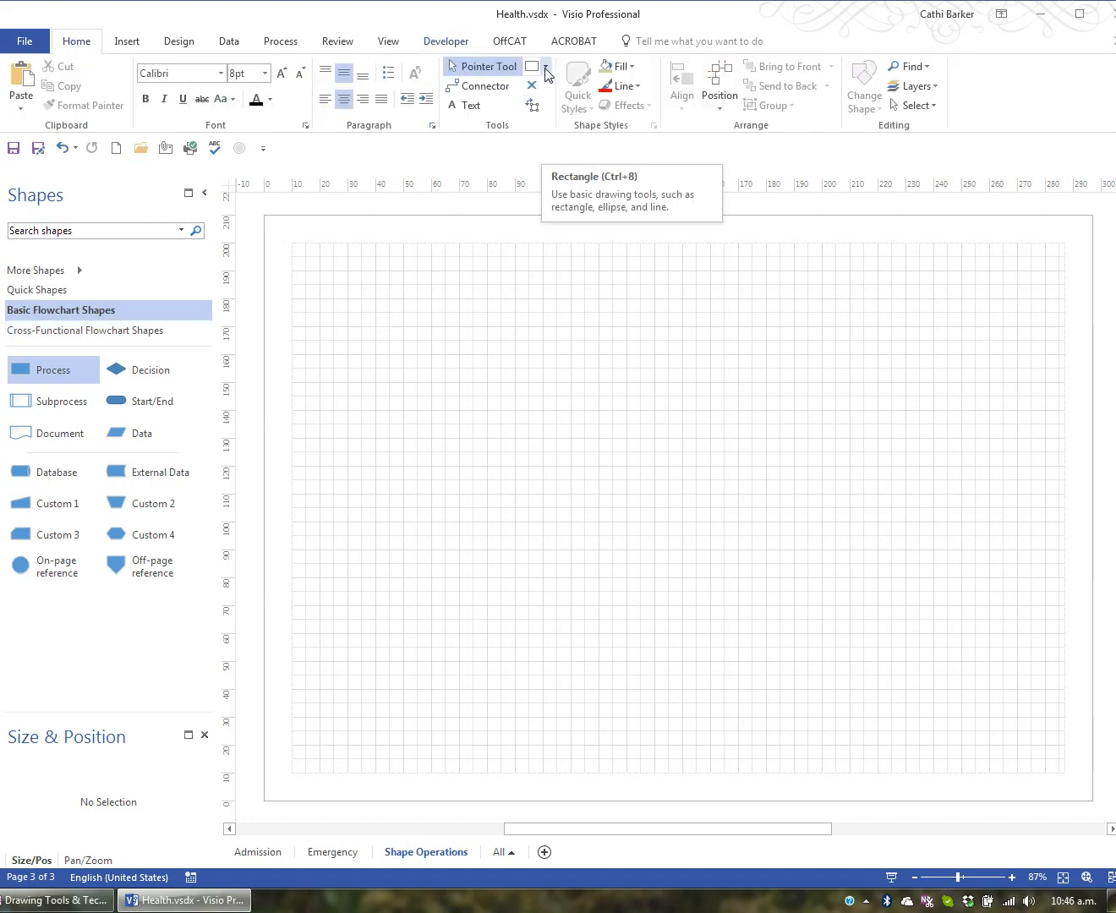
{"action": "left_click", "coordinate": [546, 72]}
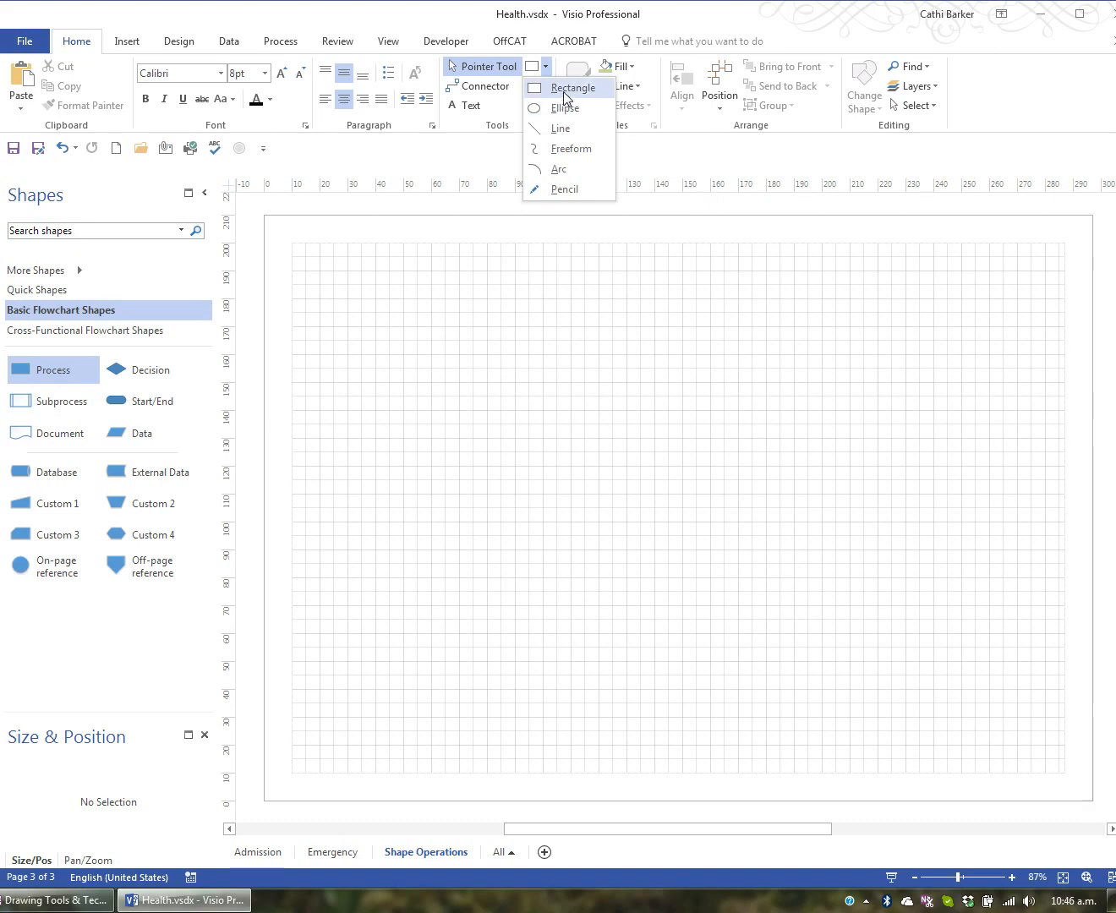
{"action": "left_click", "coordinate": [575, 88]}
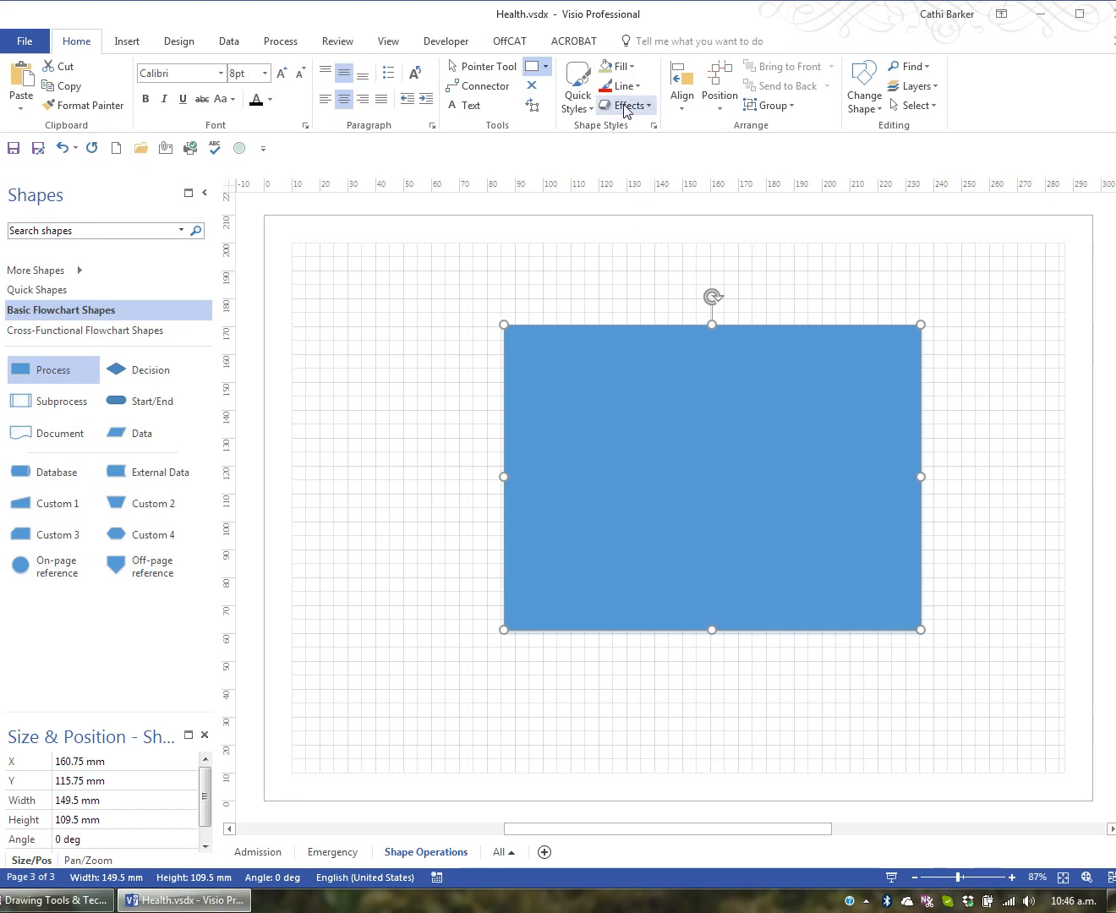
{"action": "left_click", "coordinate": [617, 66]}
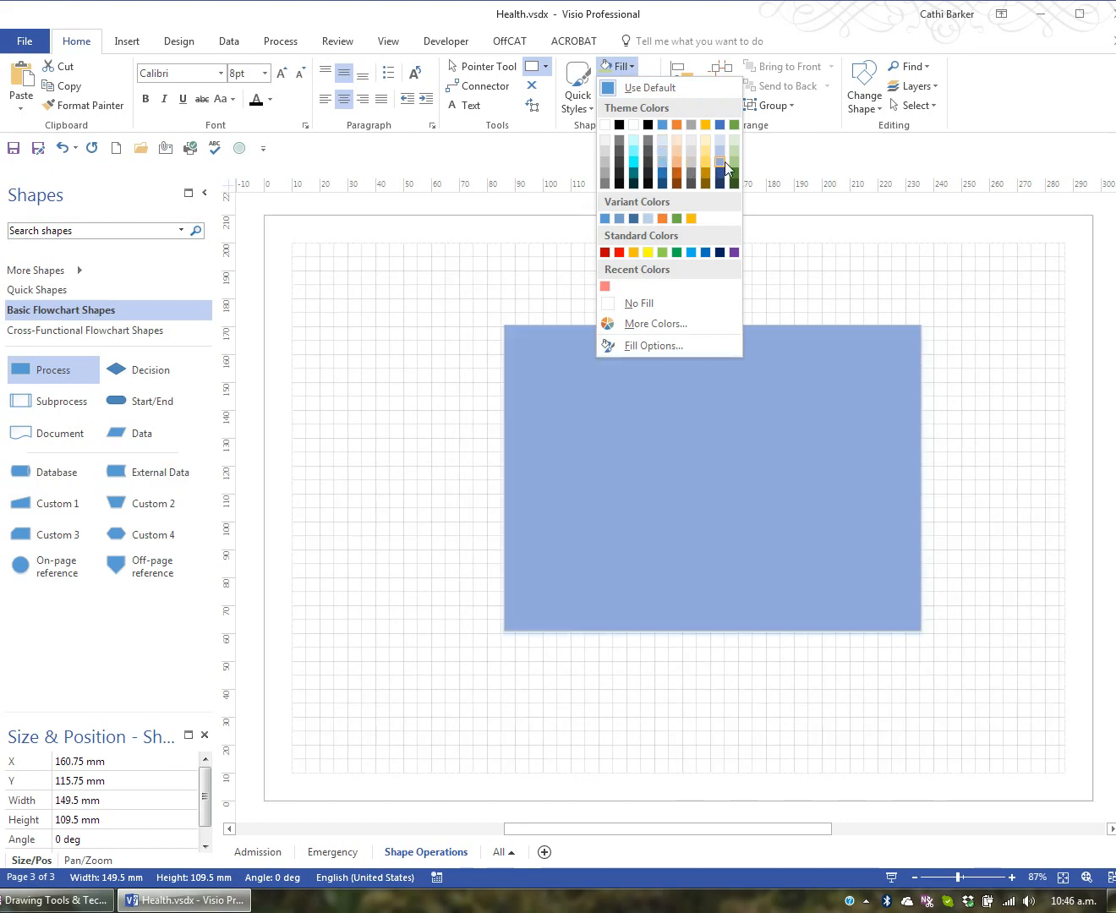
{"action": "mouse_move", "coordinate": [718, 156]}
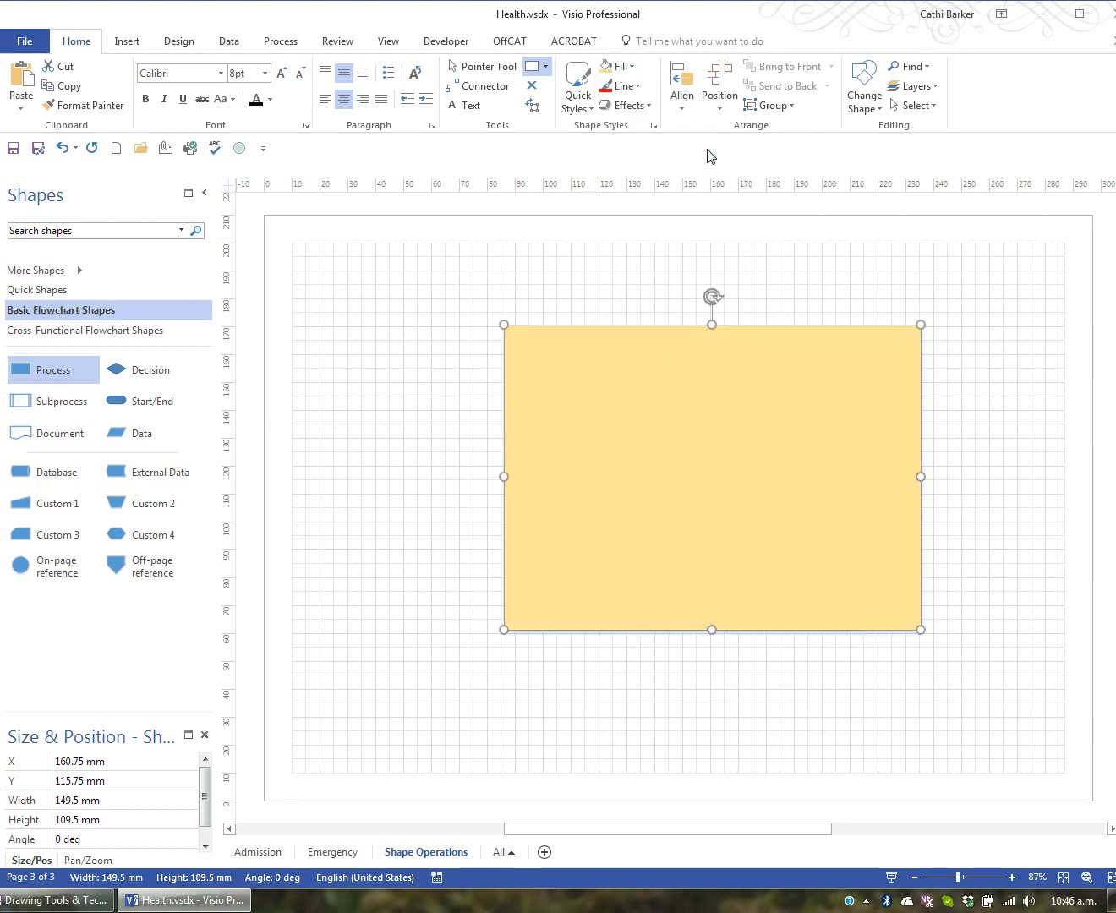
{"action": "left_click", "coordinate": [622, 85]}
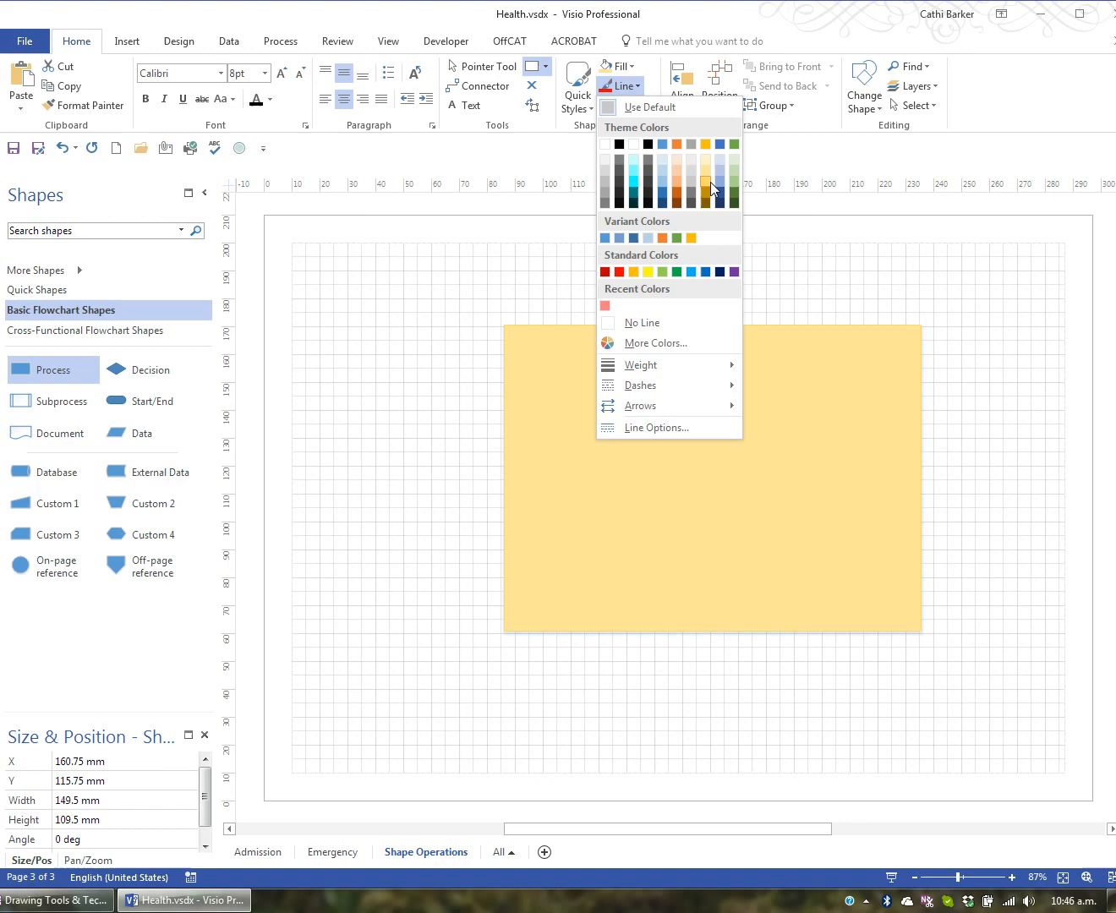
{"action": "mouse_move", "coordinate": [643, 323]}
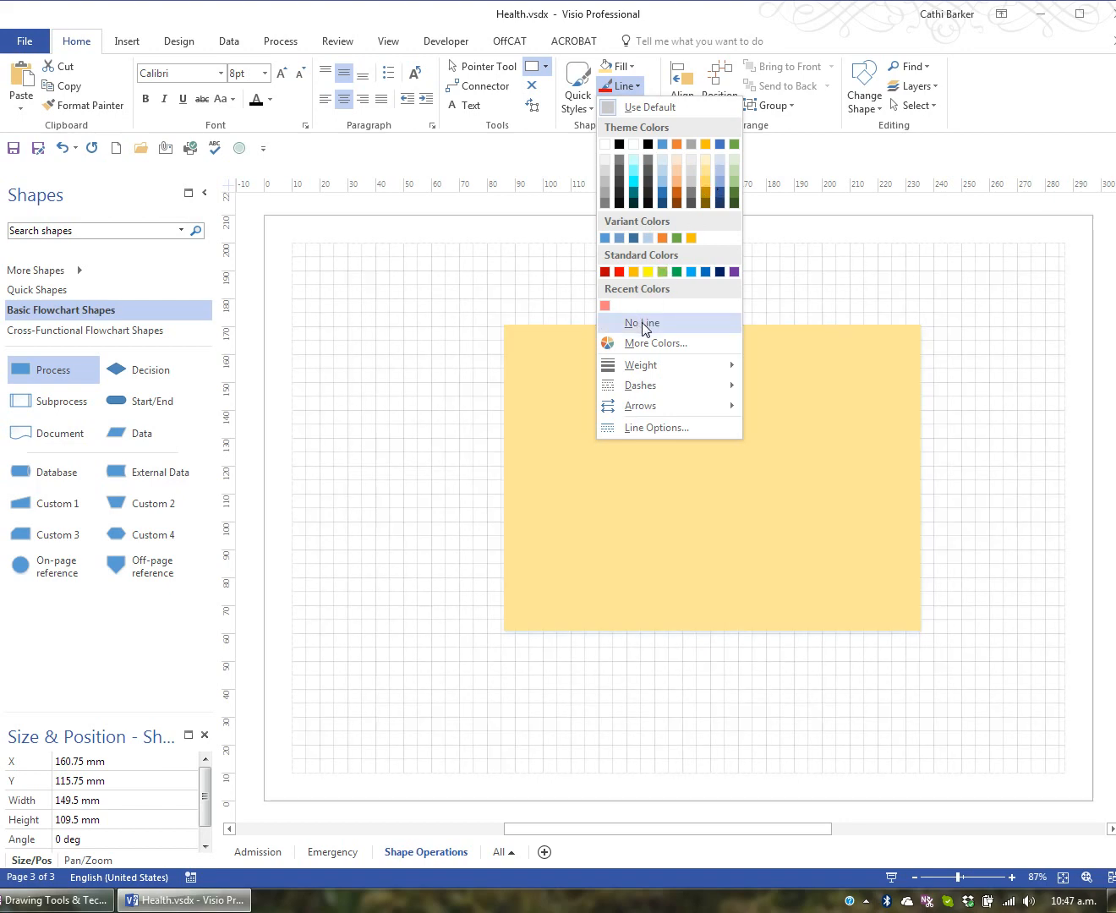
{"action": "left_click", "coordinate": [625, 105]}
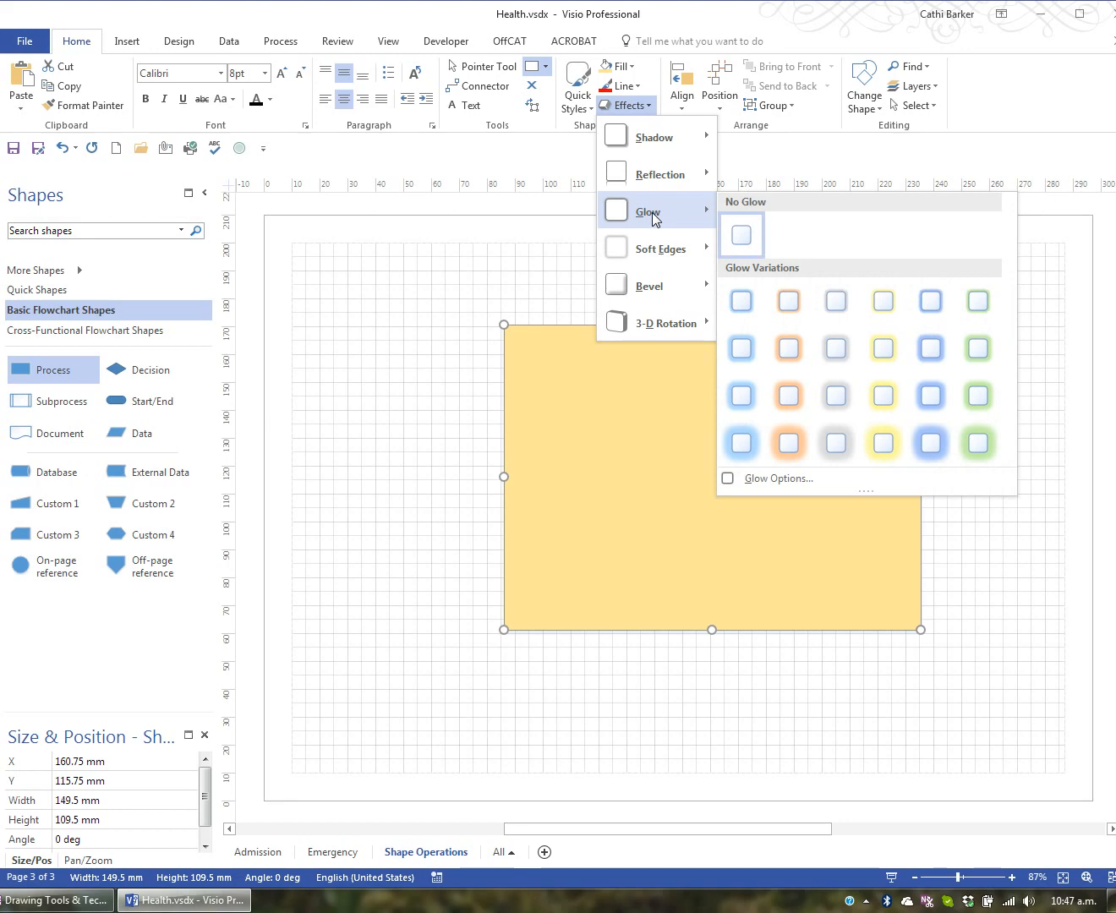
{"action": "mouse_move", "coordinate": [650, 285]}
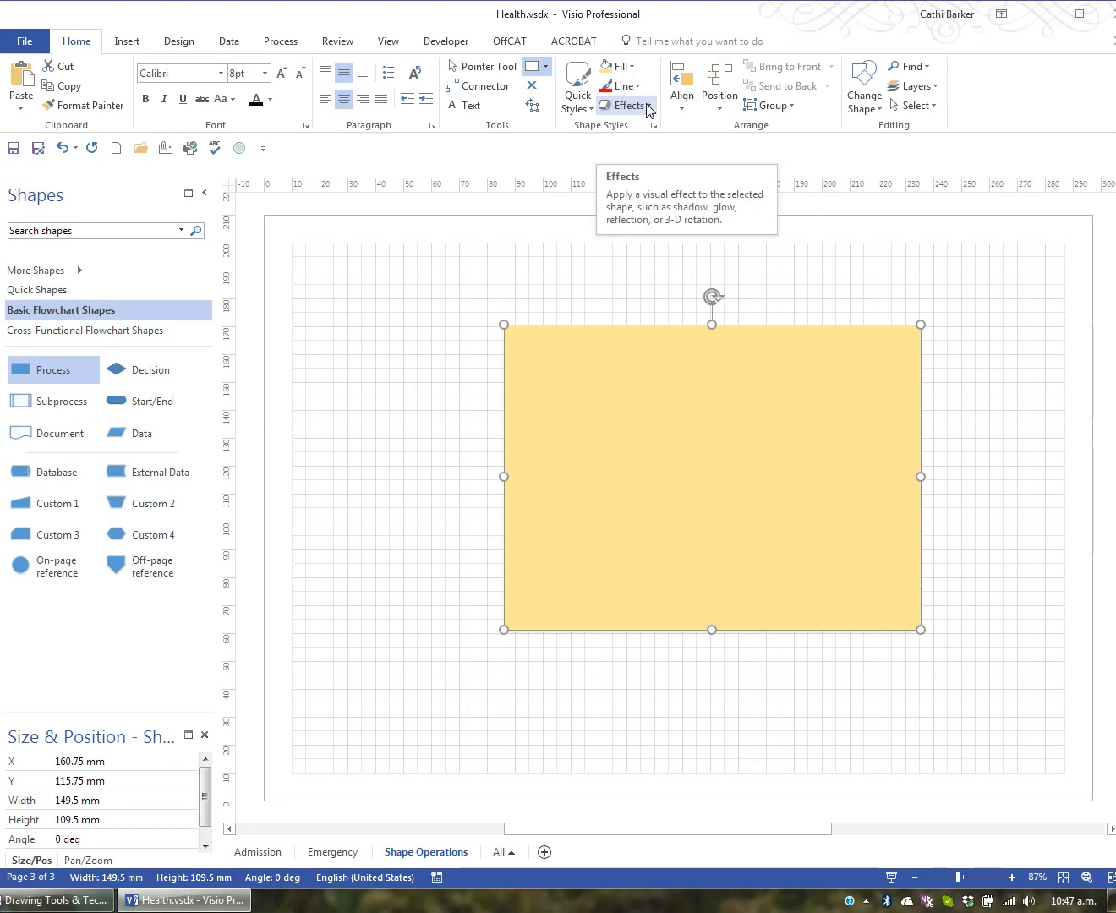
- Apply the gold preset shape style to the rectangle for a golden-orange fill
{"action": "left_click", "coordinate": [578, 85]}
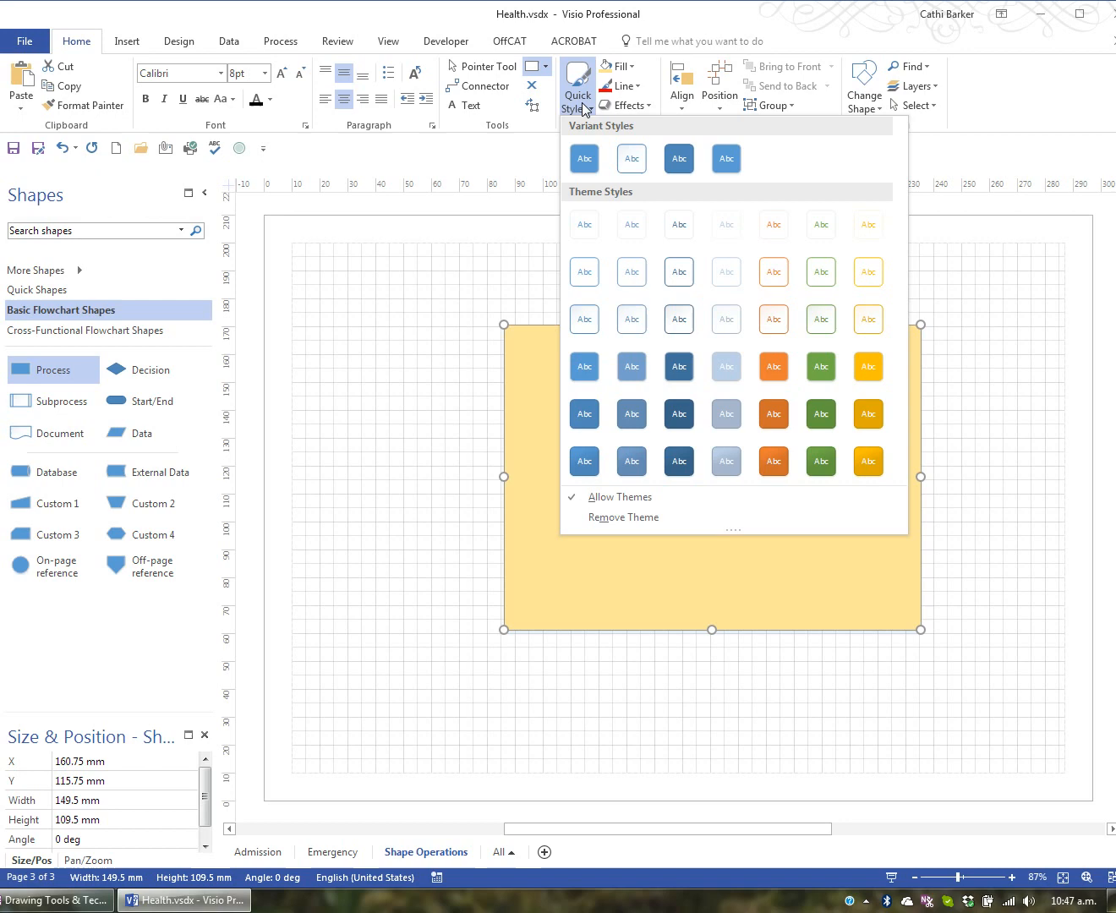
{"action": "left_click", "coordinate": [868, 366]}
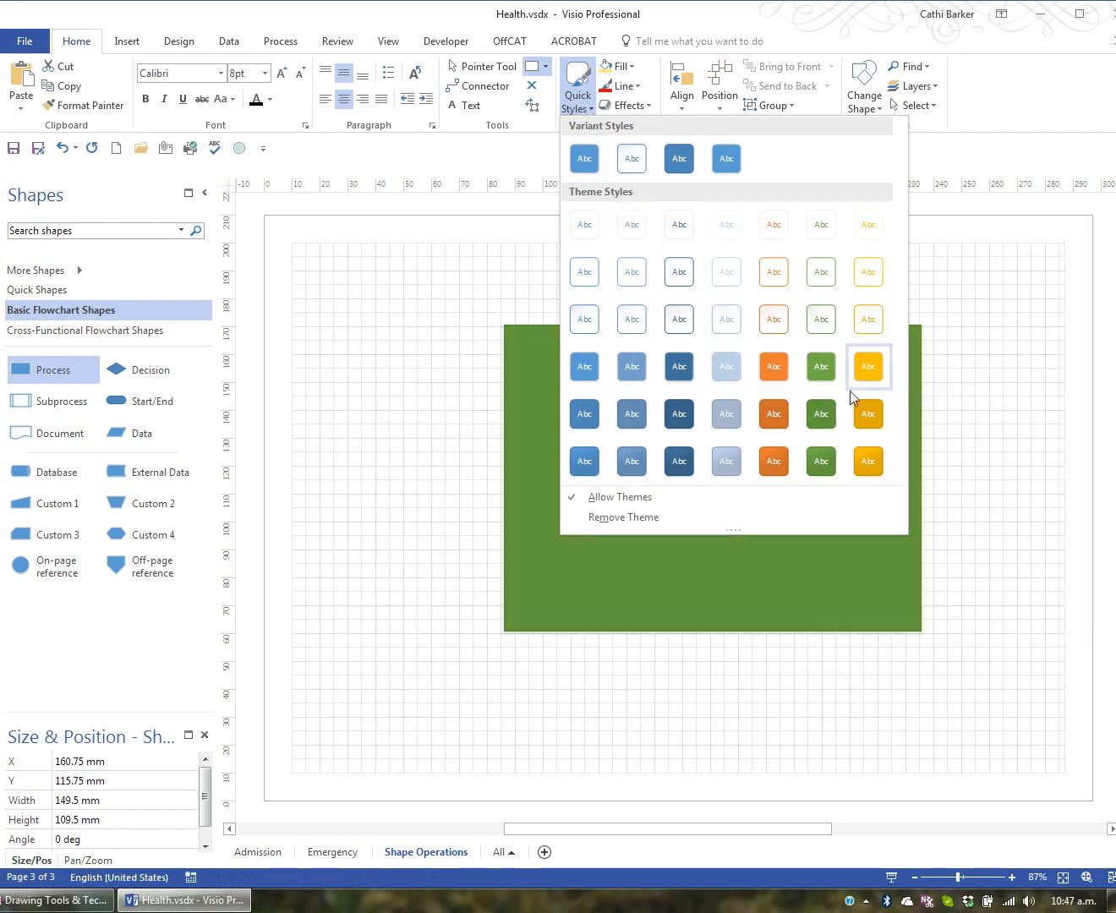
{"action": "left_click", "coordinate": [869, 367]}
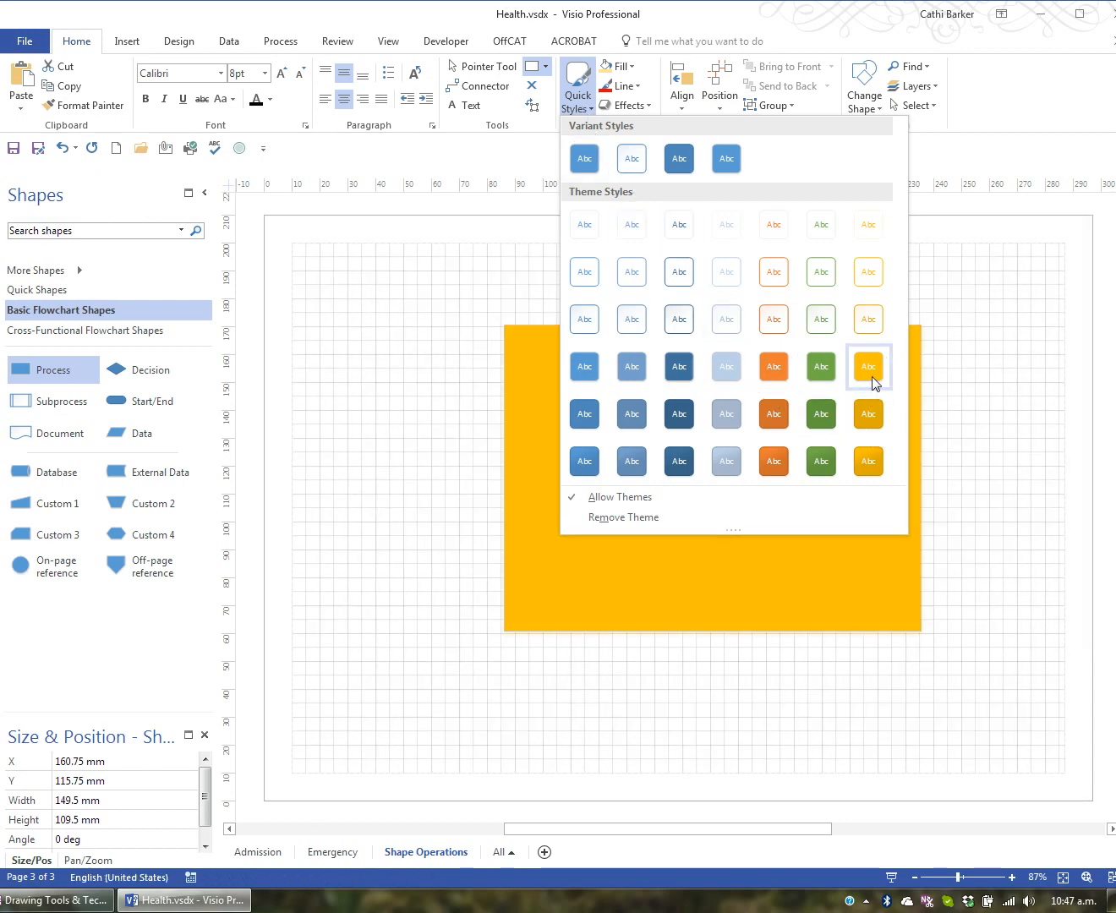
{"action": "left_click", "coordinate": [867, 366]}
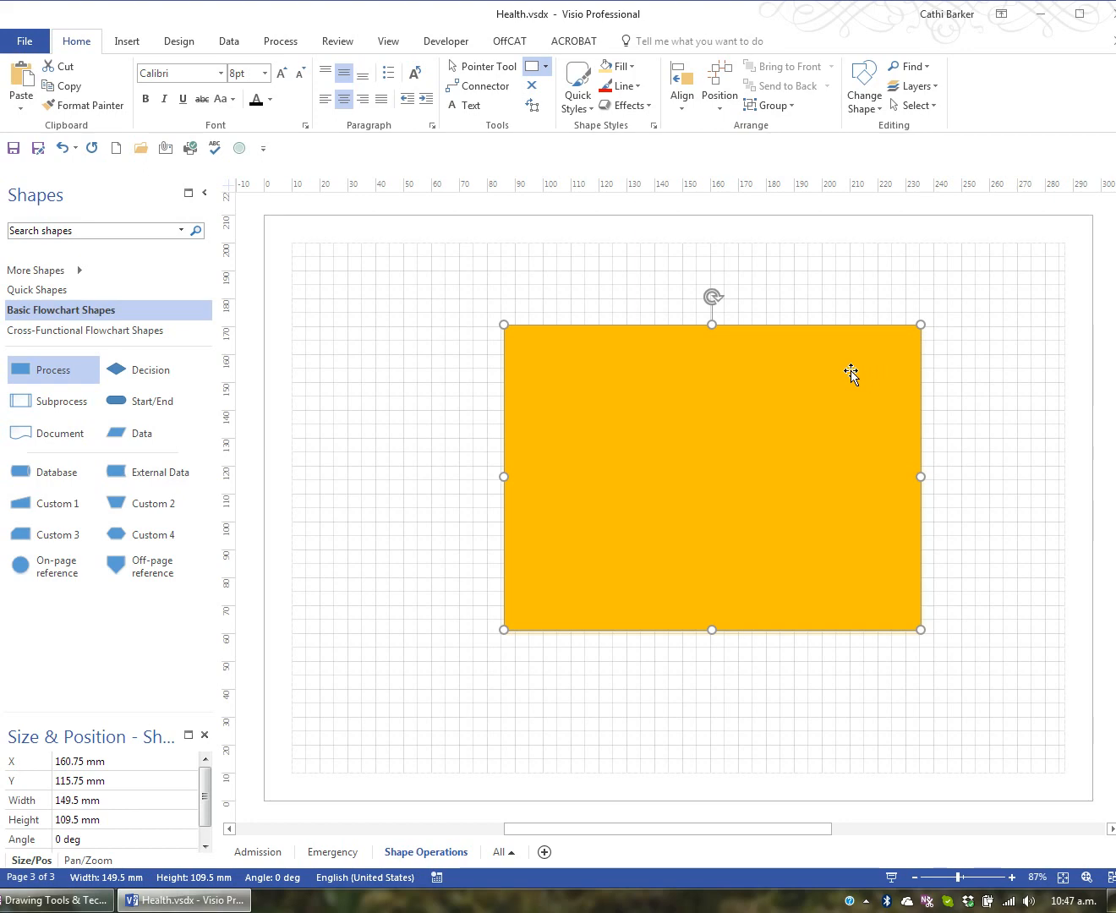
{"action": "mouse_move", "coordinate": [742, 431]}
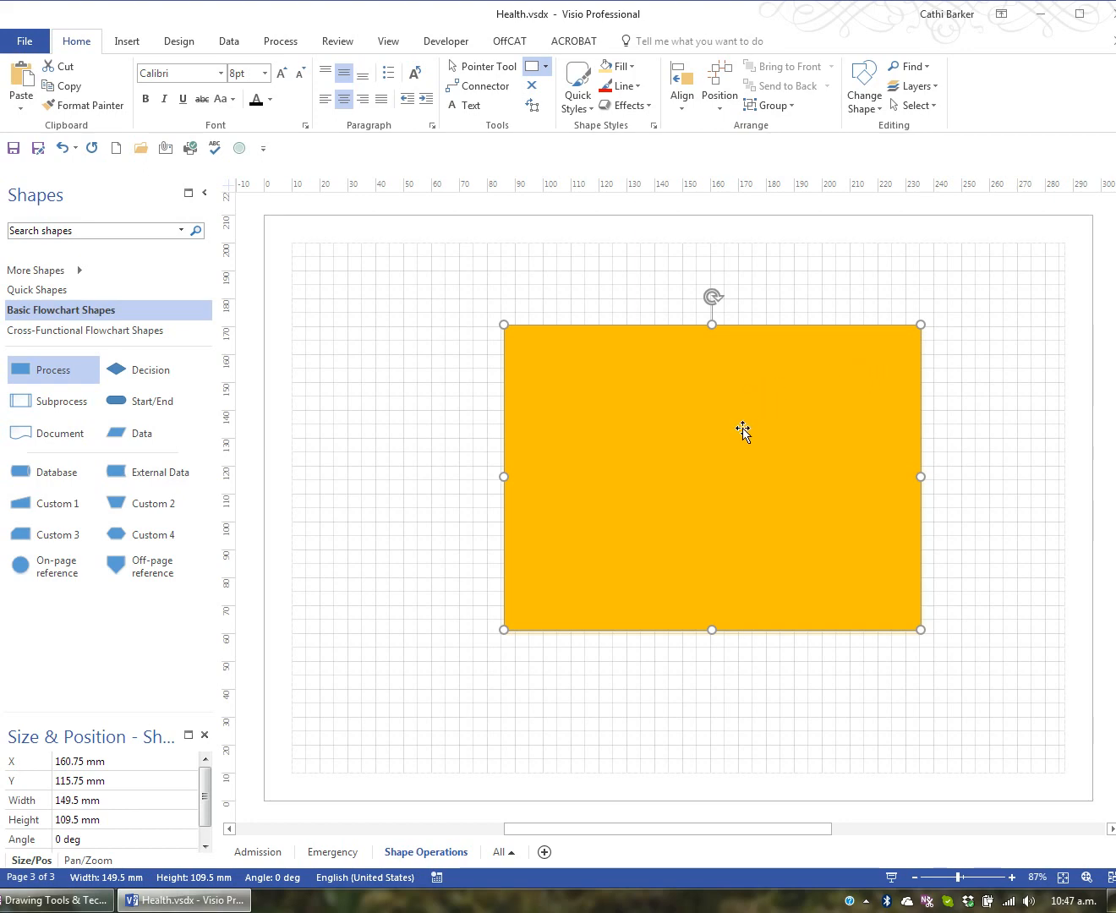
{"action": "mouse_move", "coordinate": [704, 437]}
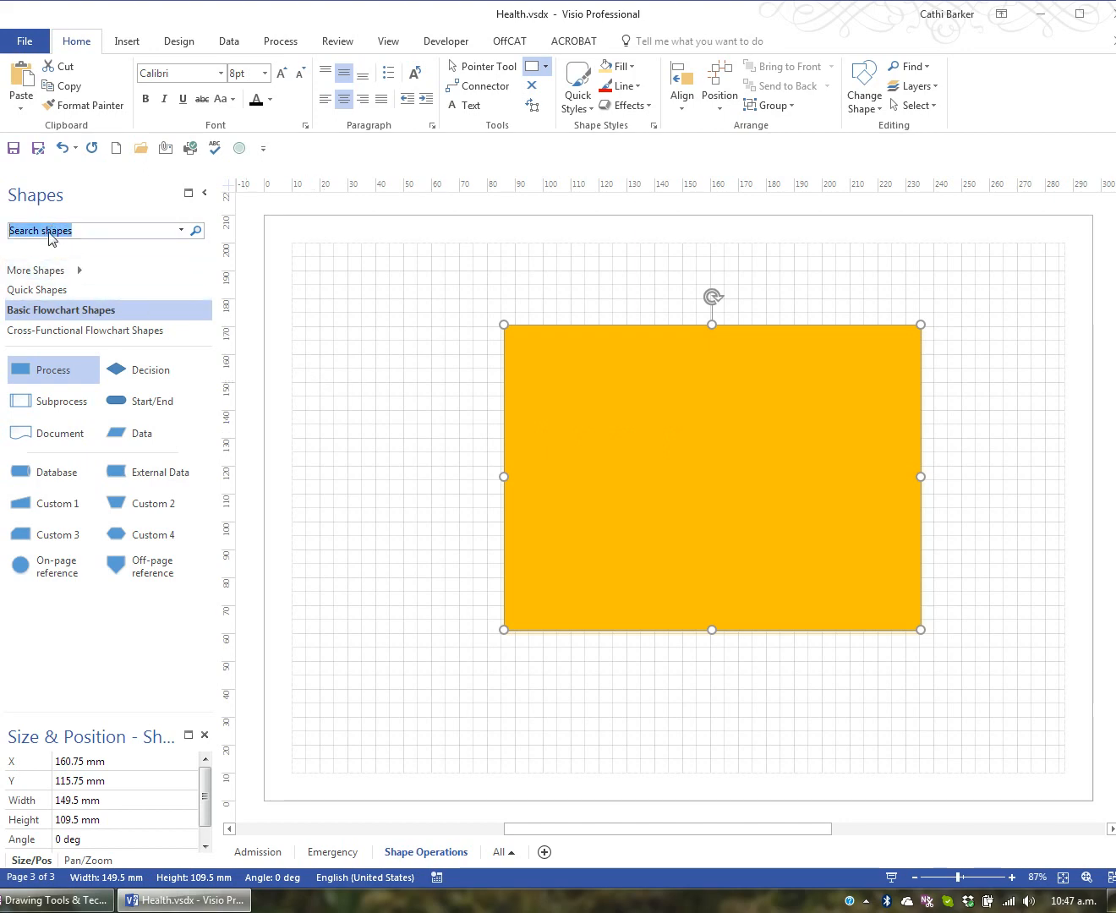
- Search shapes for 'star', drop a six-point star on the rectangle, enlarge and centre it
{"action": "type", "text": "star"}
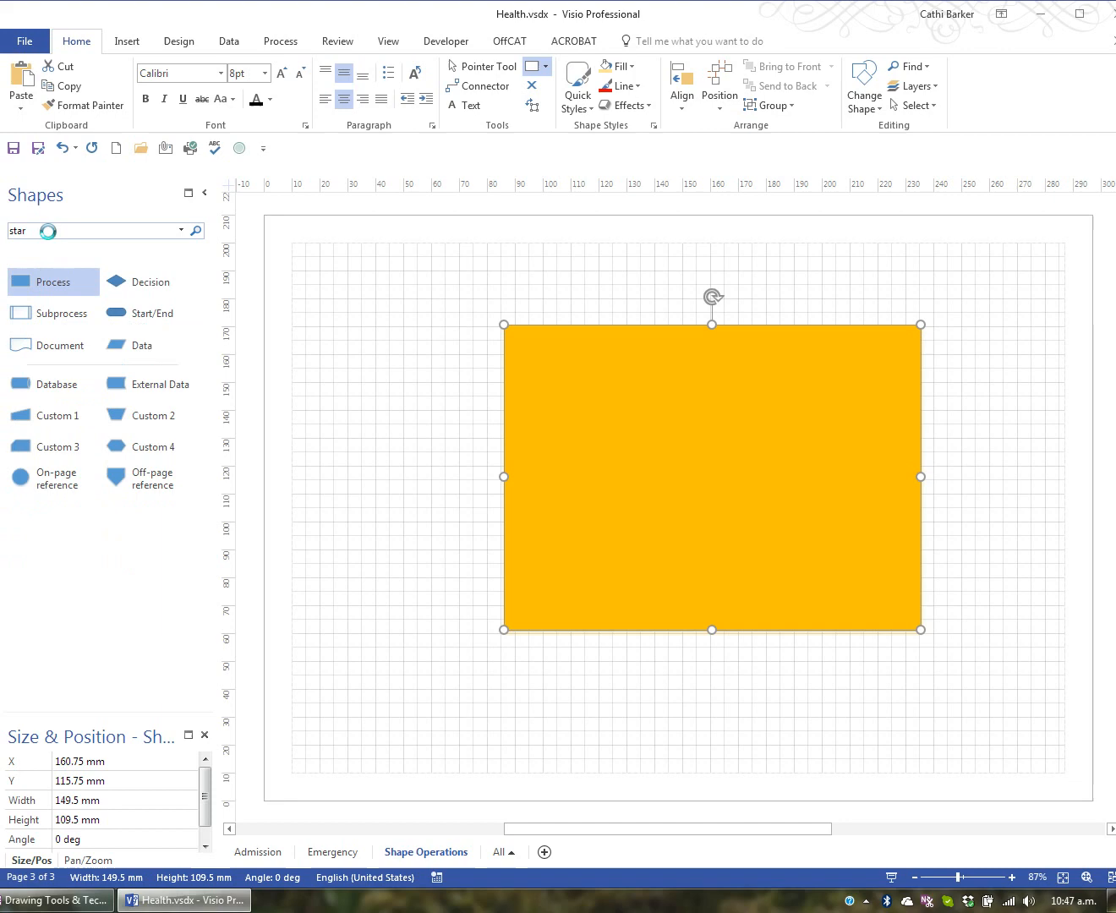
{"action": "left_click", "coordinate": [196, 231]}
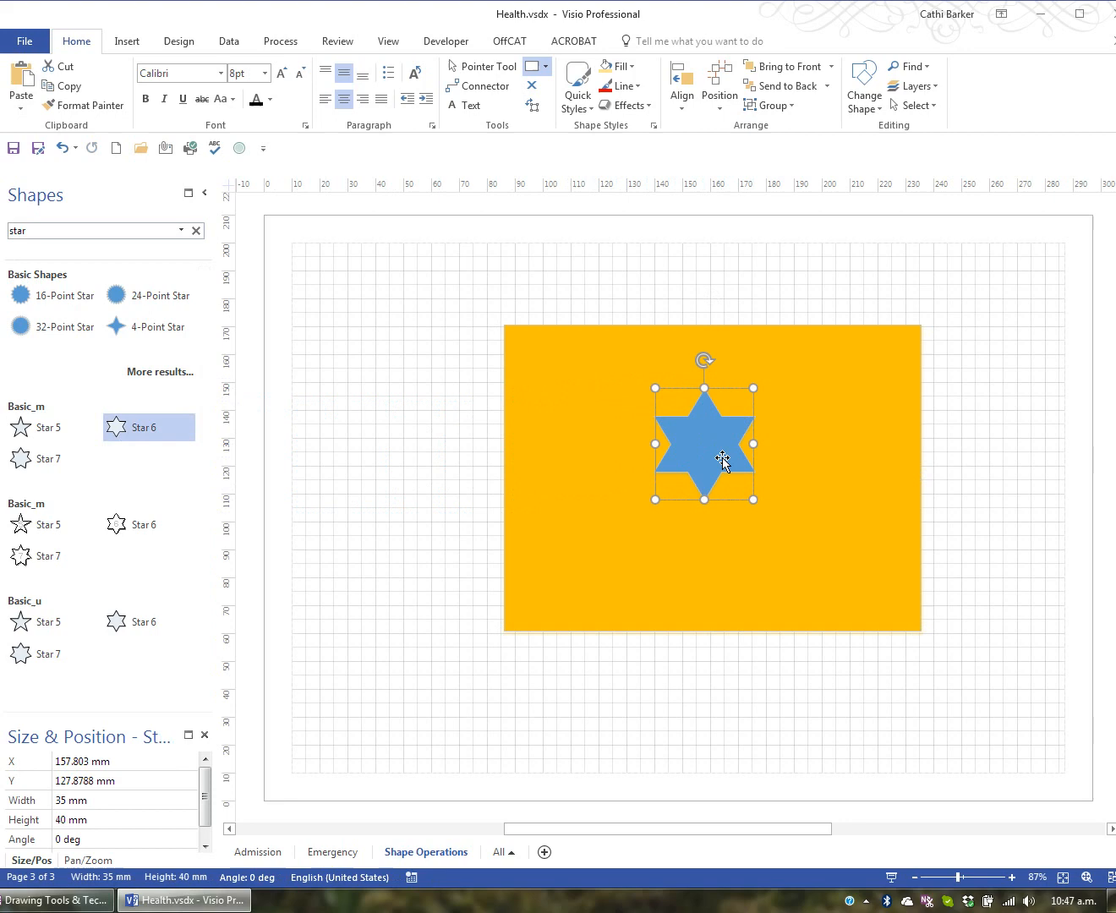
{"action": "left_click_drag", "start_coordinate": [659, 499], "coordinate": [590, 578]}
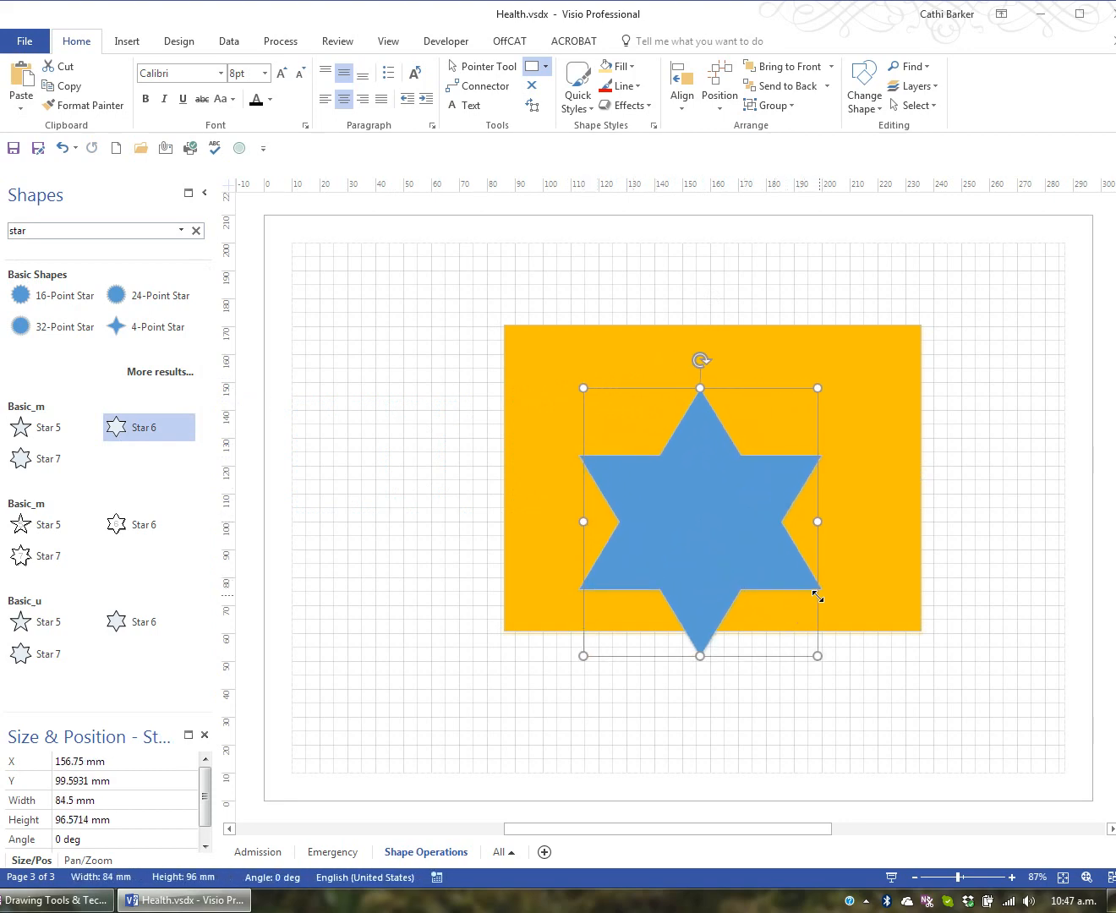
{"action": "left_click_drag", "start_coordinate": [701, 522], "coordinate": [718, 476]}
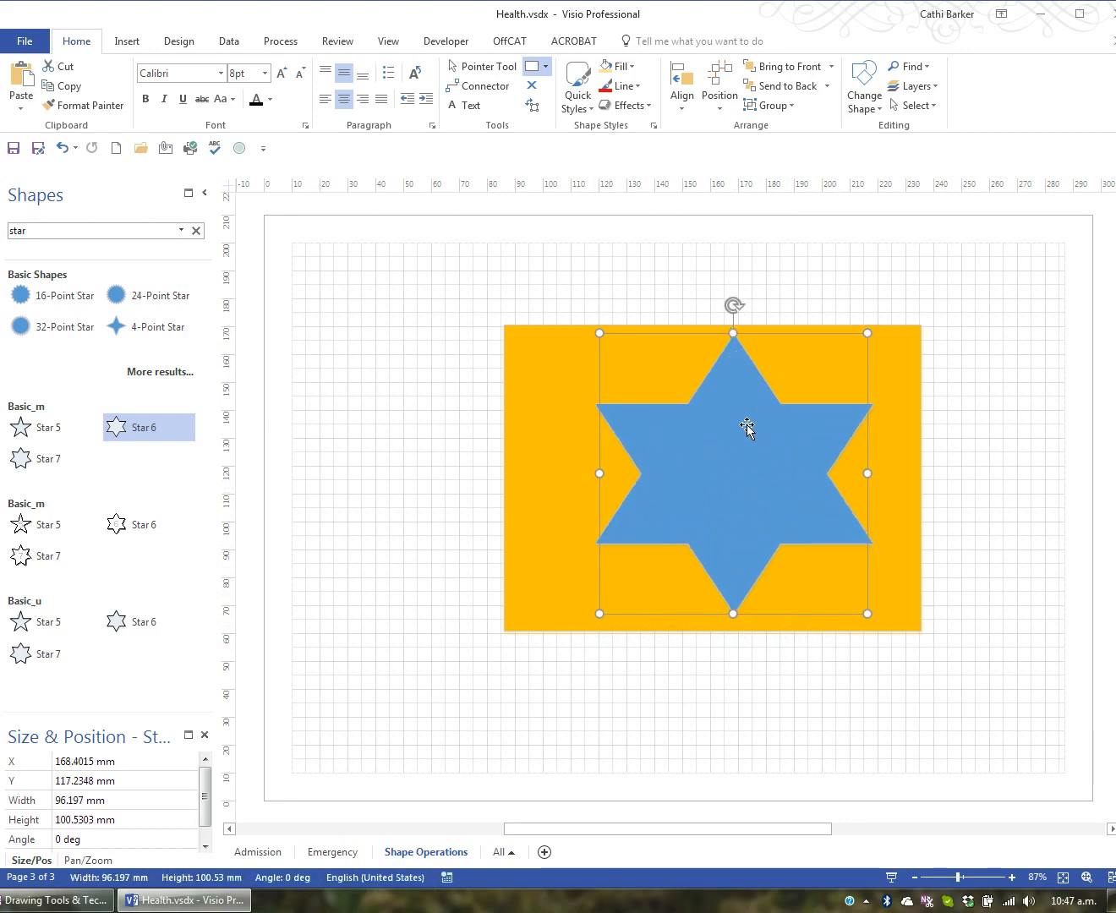
{"action": "left_click_drag", "start_coordinate": [749, 427], "coordinate": [723, 411]}
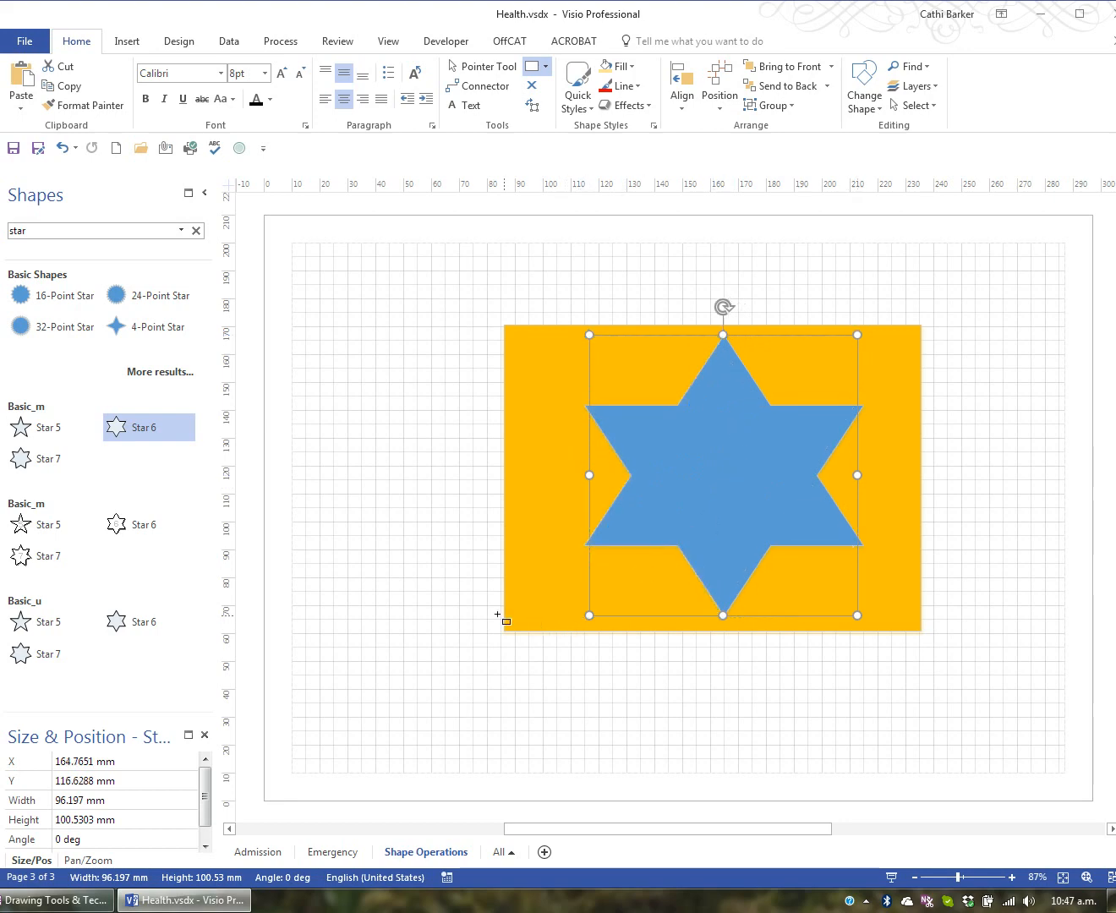
{"action": "left_click", "coordinate": [402, 612]}
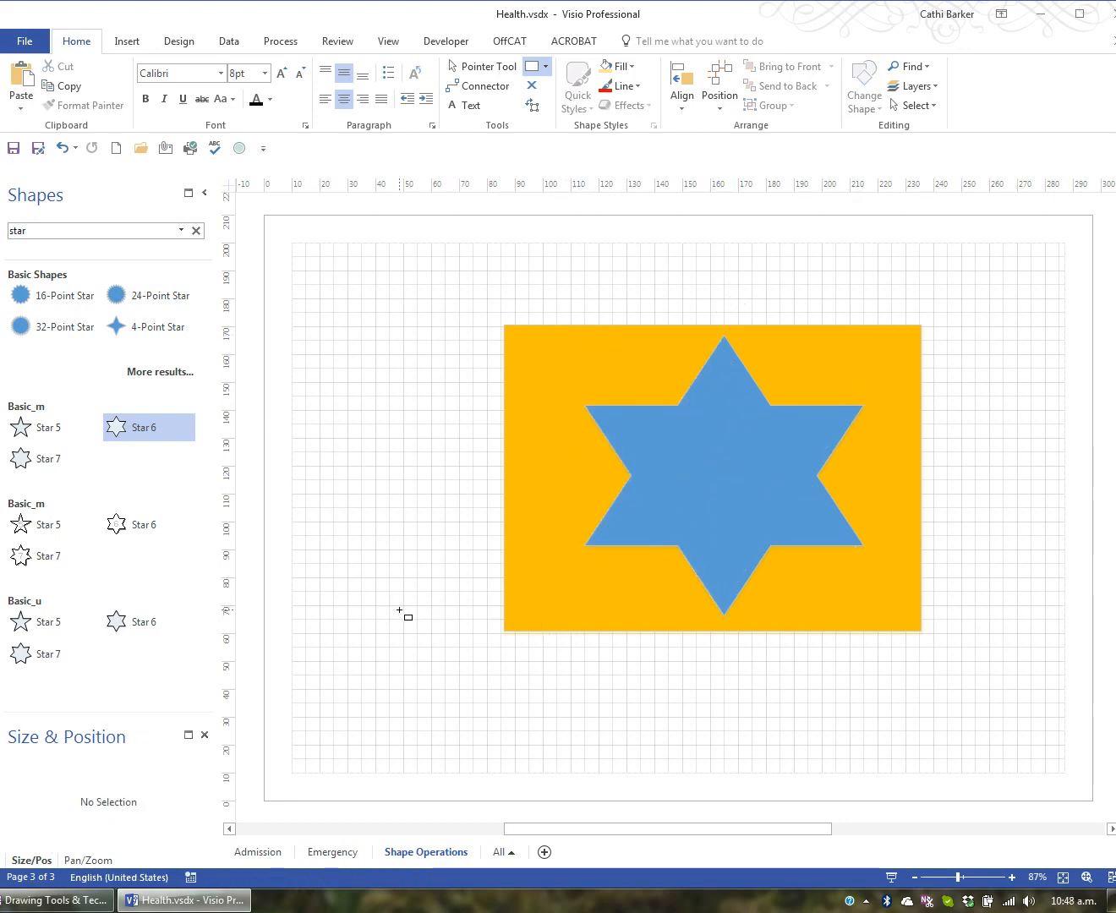
{"action": "mouse_move", "coordinate": [431, 327]}
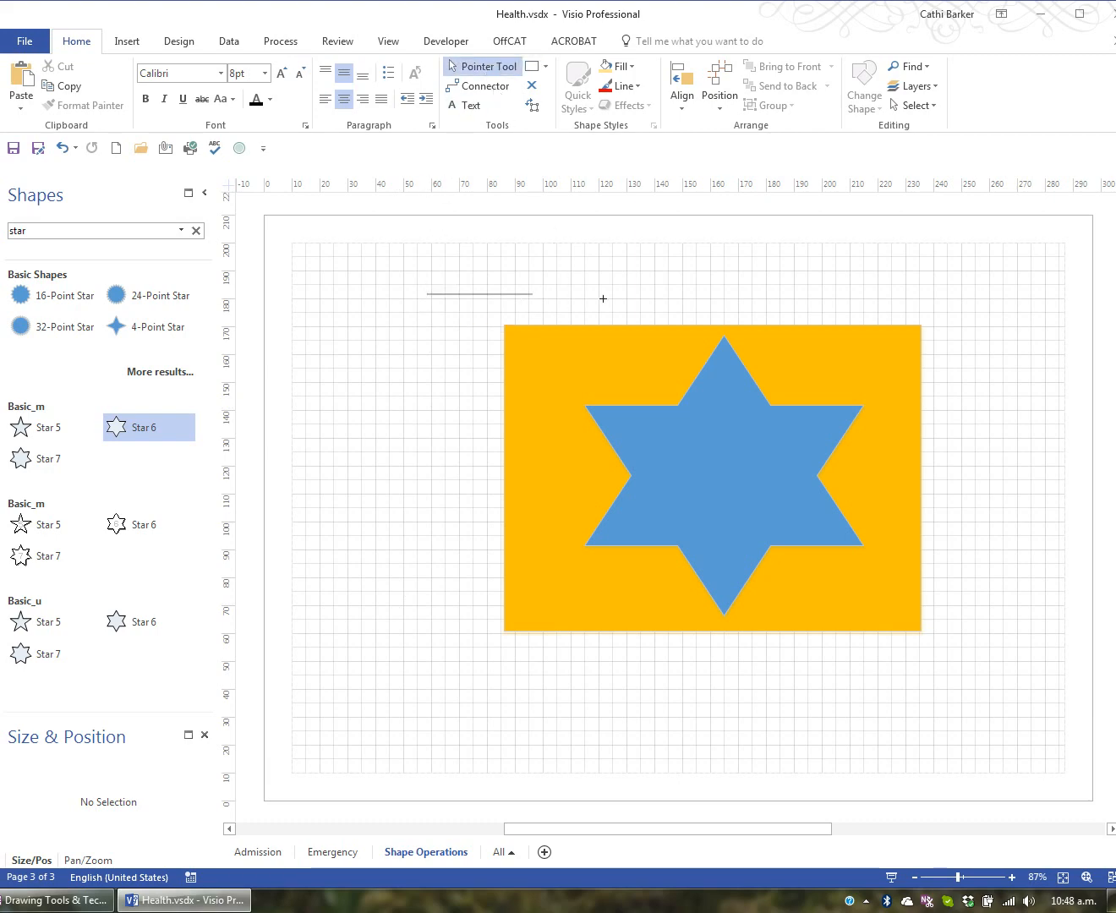
- Select the rectangle and star and apply Combine from the Developer tab's Operations
{"action": "left_click", "coordinate": [713, 477]}
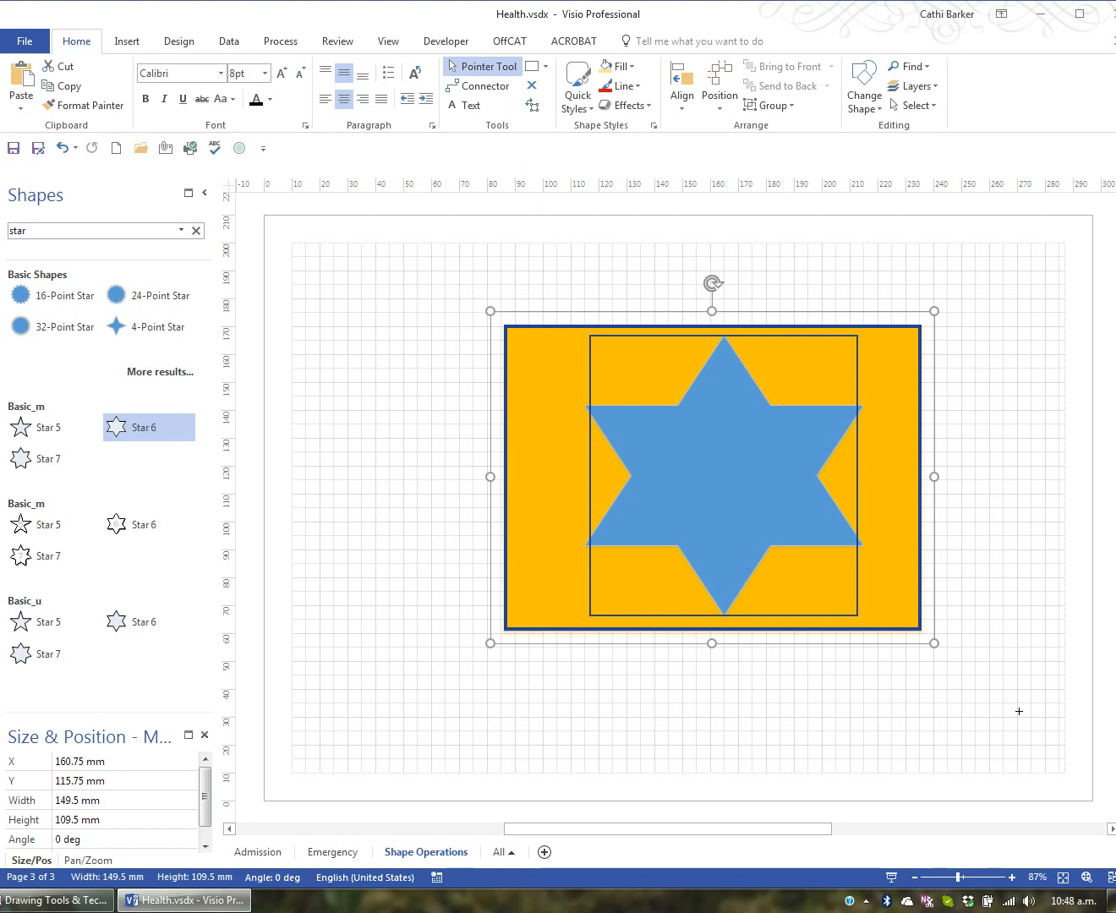
{"action": "left_click", "coordinate": [446, 41]}
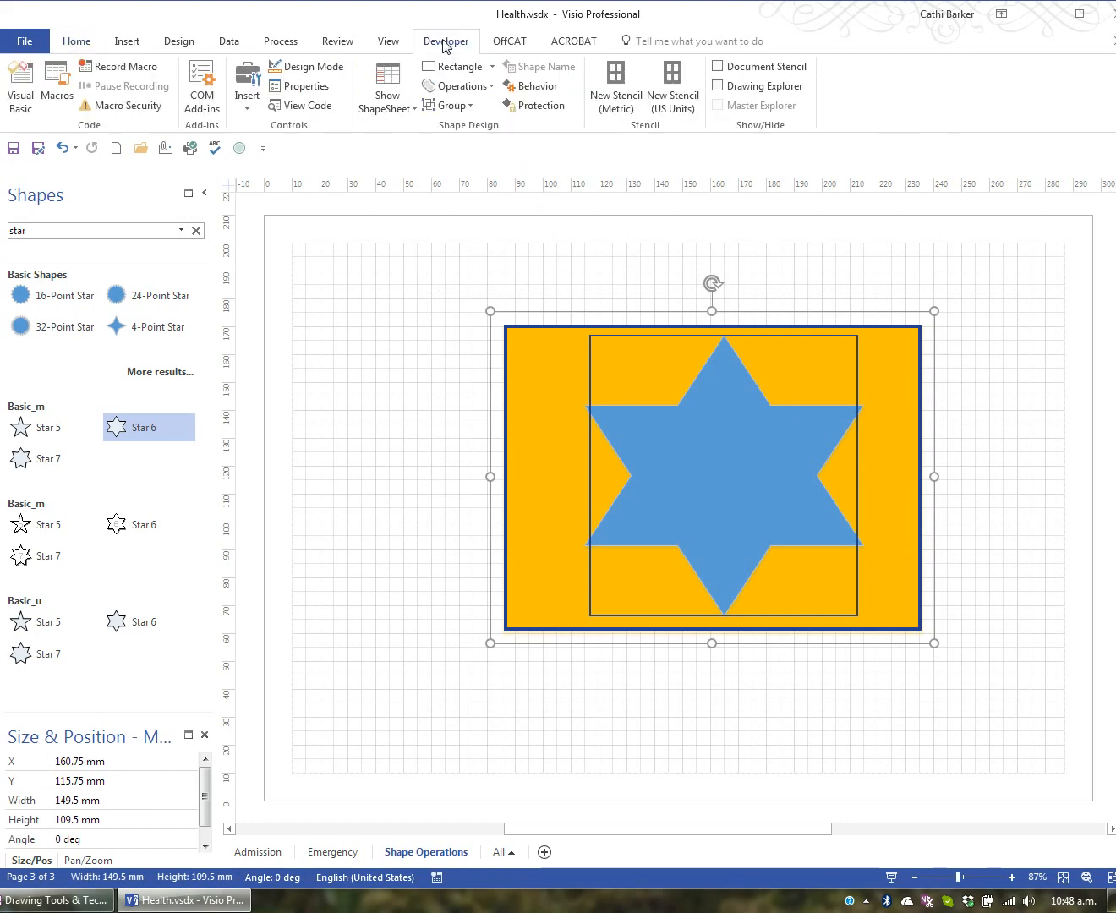
{"action": "mouse_move", "coordinate": [459, 85]}
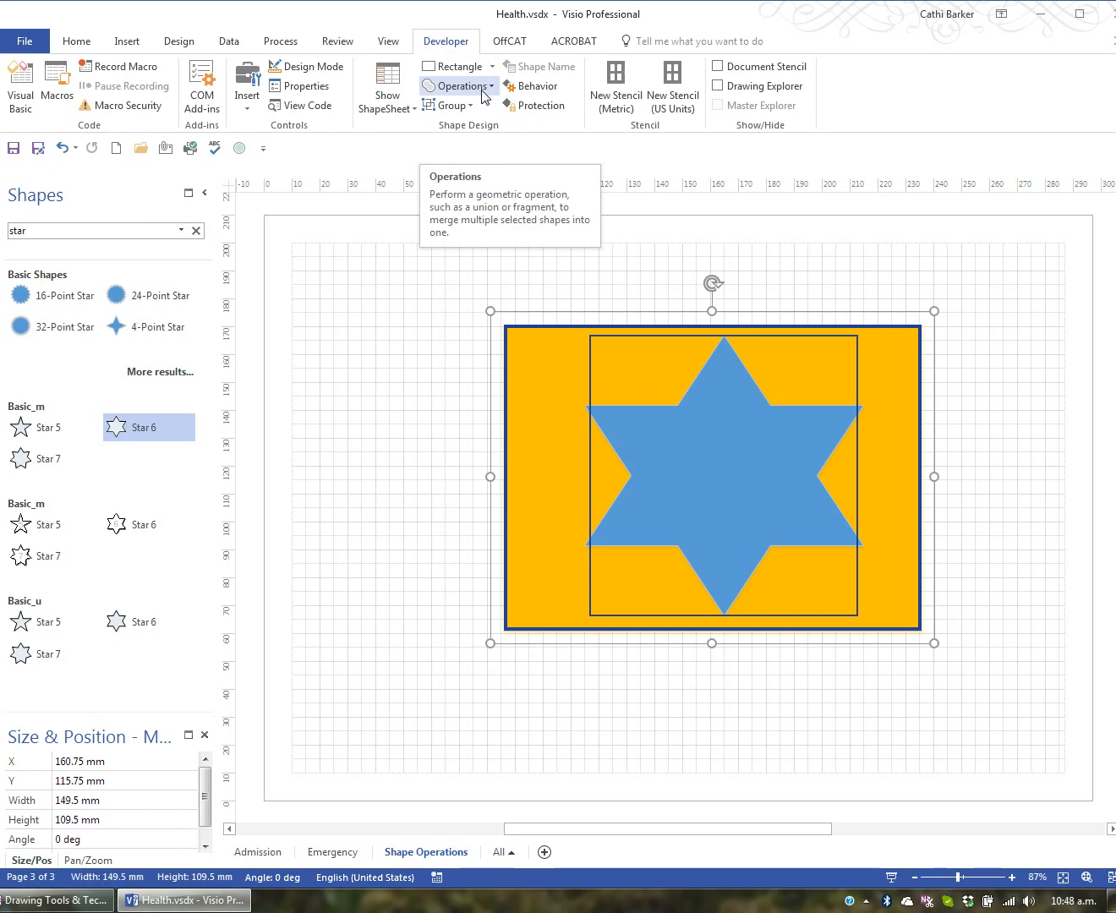
{"action": "left_click", "coordinate": [460, 85]}
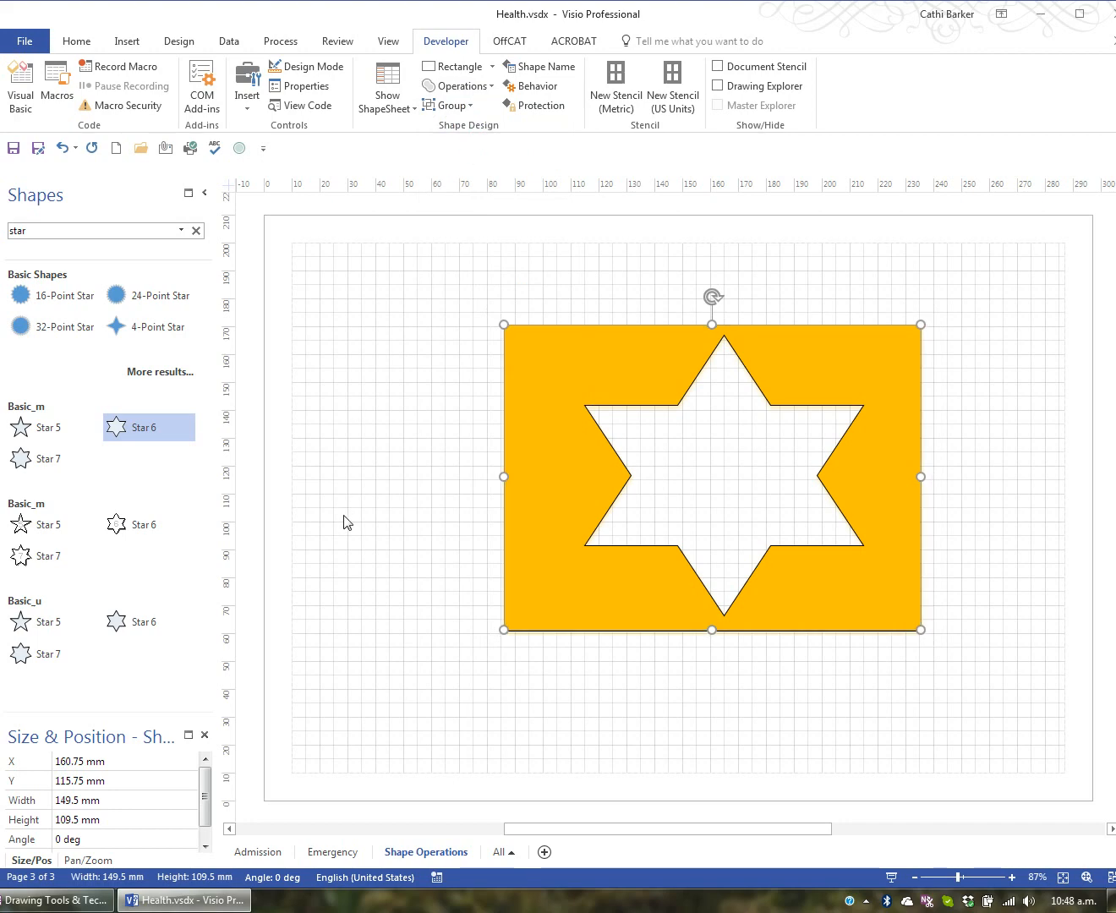
{"action": "mouse_move", "coordinate": [829, 514]}
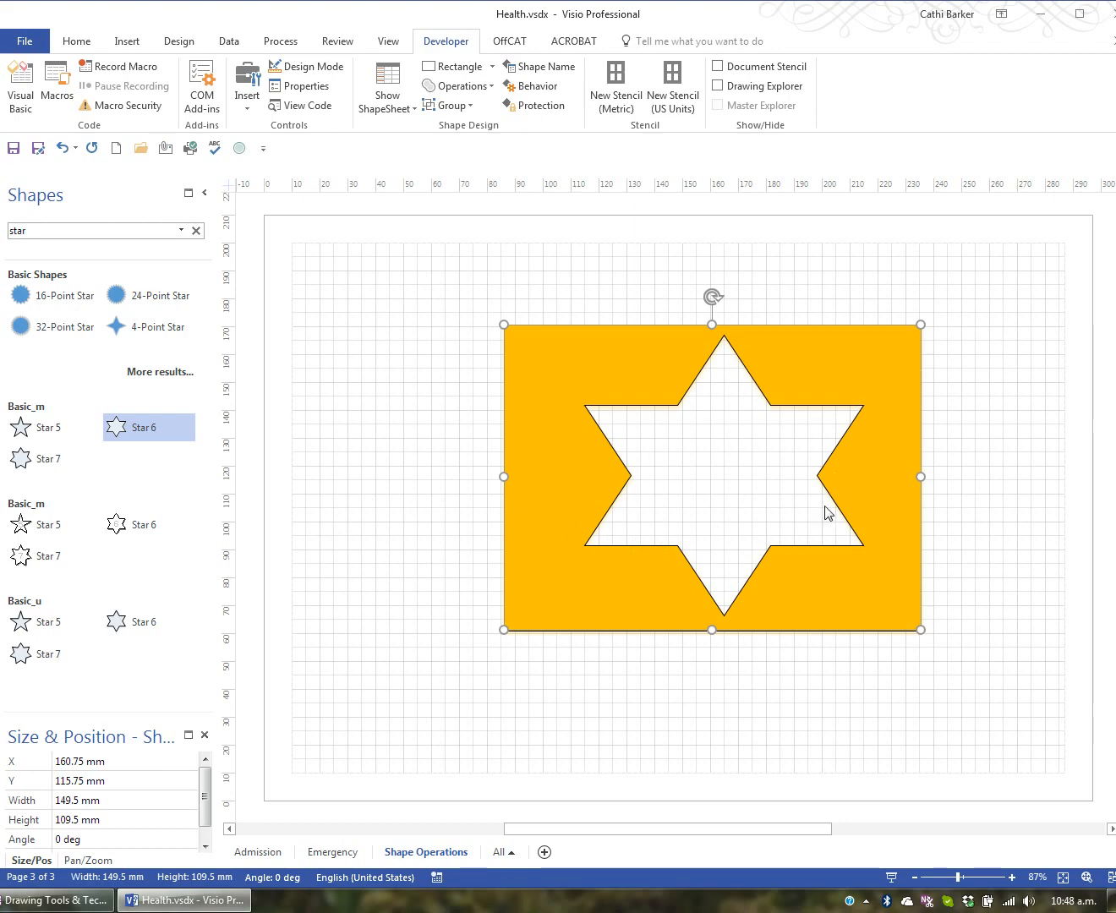
{"action": "mouse_move", "coordinate": [740, 409]}
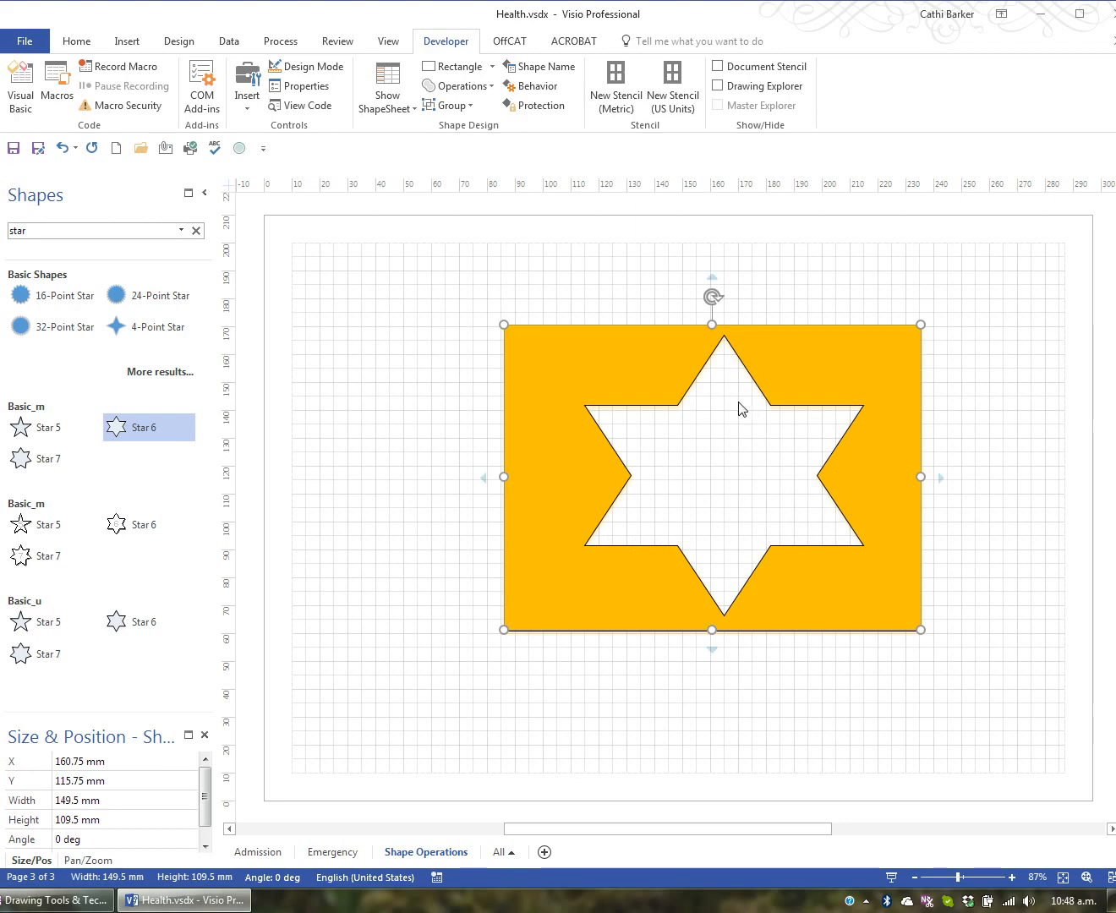
{"action": "mouse_move", "coordinate": [711, 484]}
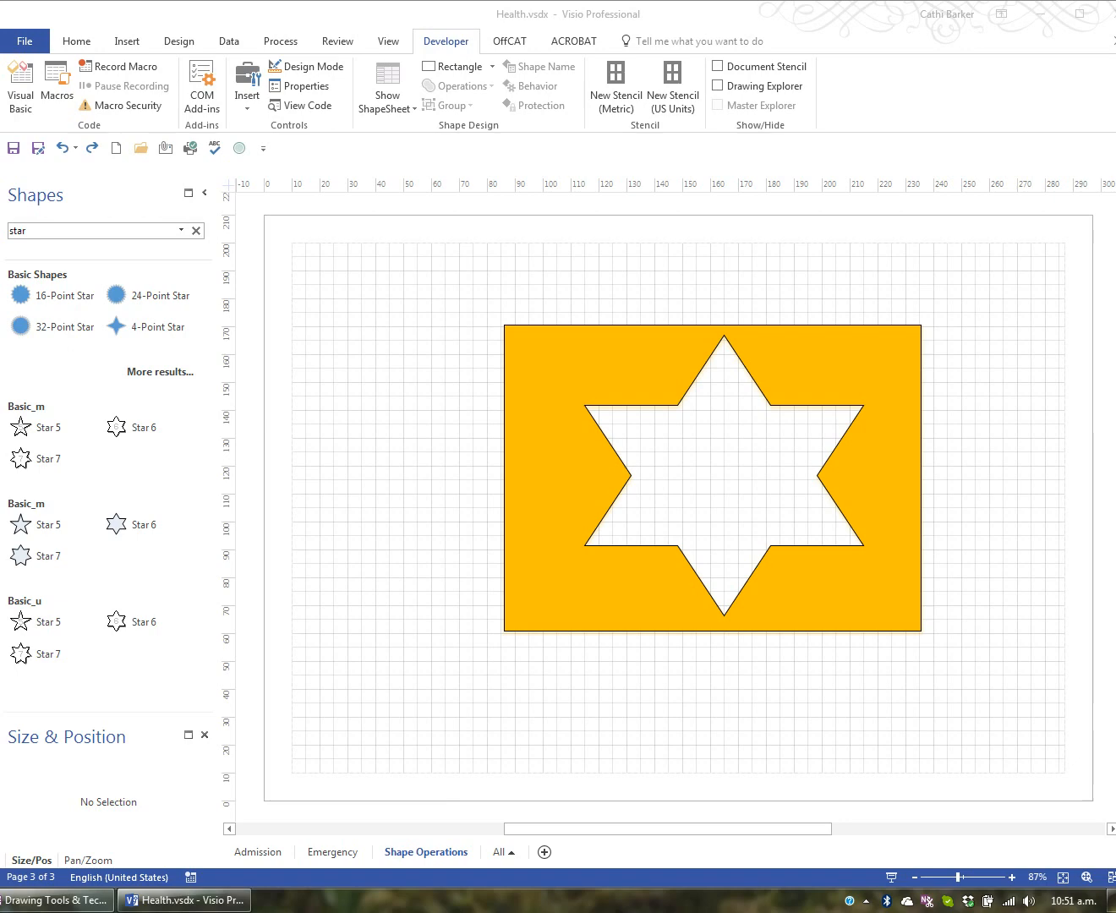
{"action": "mouse_move", "coordinate": [894, 353]}
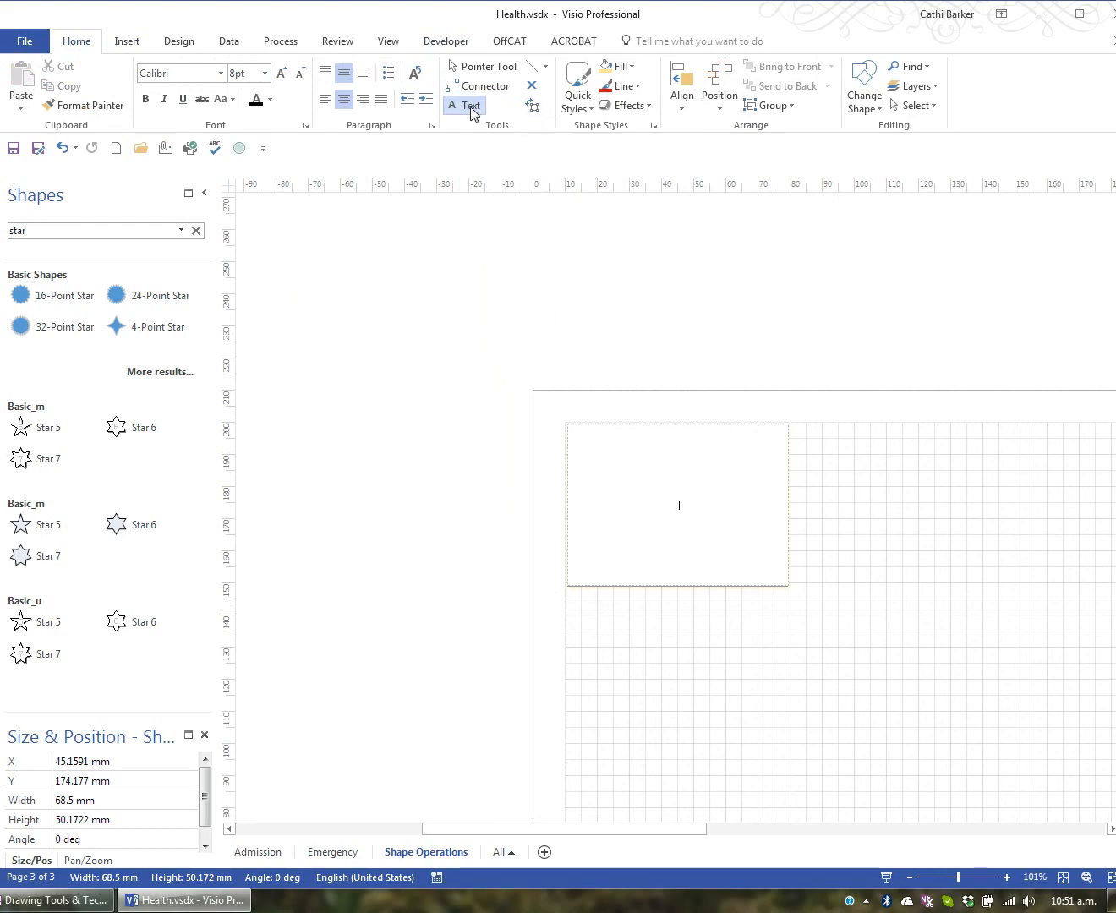
- Finish placing the 'Combine Shape Operation' caption beneath the top-left star-cutout shape
{"action": "left_click", "coordinate": [488, 66]}
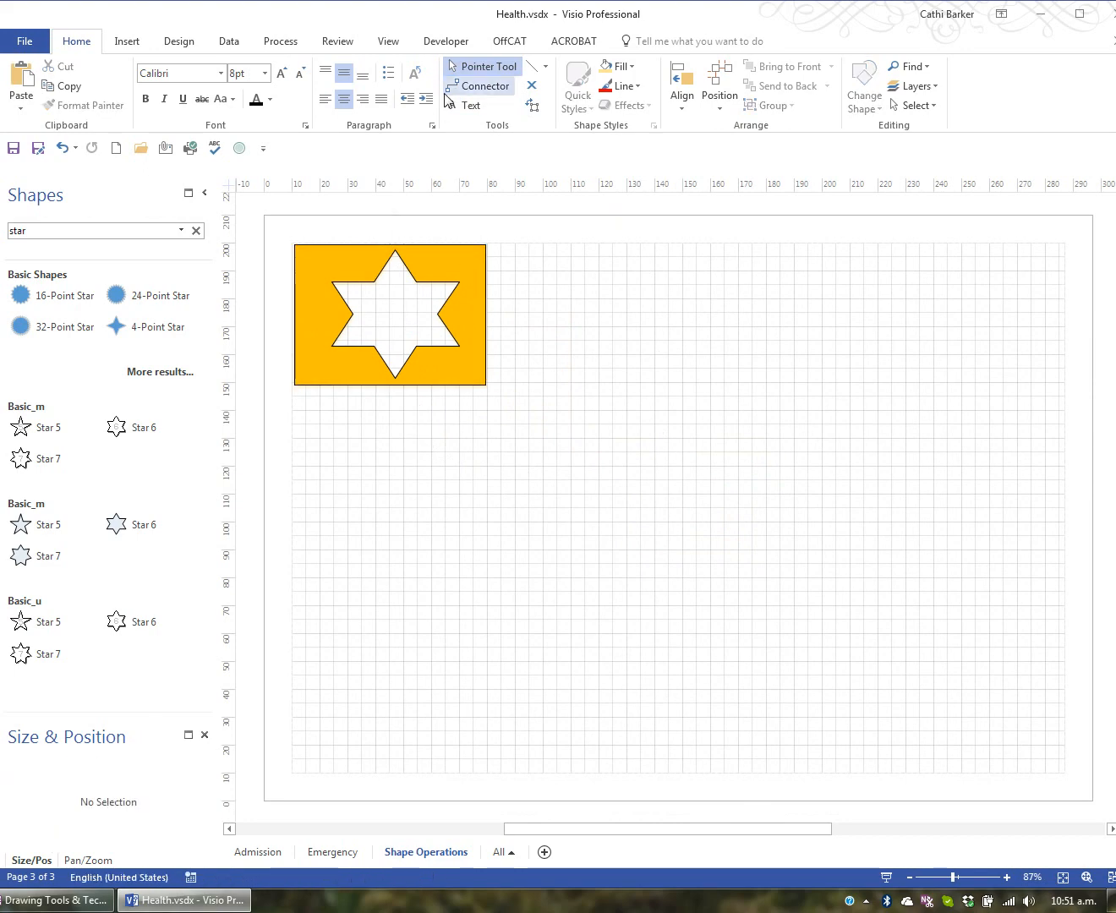
{"action": "left_click", "coordinate": [465, 105]}
{"action": "type", "text": "Combine Shape Operations"}
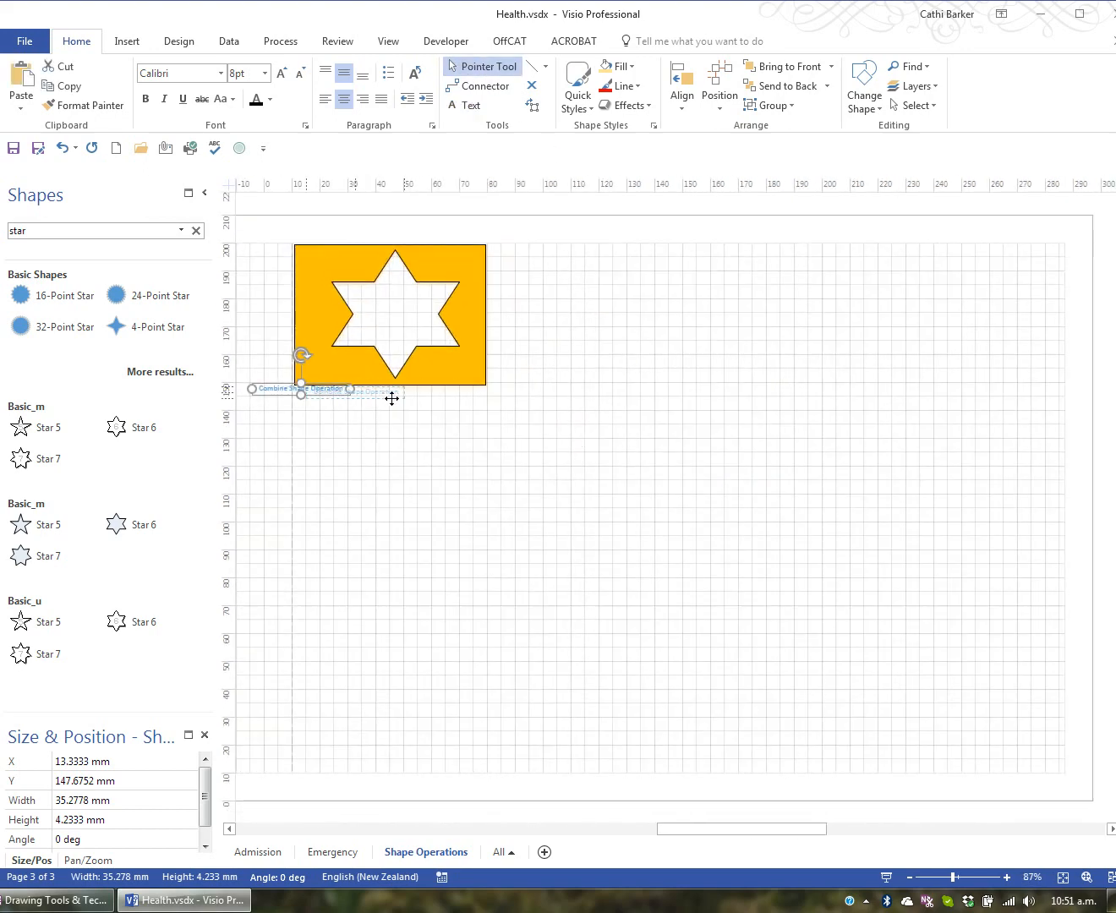
{"action": "left_click", "coordinate": [681, 423]}
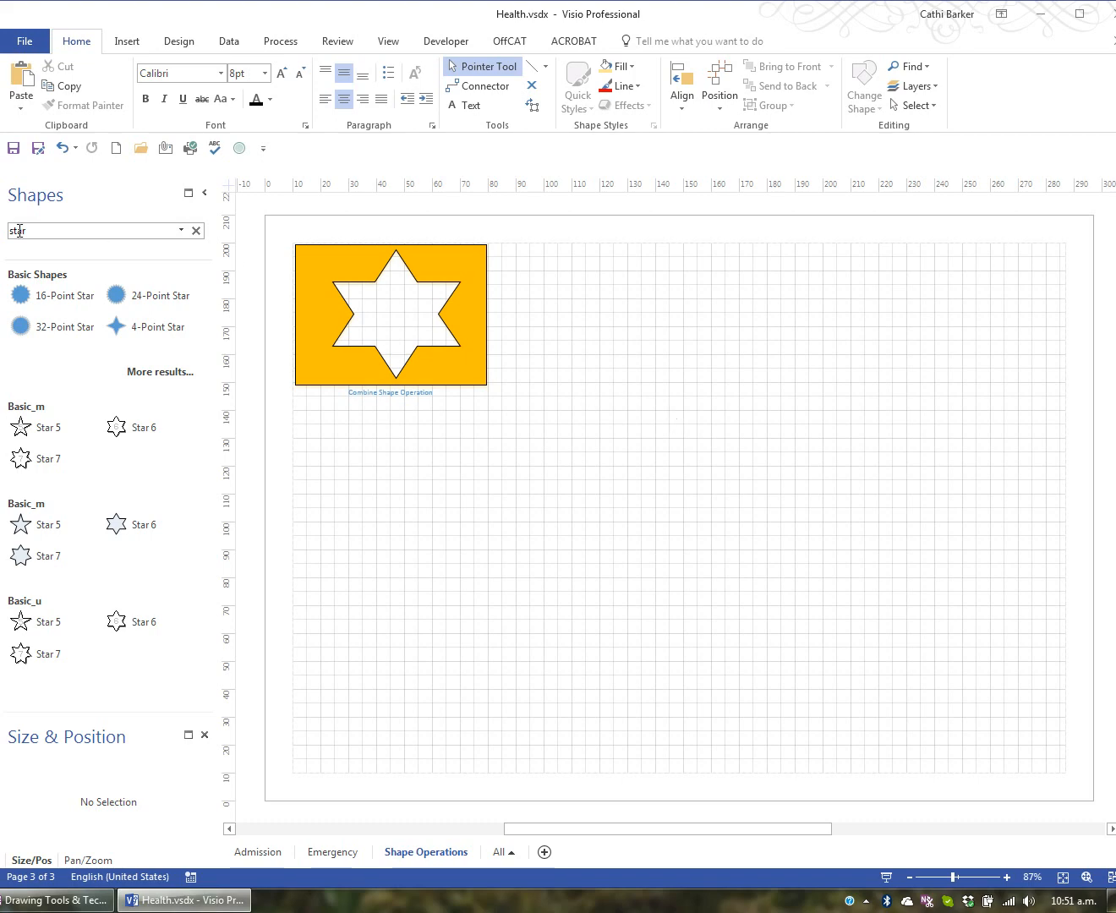
- Search shapes for 'cross' and place a large Cross right of the star-cutout shape
{"action": "type", "text": "c"}
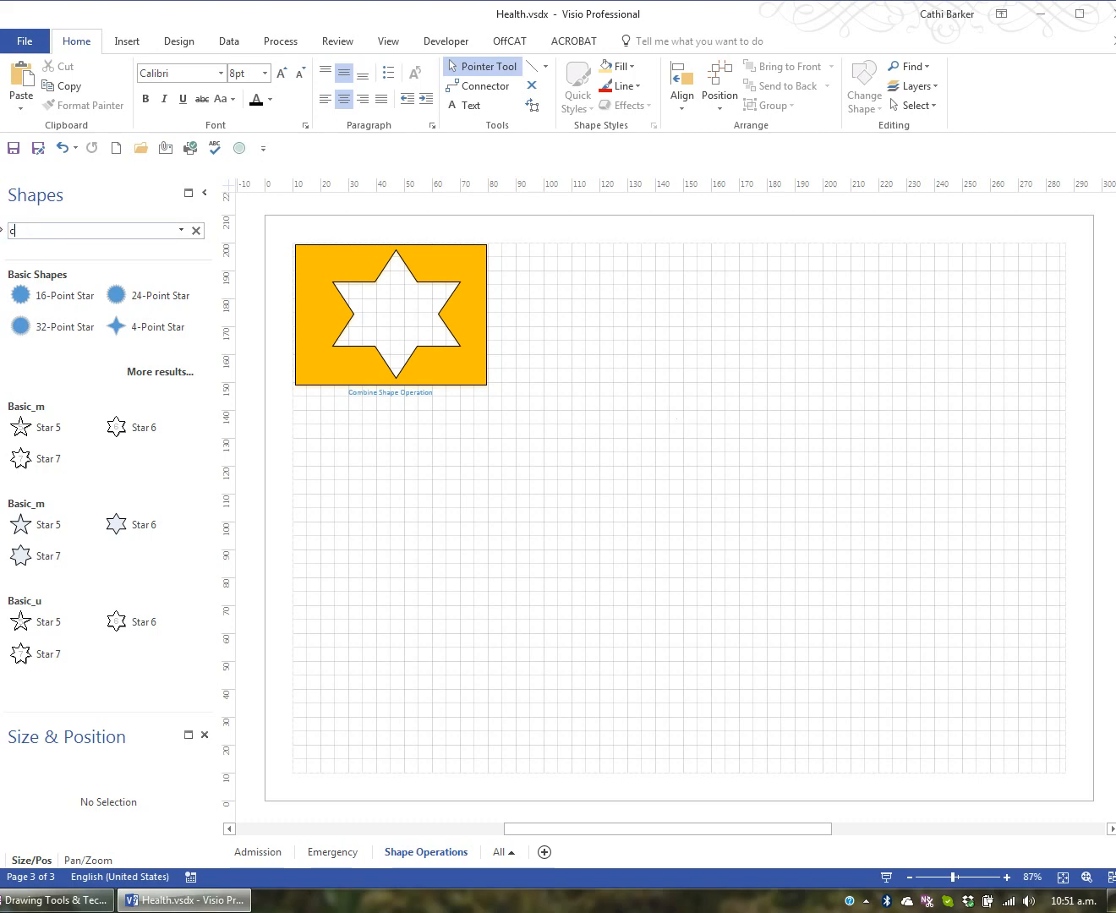
{"action": "type", "text": "ross"}
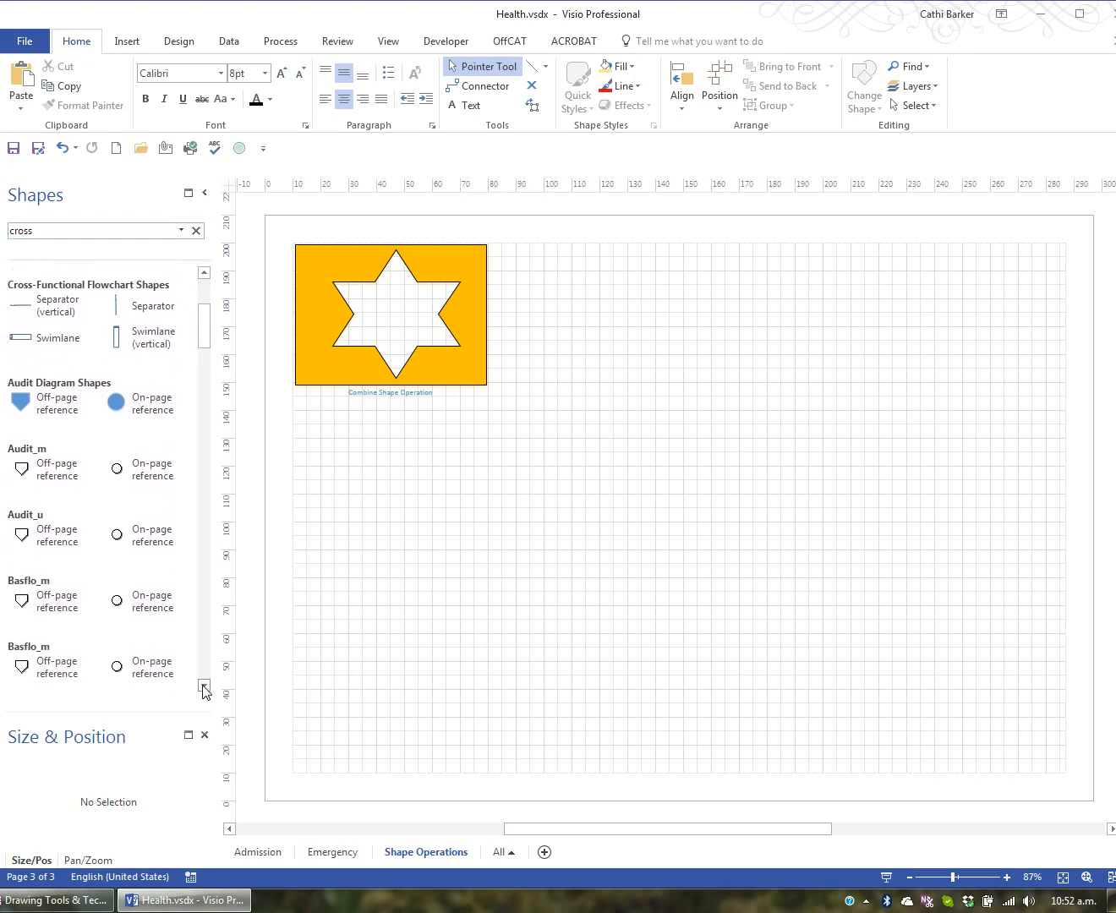
{"action": "scroll", "scroll_direction": "down", "scroll_amount": 3}
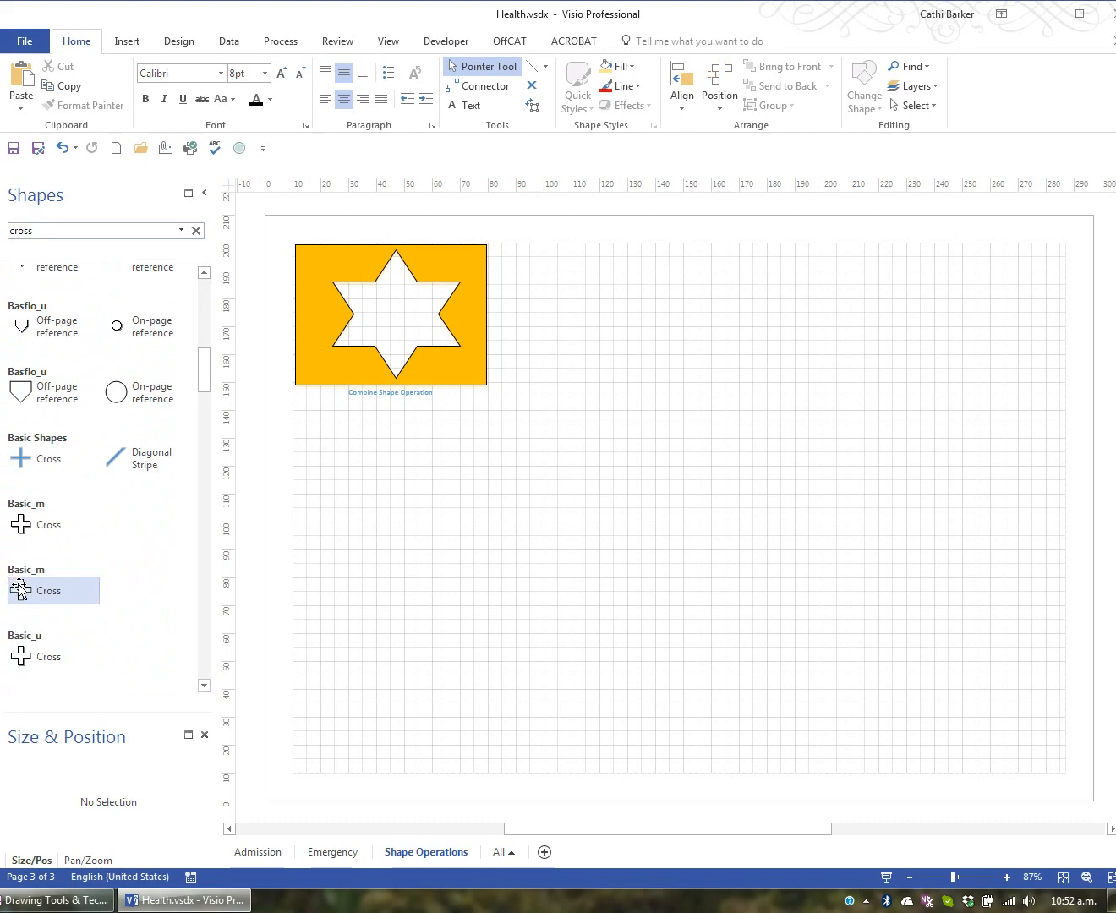
{"action": "left_click_drag", "start_coordinate": [42, 591], "coordinate": [662, 457]}
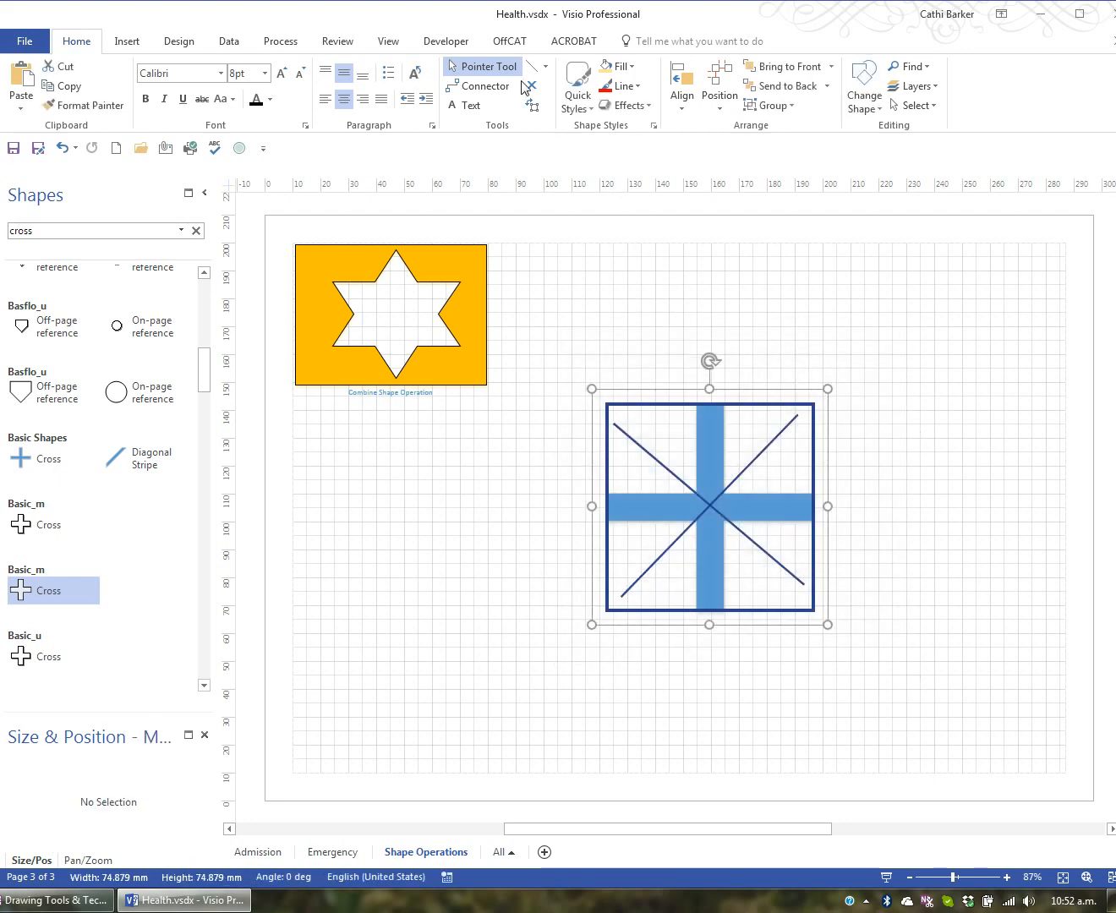
- Fragment the overlapping cross, square and diagonals via Developer > Operations > Fragment
{"action": "left_click", "coordinate": [446, 40]}
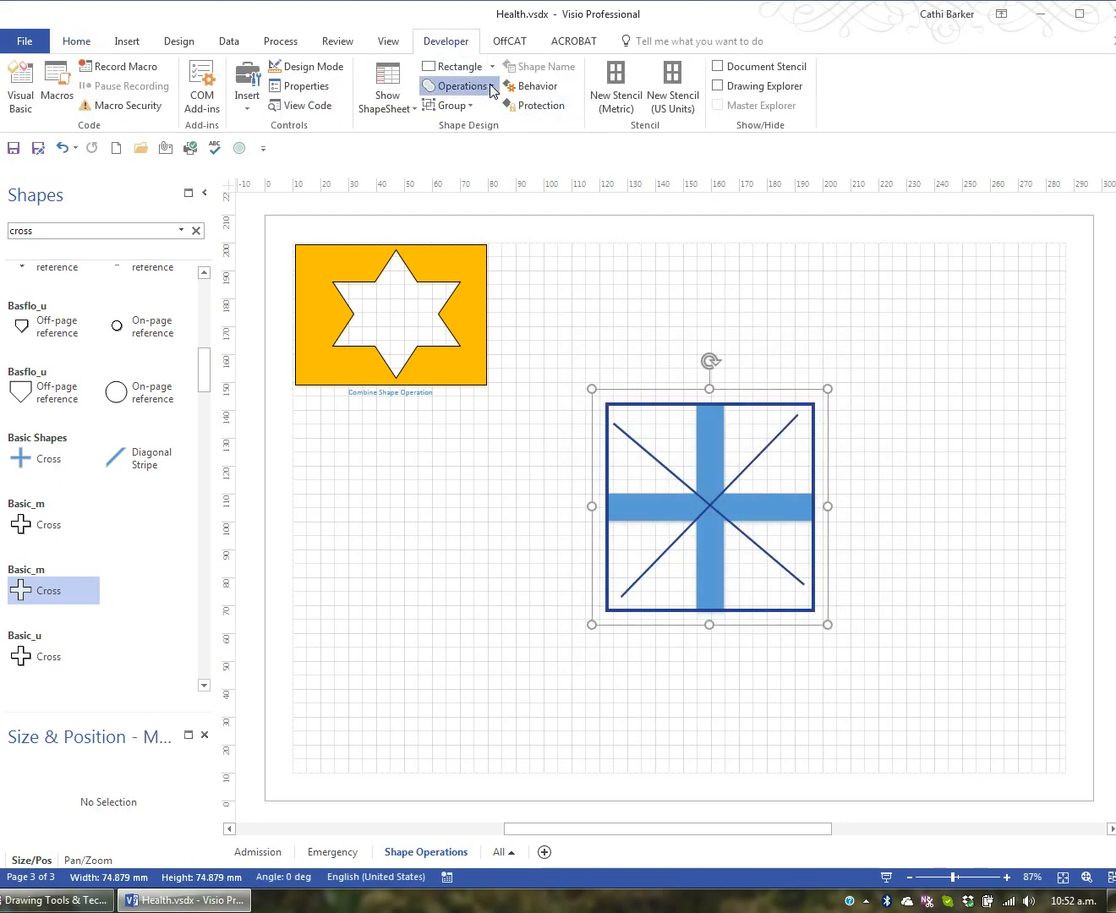
{"action": "left_click", "coordinate": [459, 86]}
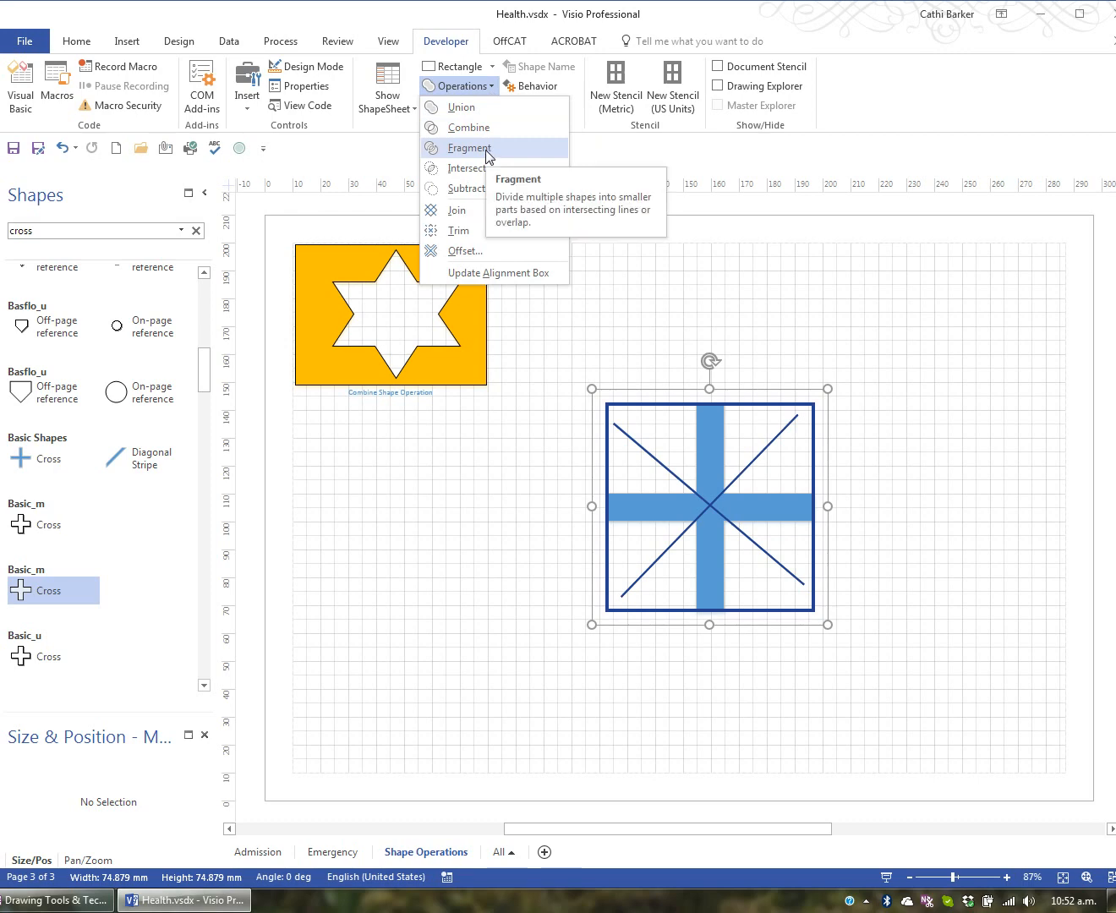
{"action": "left_click", "coordinate": [469, 147]}
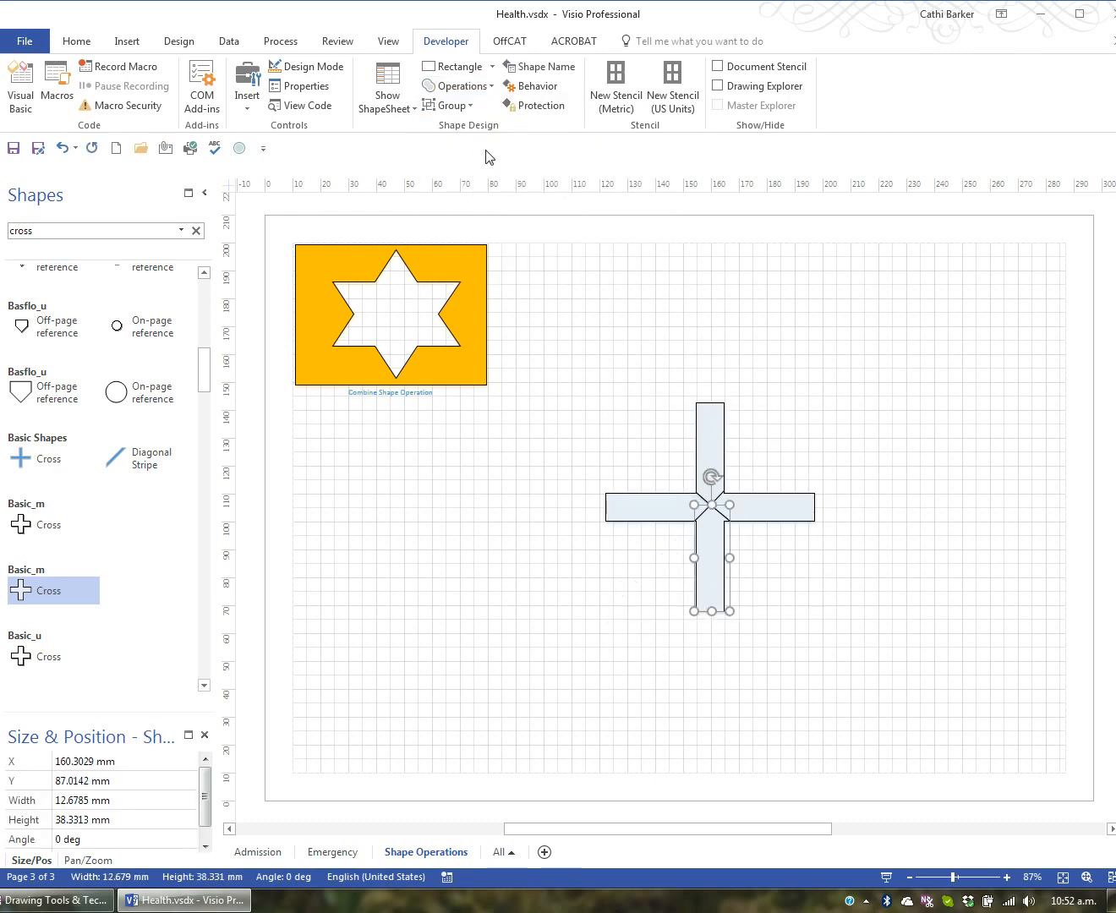
{"action": "left_click", "coordinate": [847, 508]}
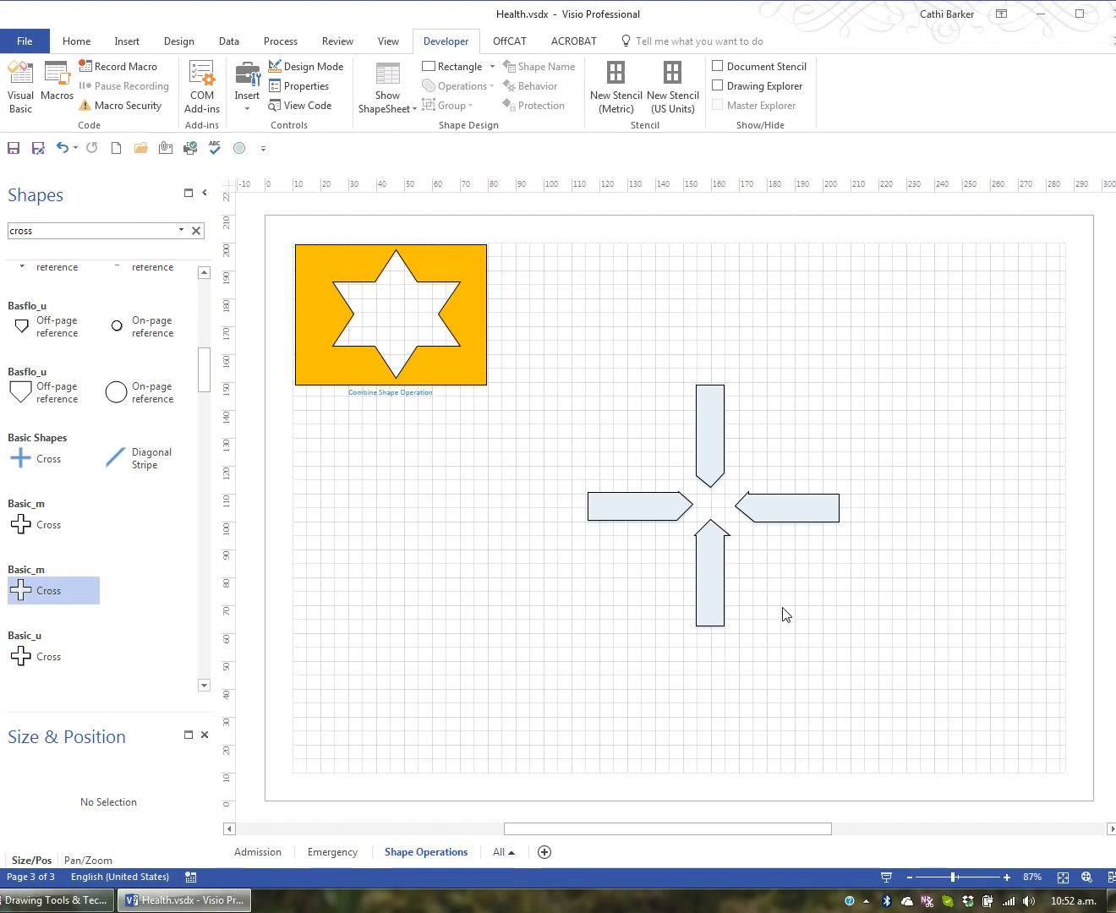
{"action": "mouse_move", "coordinate": [568, 345]}
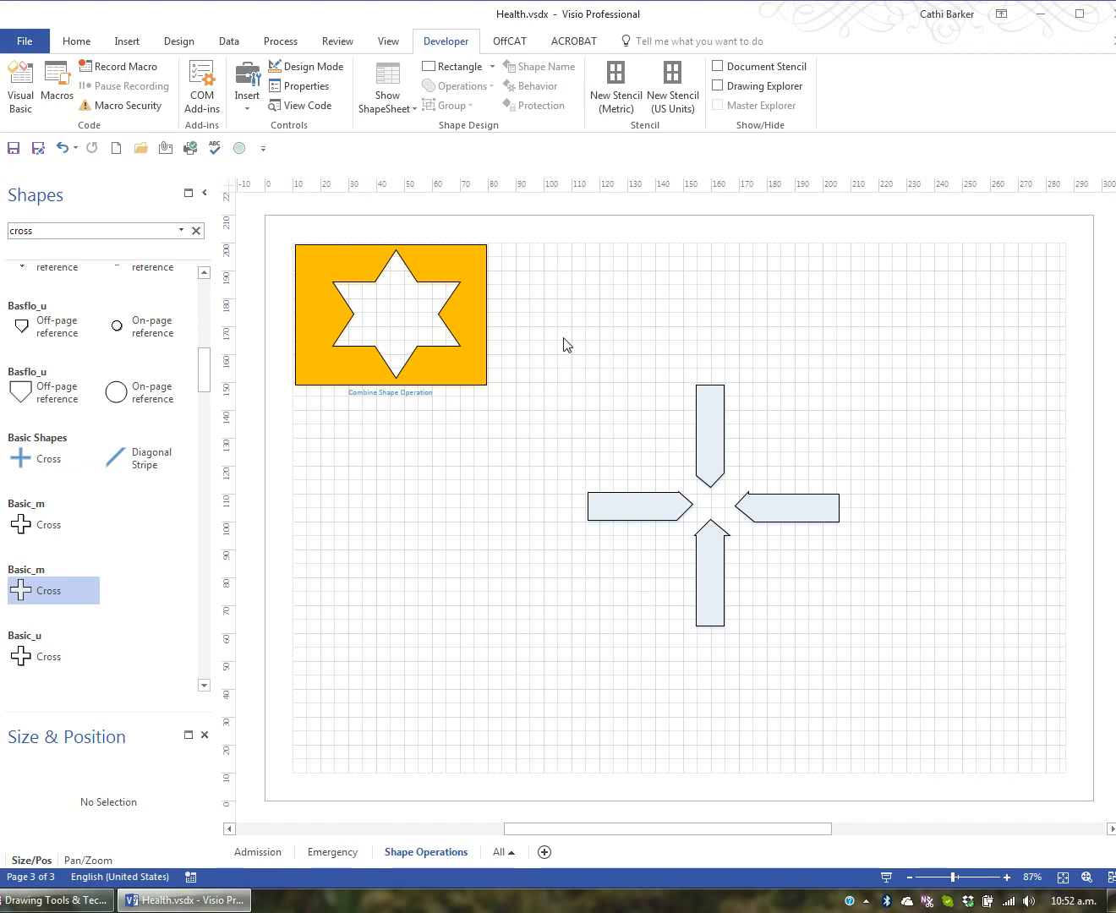
- Group the four arrow fragments, move them beneath the Combine example, and begin the 'Fragment' label
{"action": "left_click", "coordinate": [712, 508]}
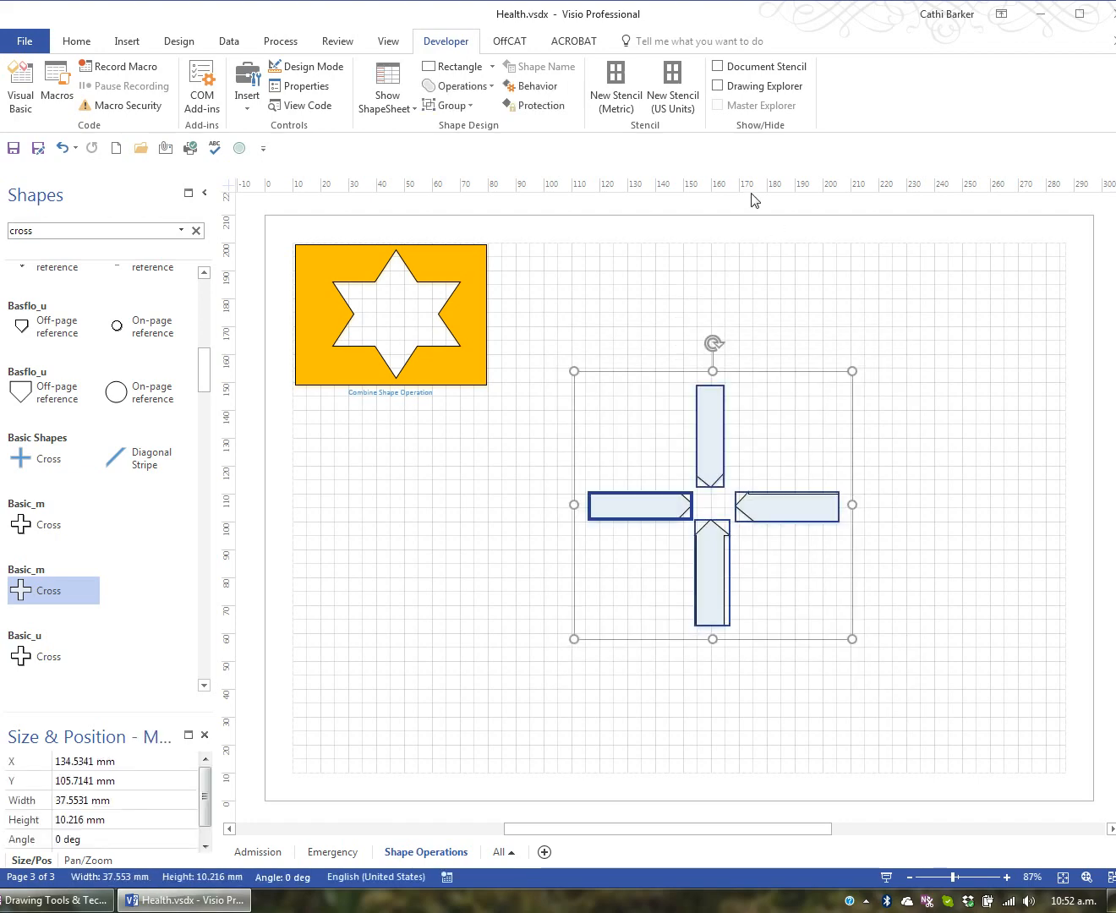
{"action": "left_click", "coordinate": [76, 40]}
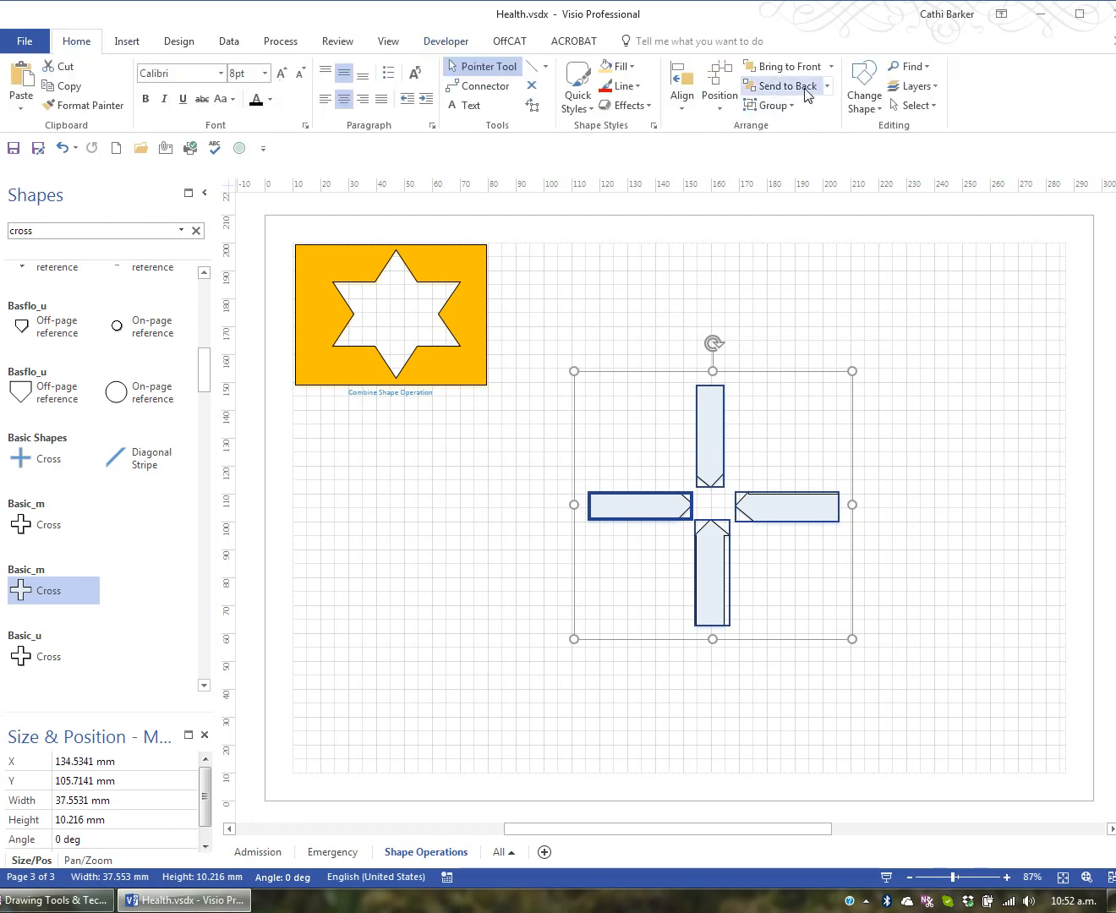
{"action": "left_click_drag", "start_coordinate": [853, 639], "coordinate": [853, 633]}
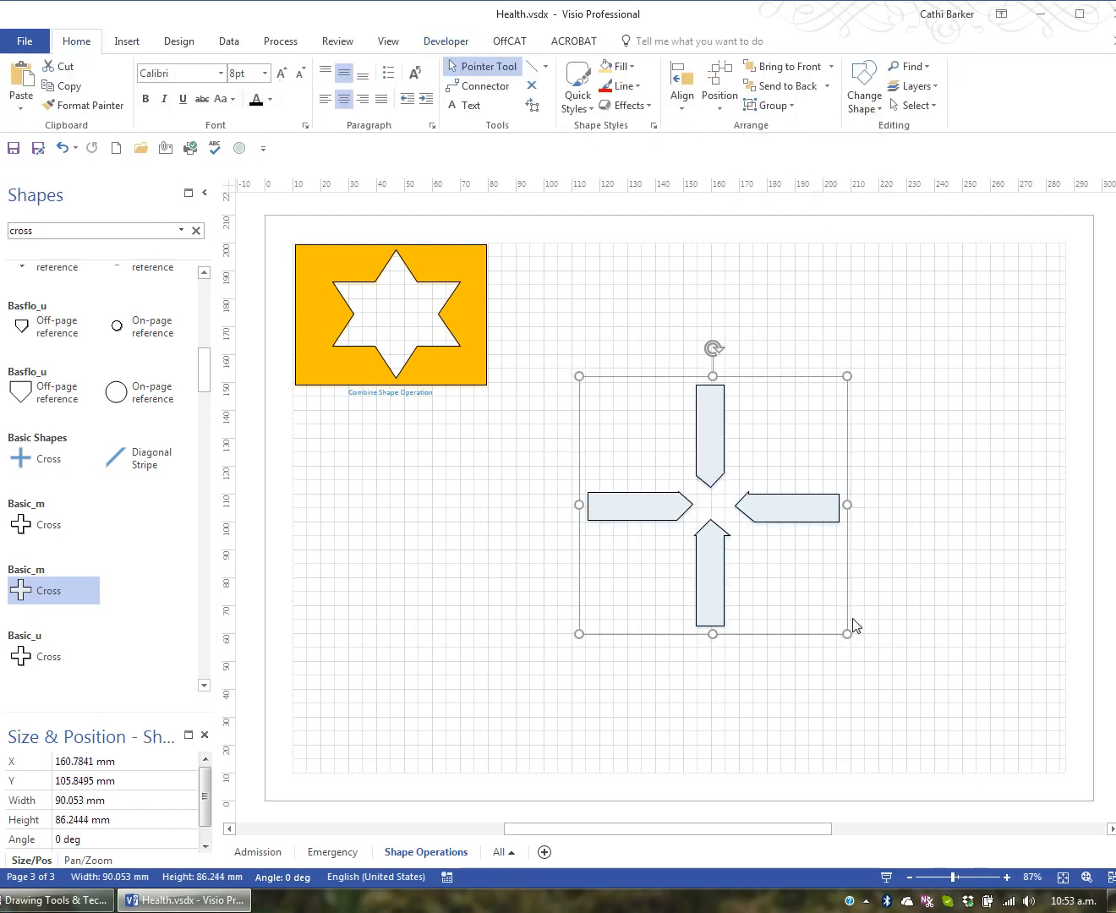
{"action": "left_click_drag", "start_coordinate": [849, 634], "coordinate": [750, 541]}
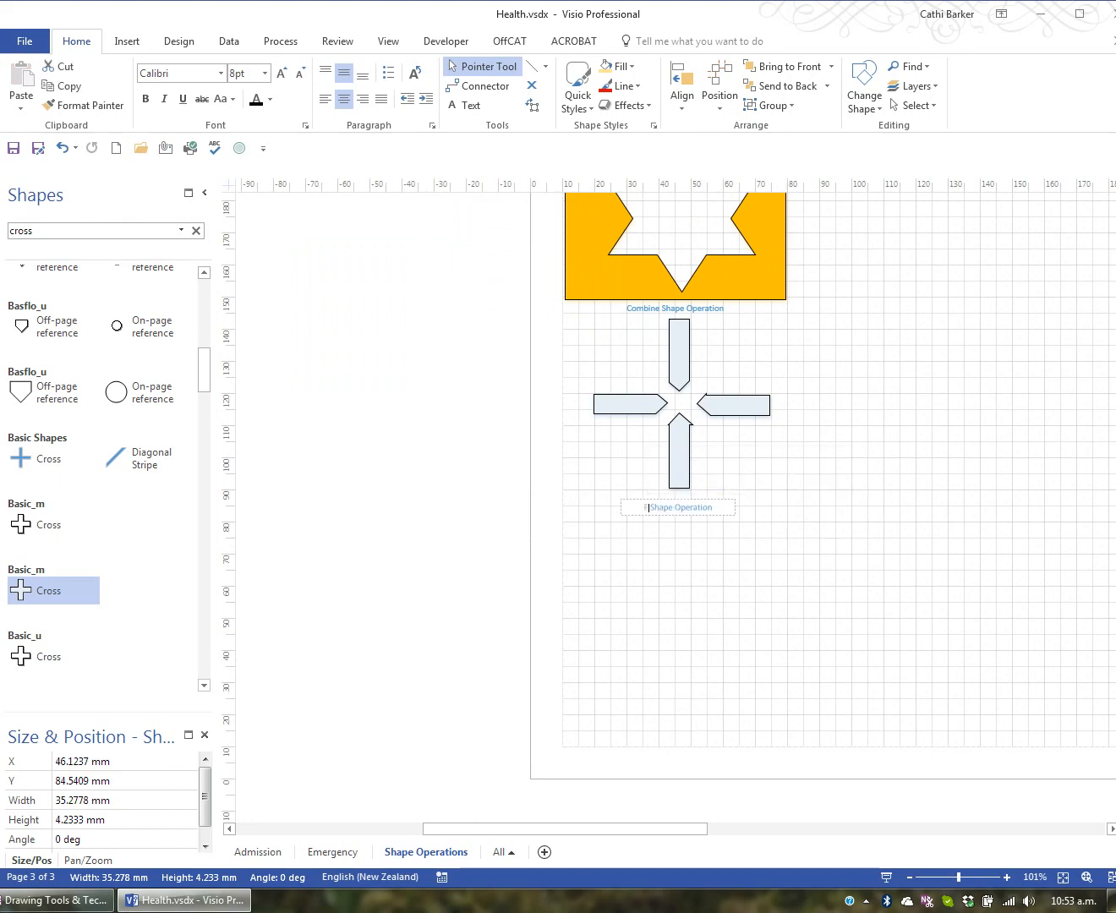
{"action": "type", "text": "Fragment"}
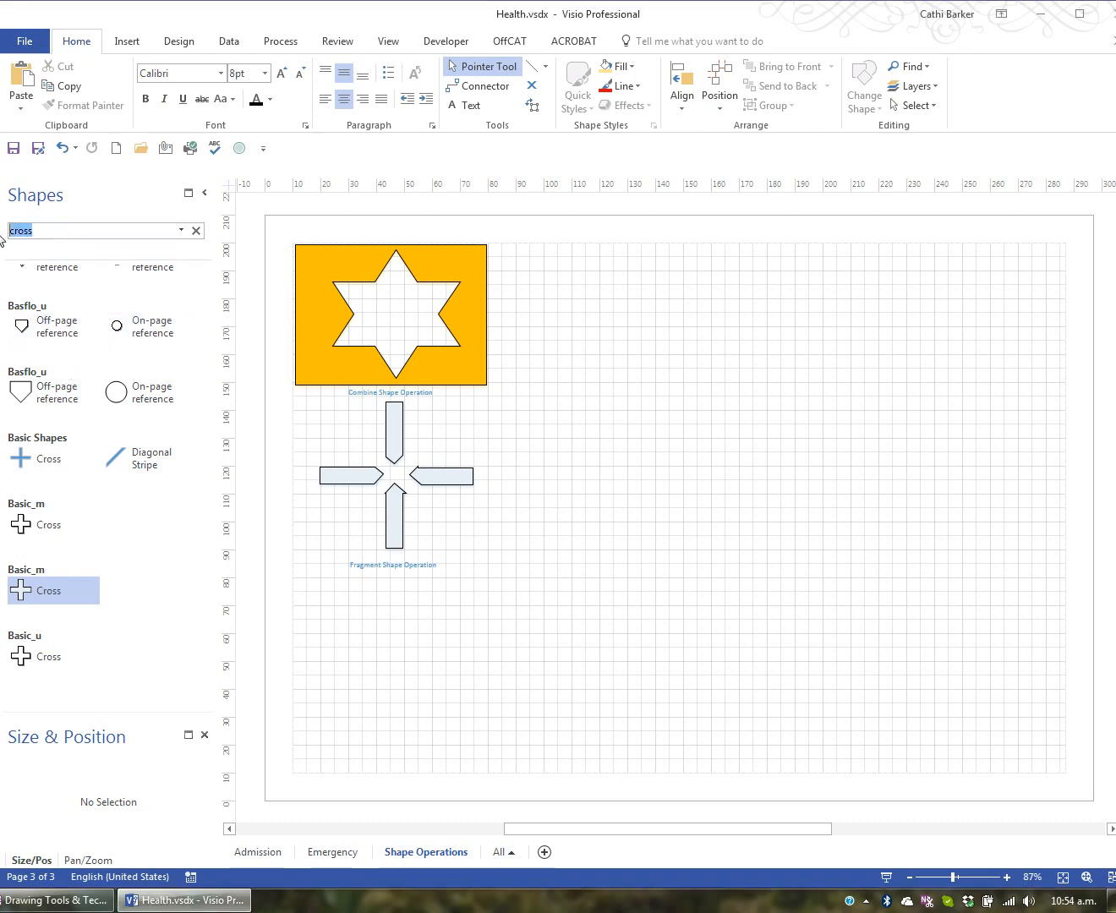
- Search shapes for 'star' and place a blue Star 6 on the page
{"action": "type", "text": "star"}
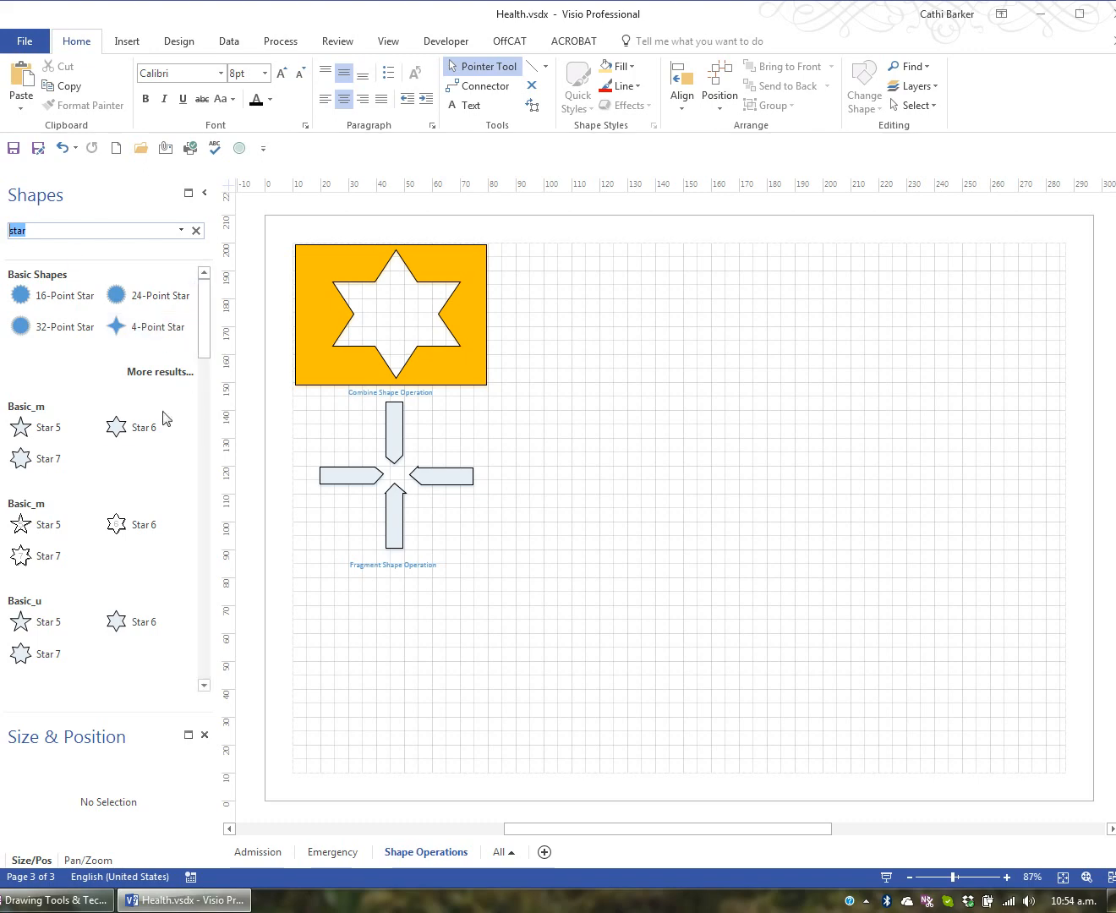
{"action": "left_click_drag", "start_coordinate": [131, 427], "coordinate": [726, 474]}
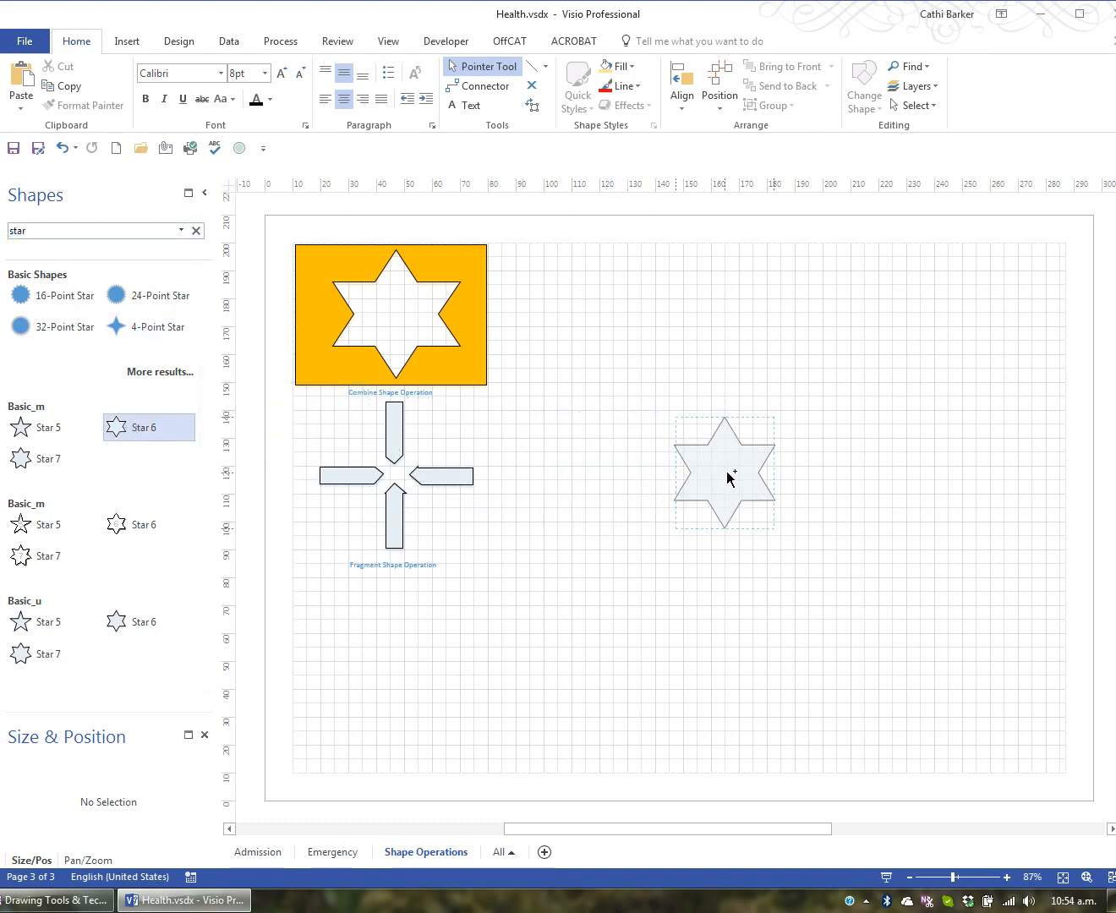
{"action": "left_click", "coordinate": [725, 472]}
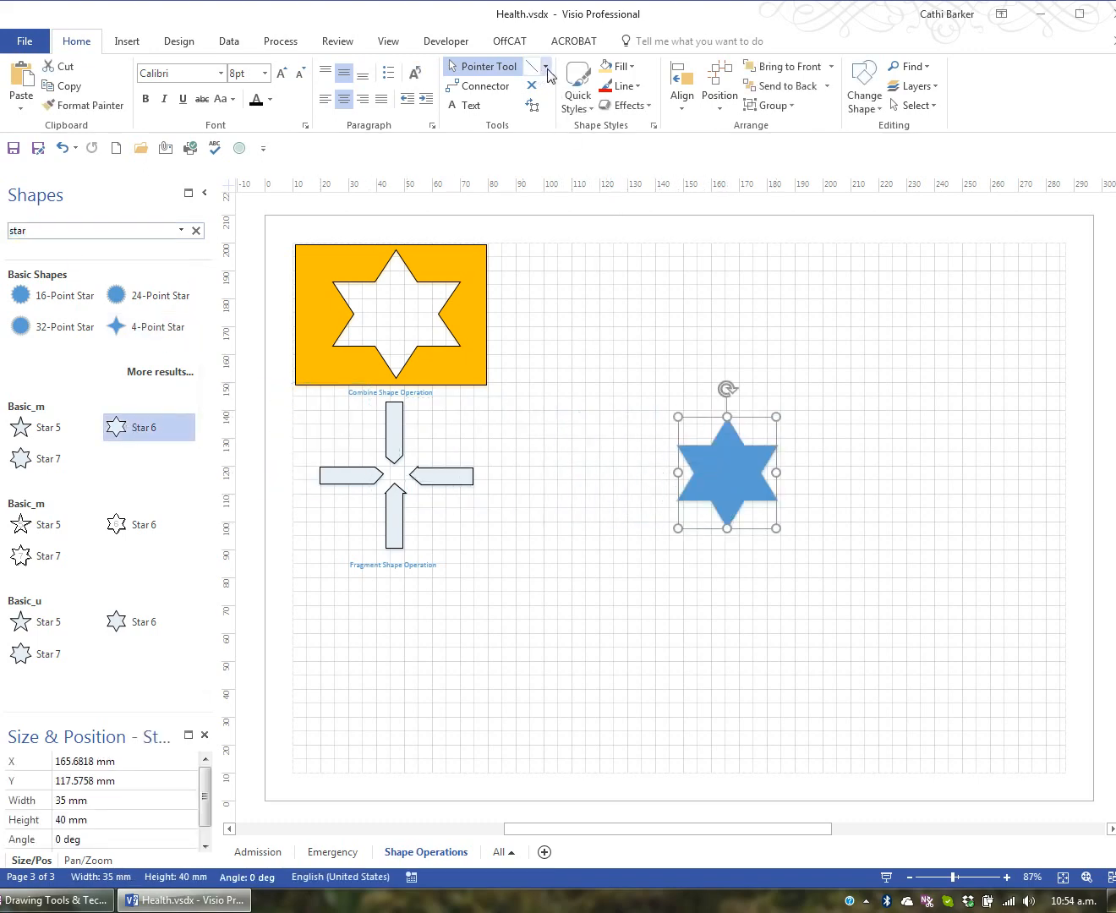
- Draw a circle over the star's right side and fill it yellow
{"action": "left_click", "coordinate": [547, 68]}
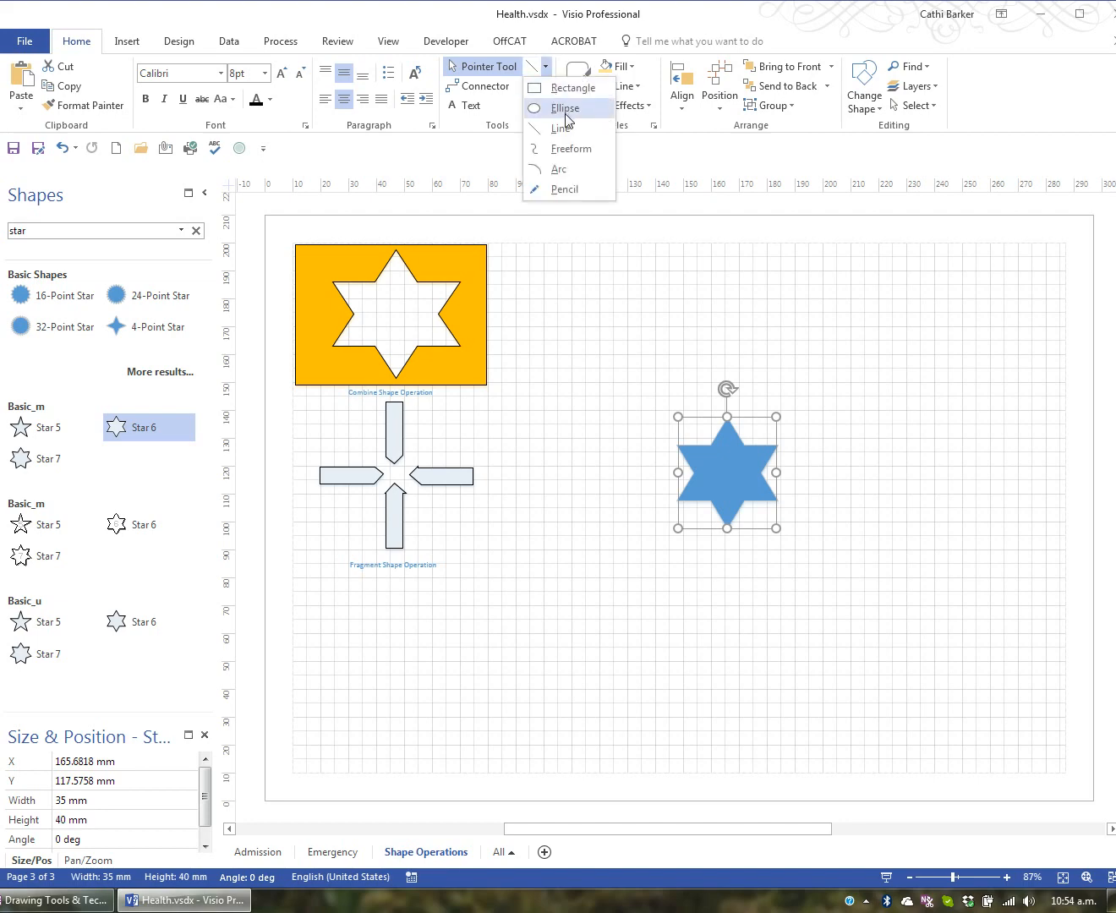
{"action": "left_click", "coordinate": [564, 109]}
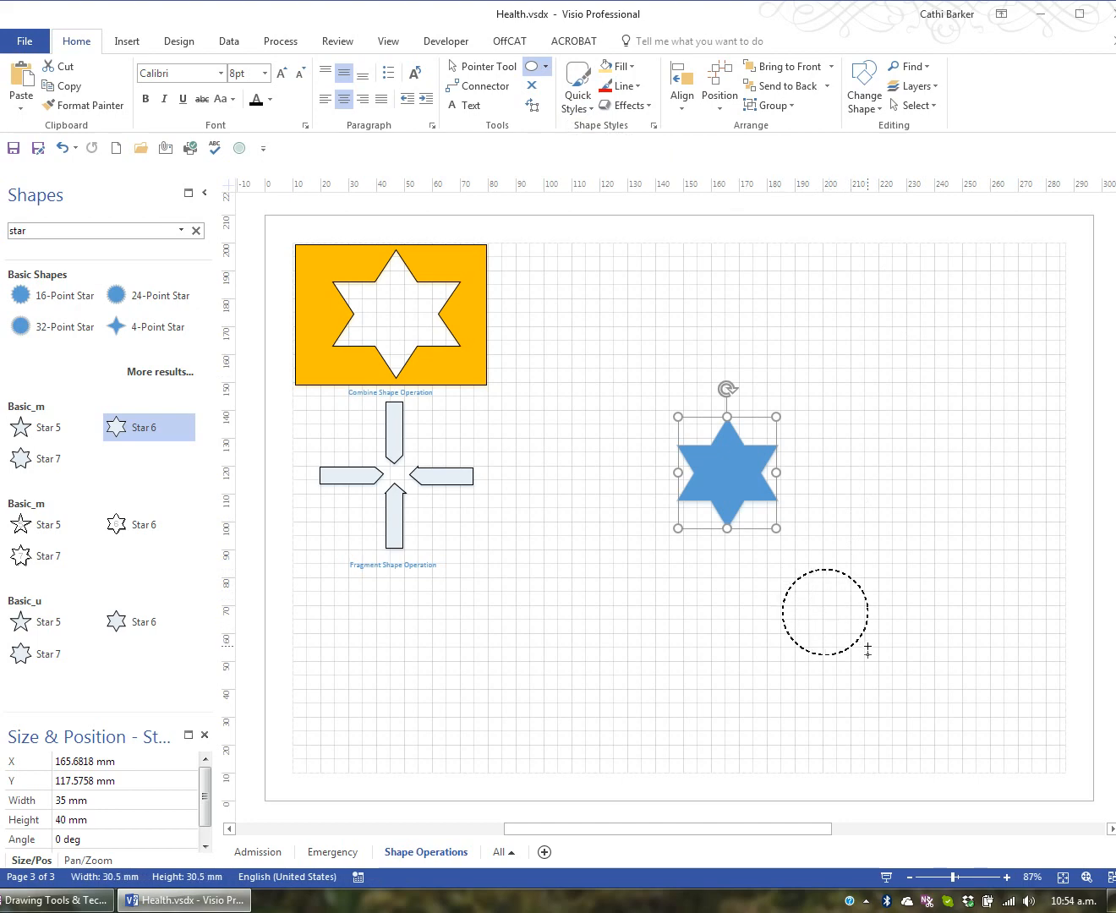
{"action": "left_click_drag", "start_coordinate": [825, 613], "coordinate": [808, 499]}
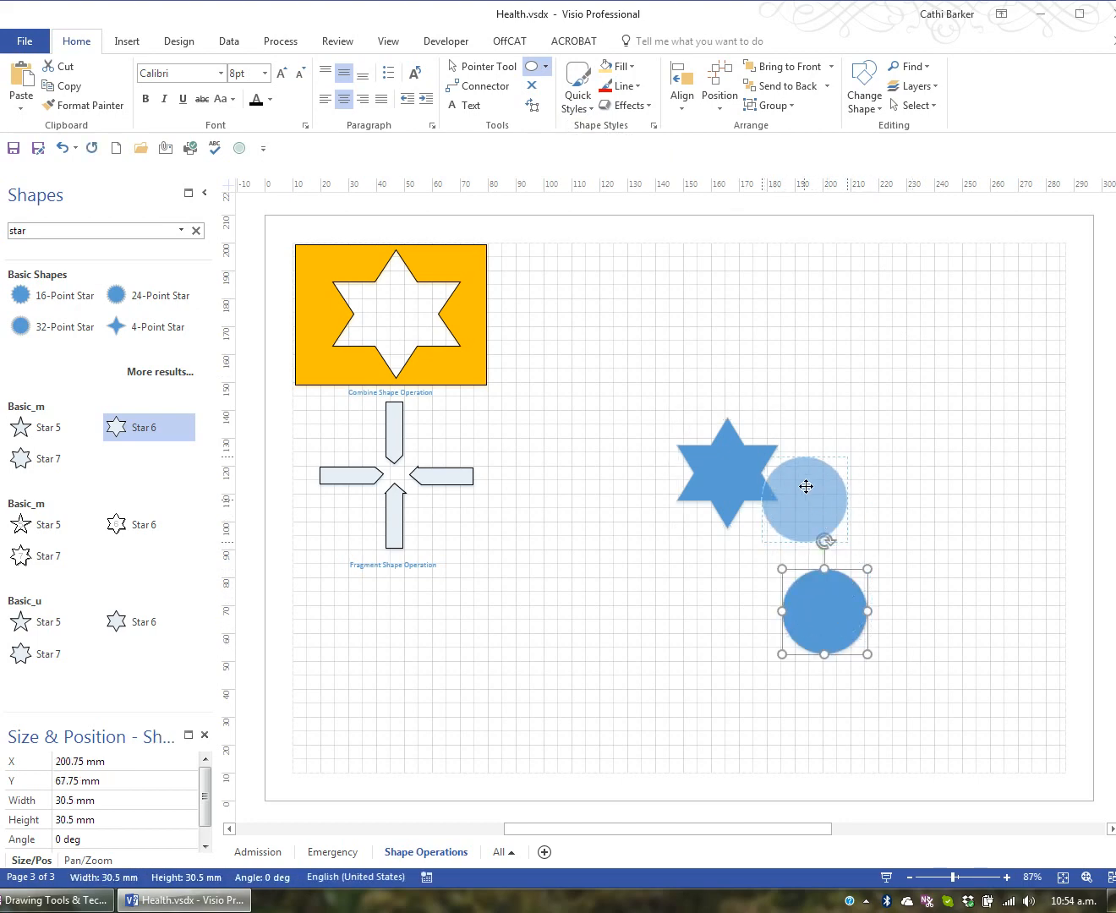
{"action": "left_click_drag", "start_coordinate": [808, 499], "coordinate": [770, 470]}
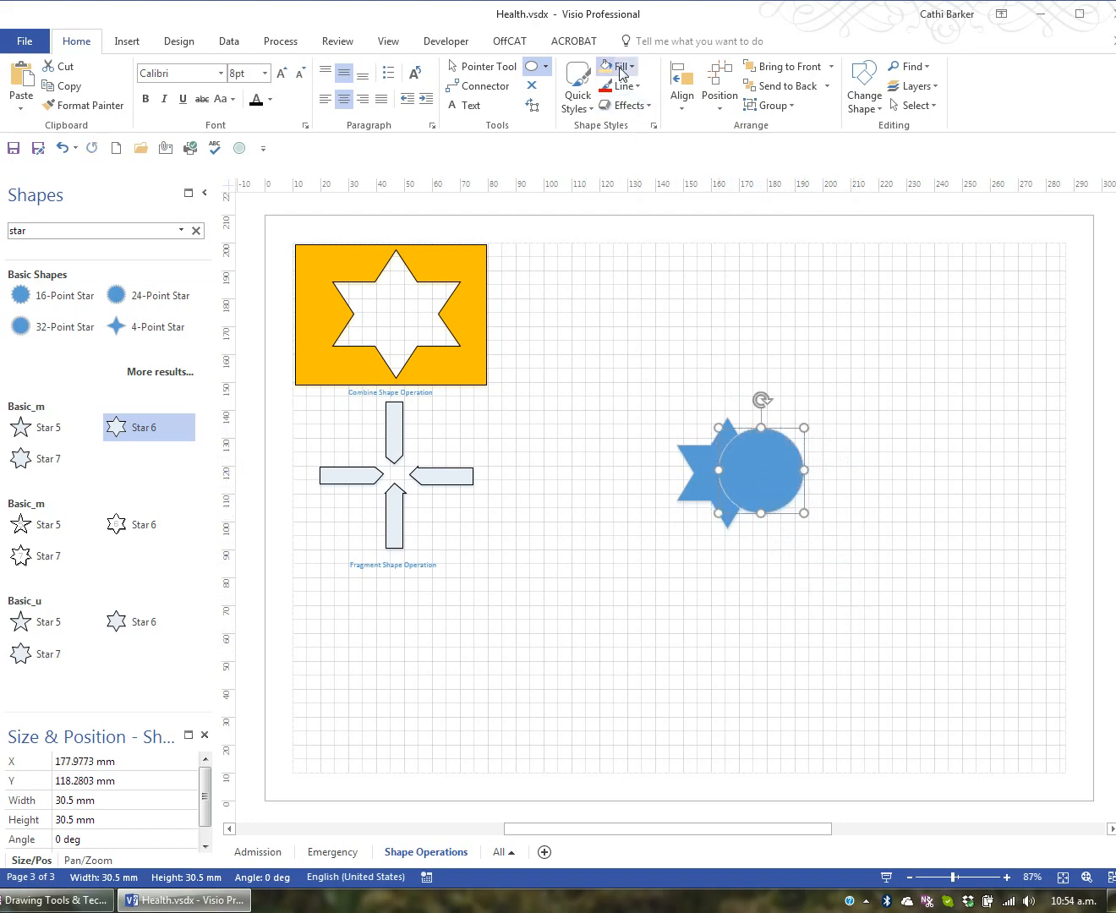
{"action": "left_click", "coordinate": [629, 66]}
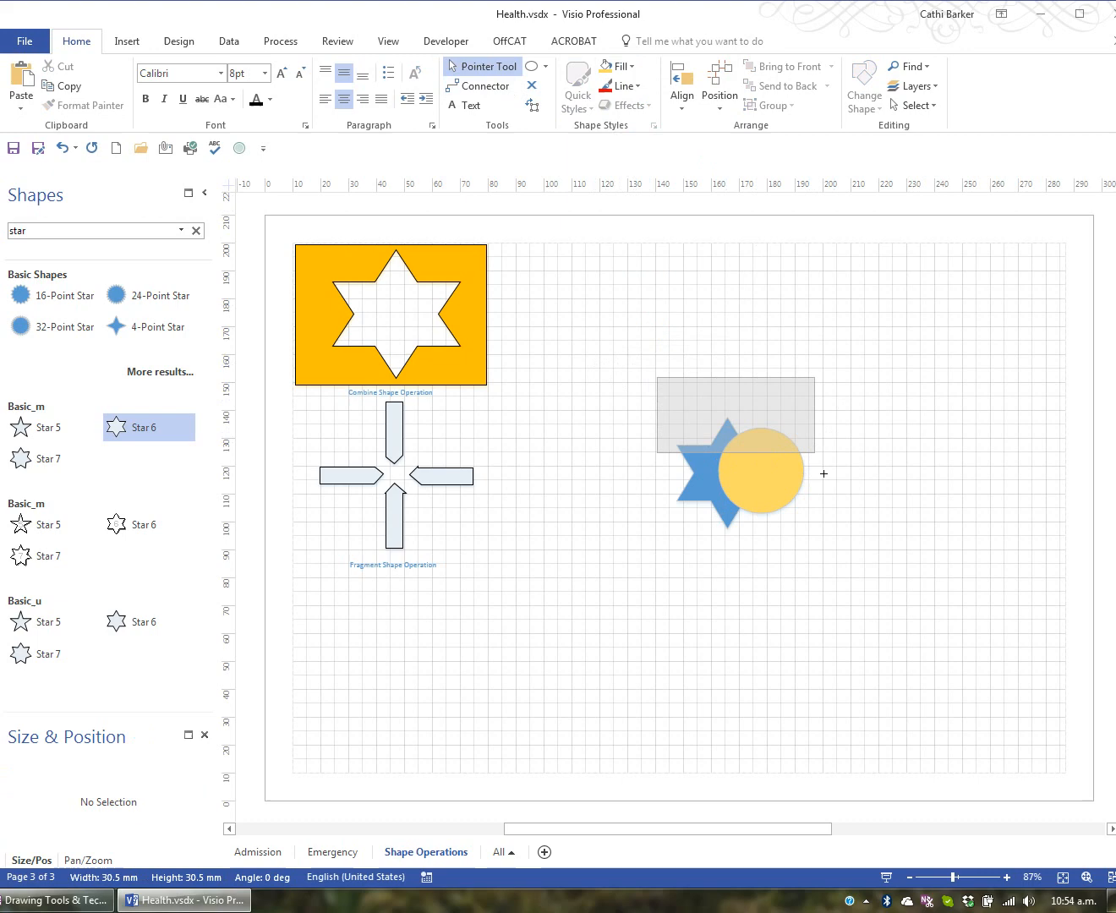
- Subtract the yellow circle from the star and move the cut star higher up
{"action": "left_click", "coordinate": [732, 470]}
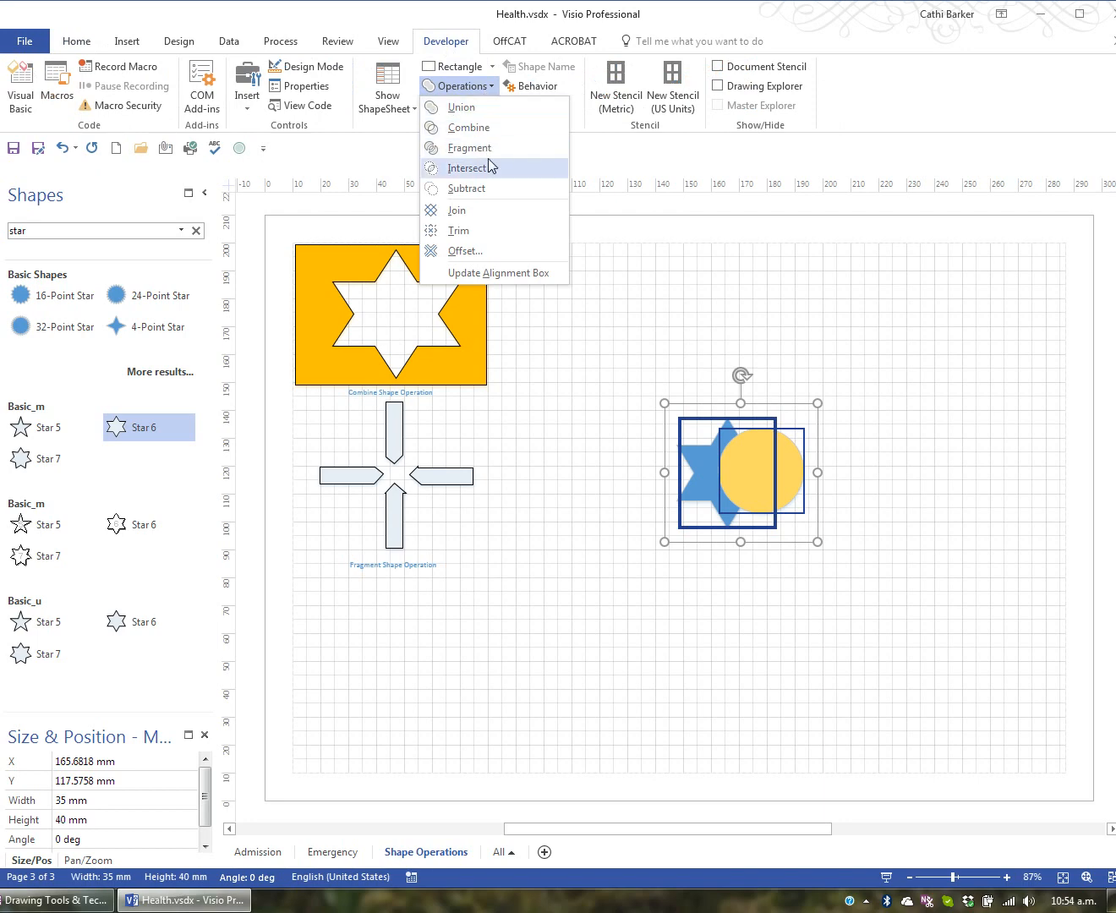
{"action": "left_click", "coordinate": [466, 167]}
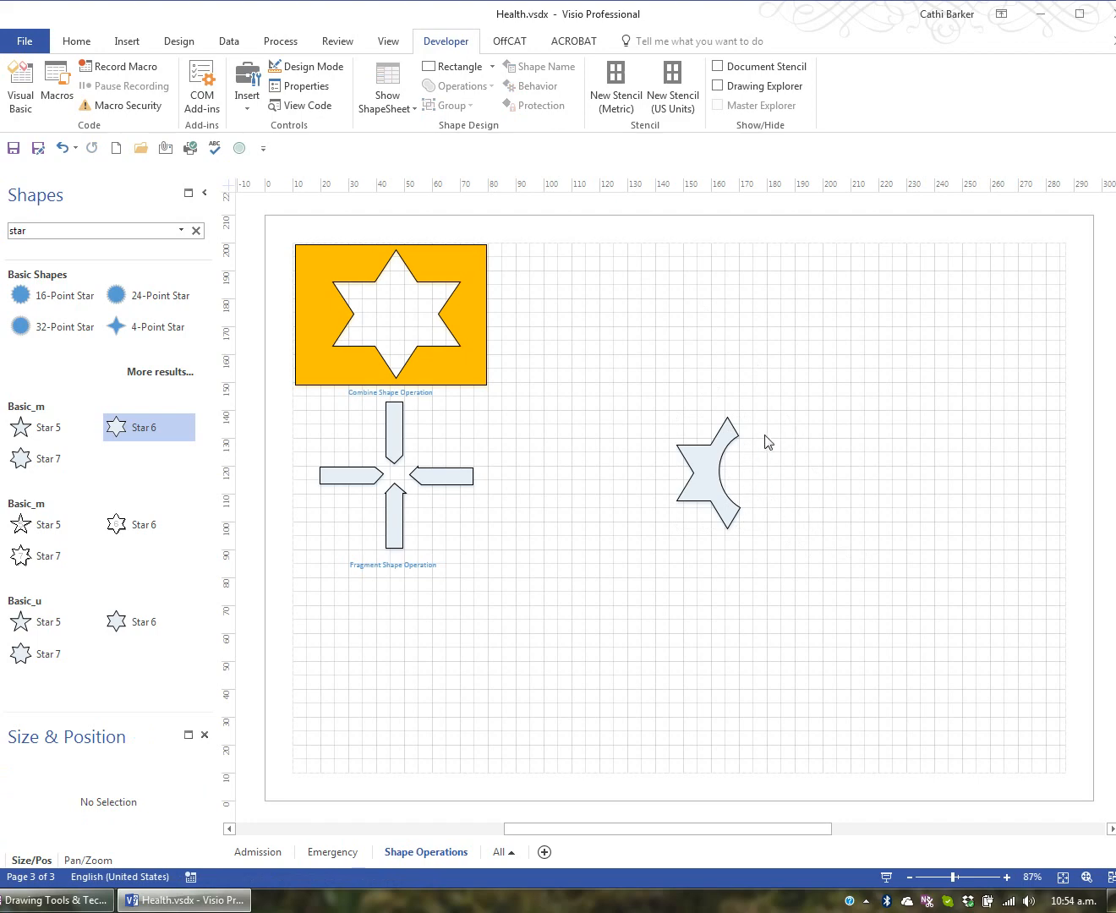
{"action": "mouse_move", "coordinate": [763, 443]}
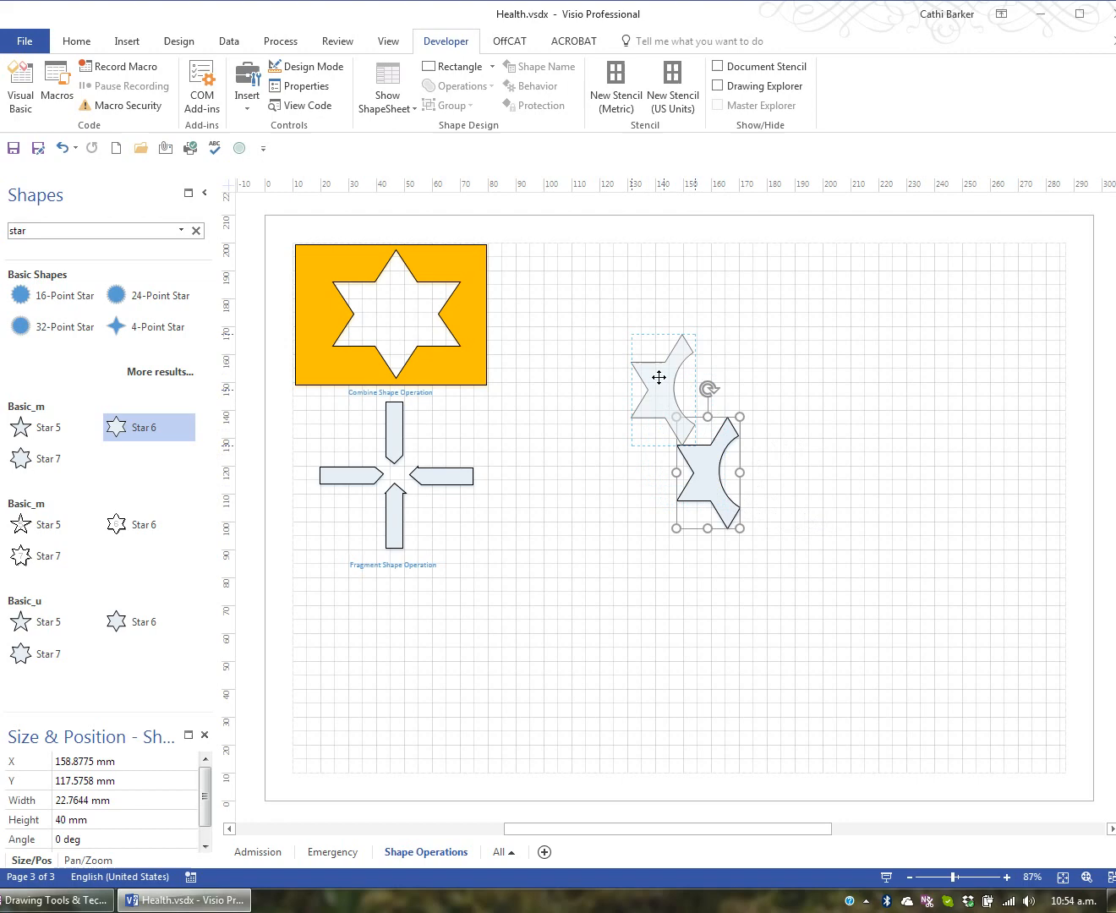
{"action": "left_click_drag", "start_coordinate": [663, 389], "coordinate": [558, 318]}
{"action": "type", "text": "Subtract Shape Operation"}
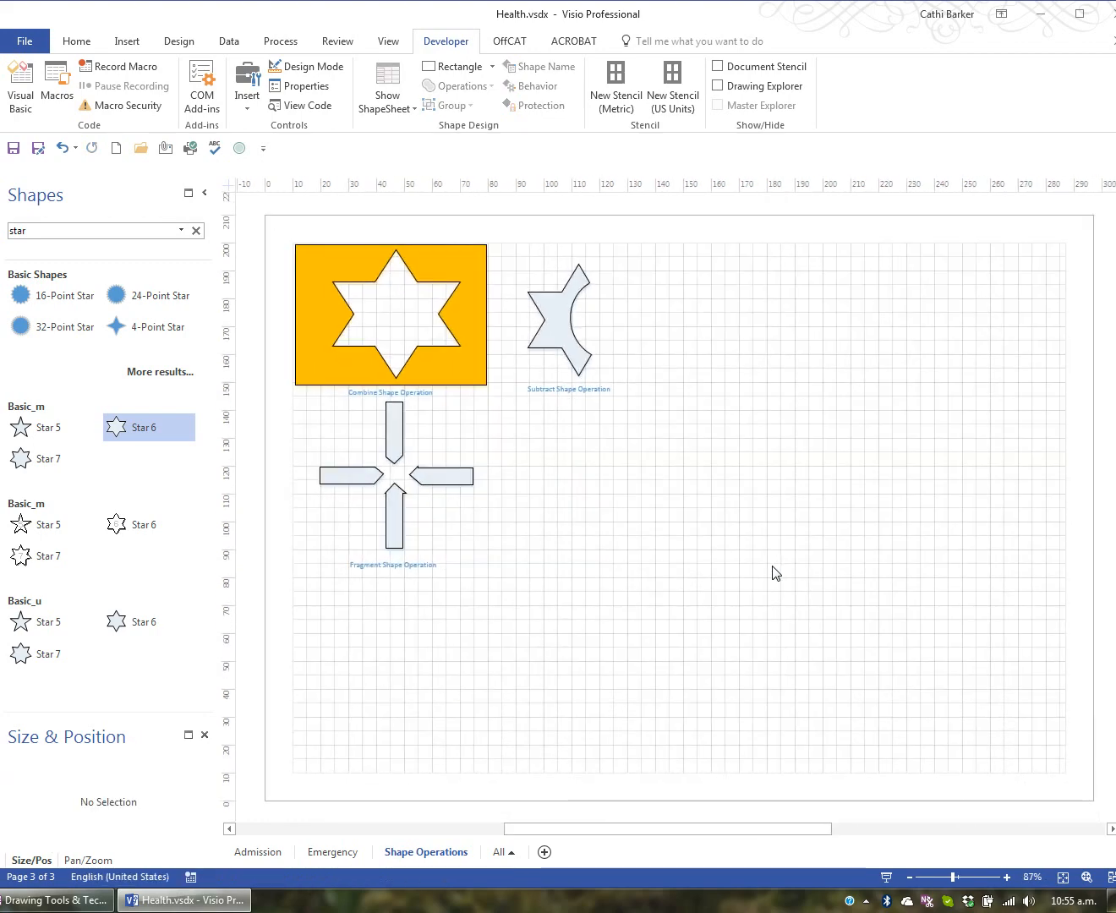
- Arrange a large rectangle, small front block and two circle wheels into a truck, then select all
{"action": "left_click", "coordinate": [76, 40]}
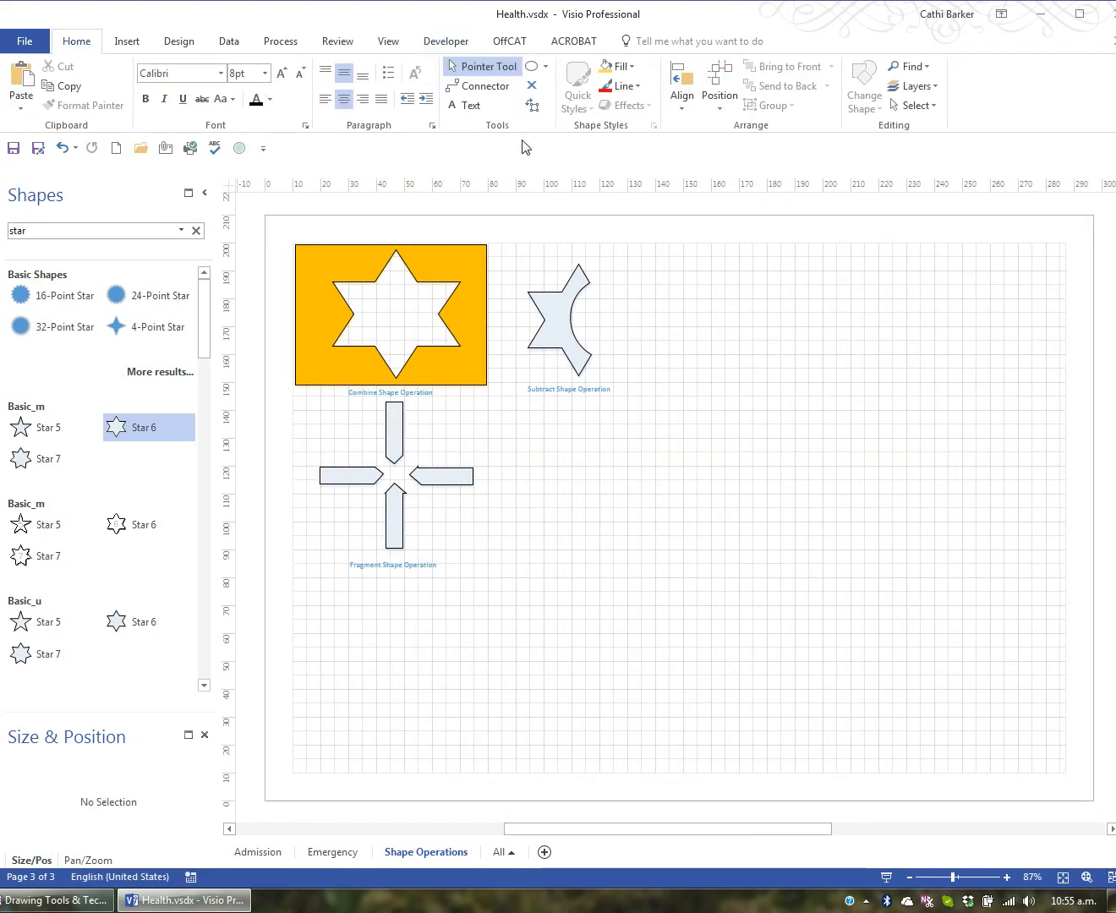
{"action": "left_click", "coordinate": [546, 67]}
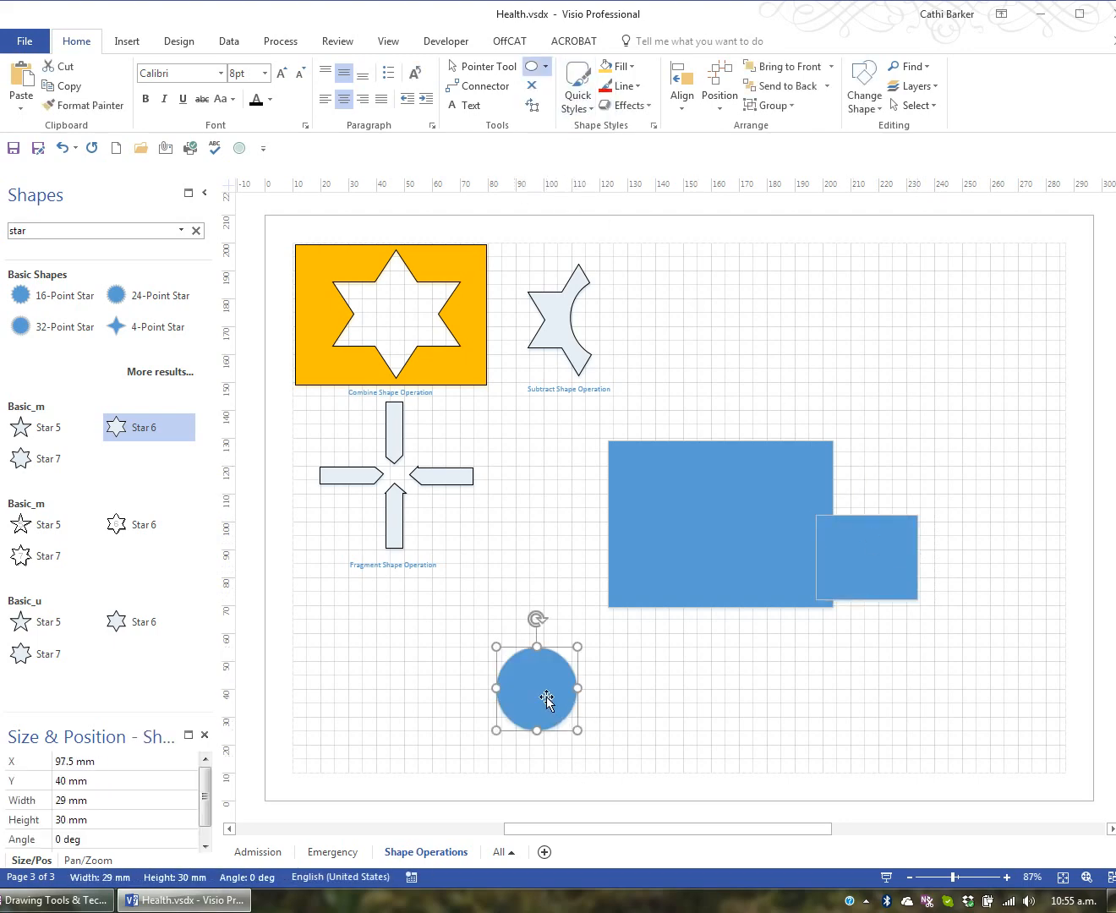
{"action": "left_click_drag", "start_coordinate": [537, 685], "coordinate": [664, 609]}
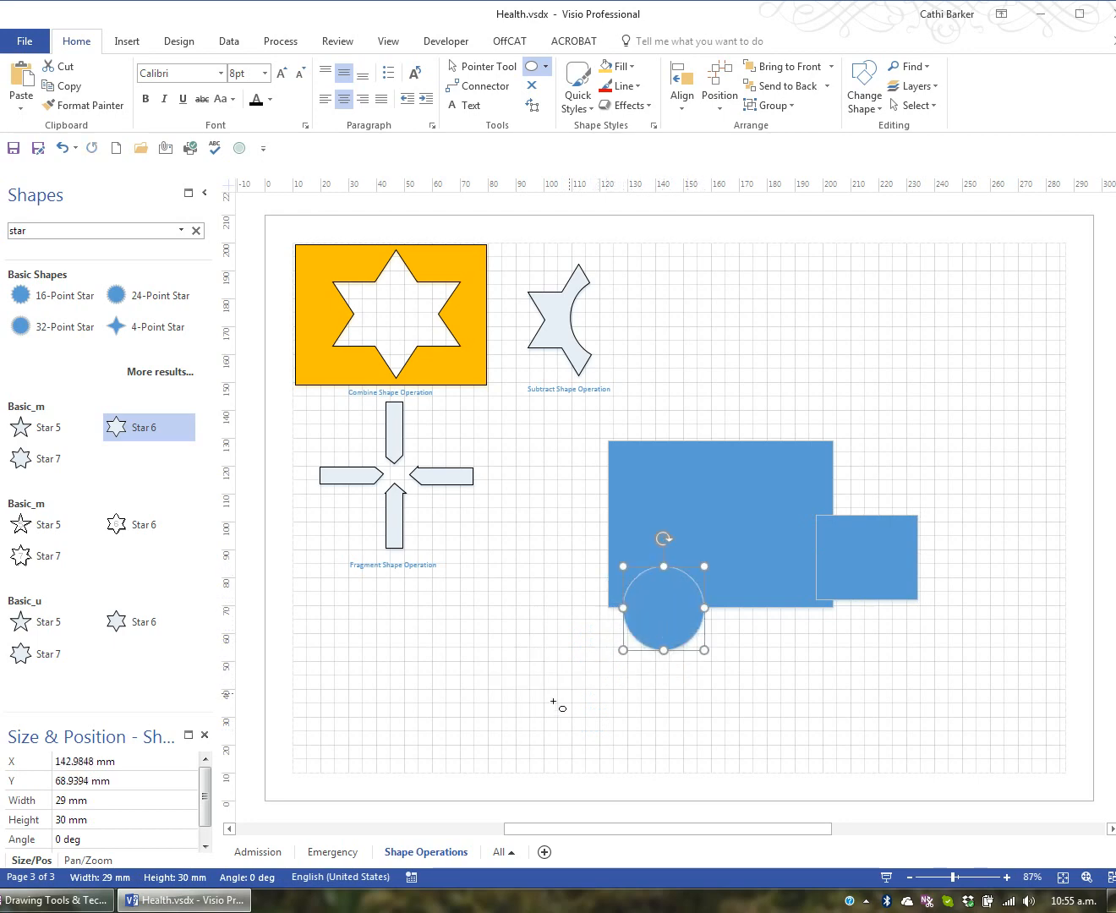
{"action": "left_click_drag", "start_coordinate": [664, 609], "coordinate": [799, 609]}
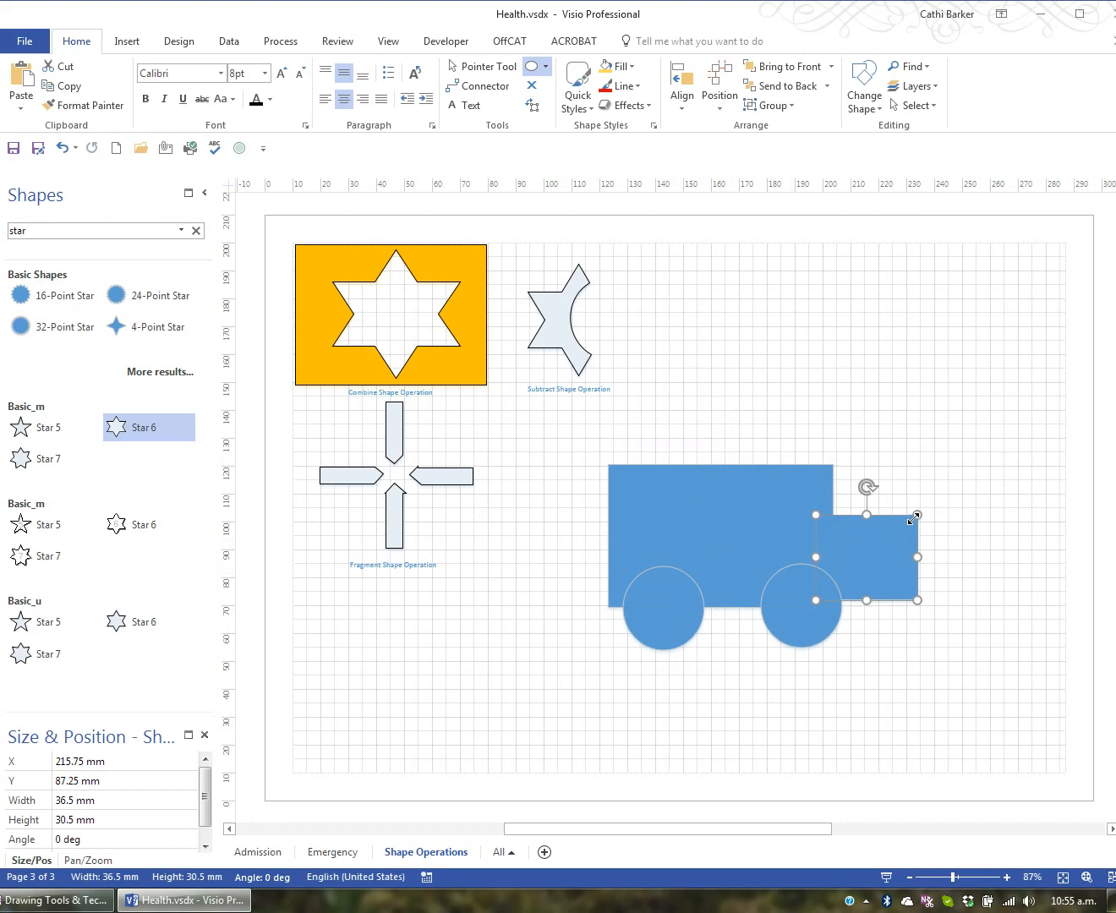
{"action": "left_click_drag", "start_coordinate": [918, 602], "coordinate": [906, 602]}
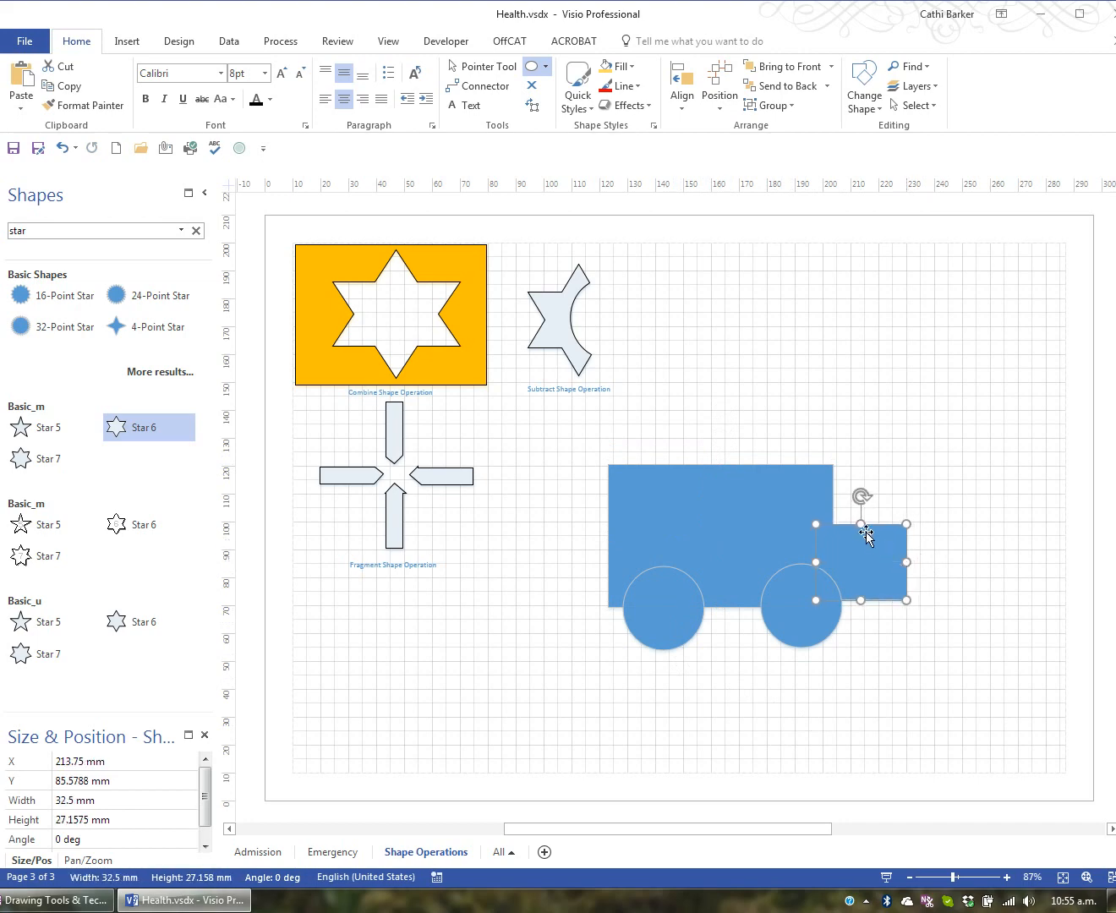
{"action": "left_click", "coordinate": [843, 635]}
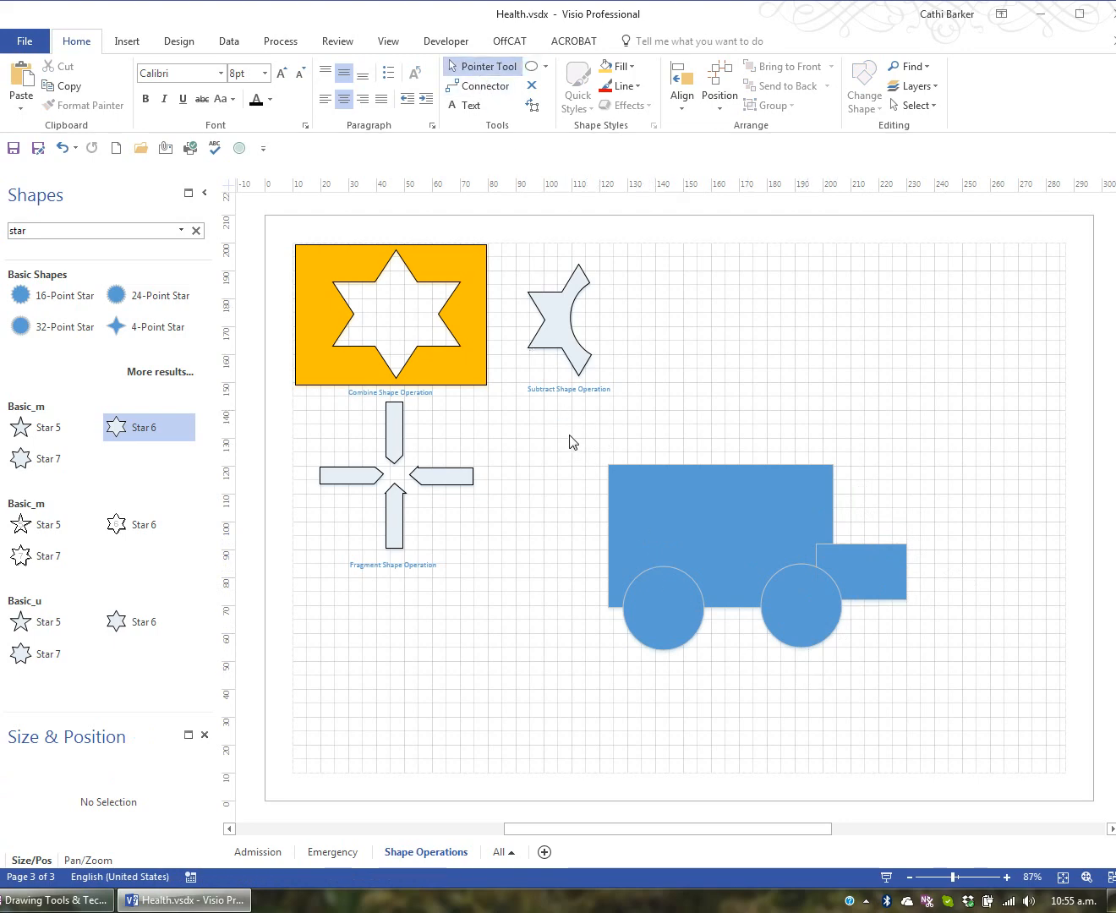
{"action": "left_click", "coordinate": [753, 533]}
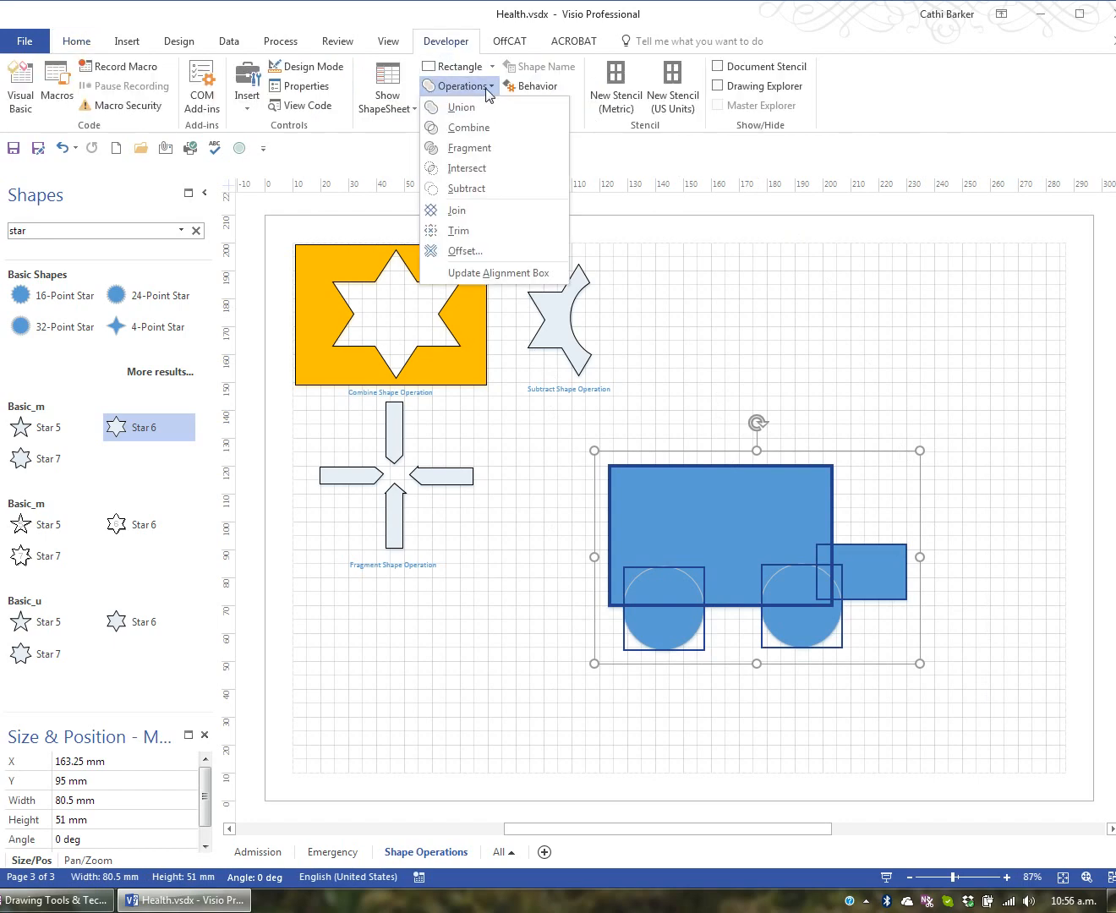
- Union the truck pieces, shrink the result, and edit its caption to 'Union Shape Operation'
{"action": "left_click", "coordinate": [462, 107]}
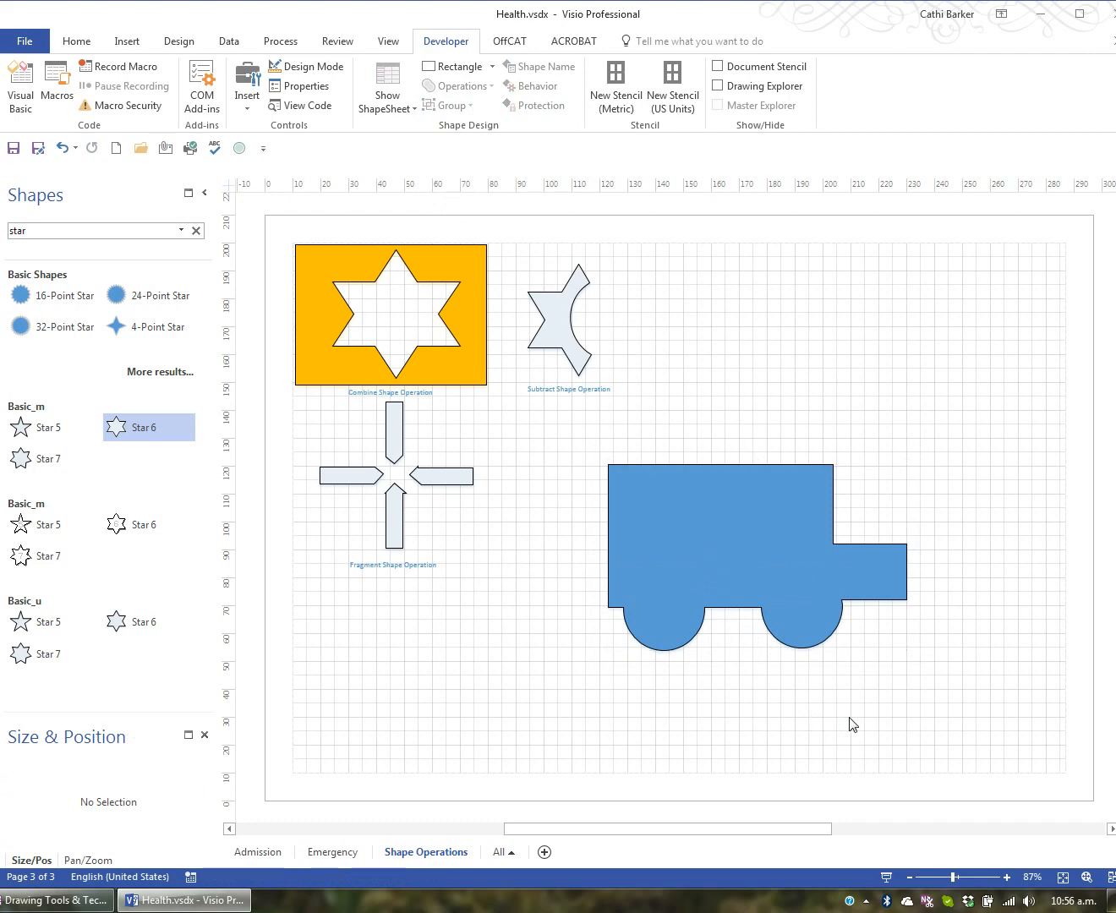
{"action": "left_click", "coordinate": [756, 558]}
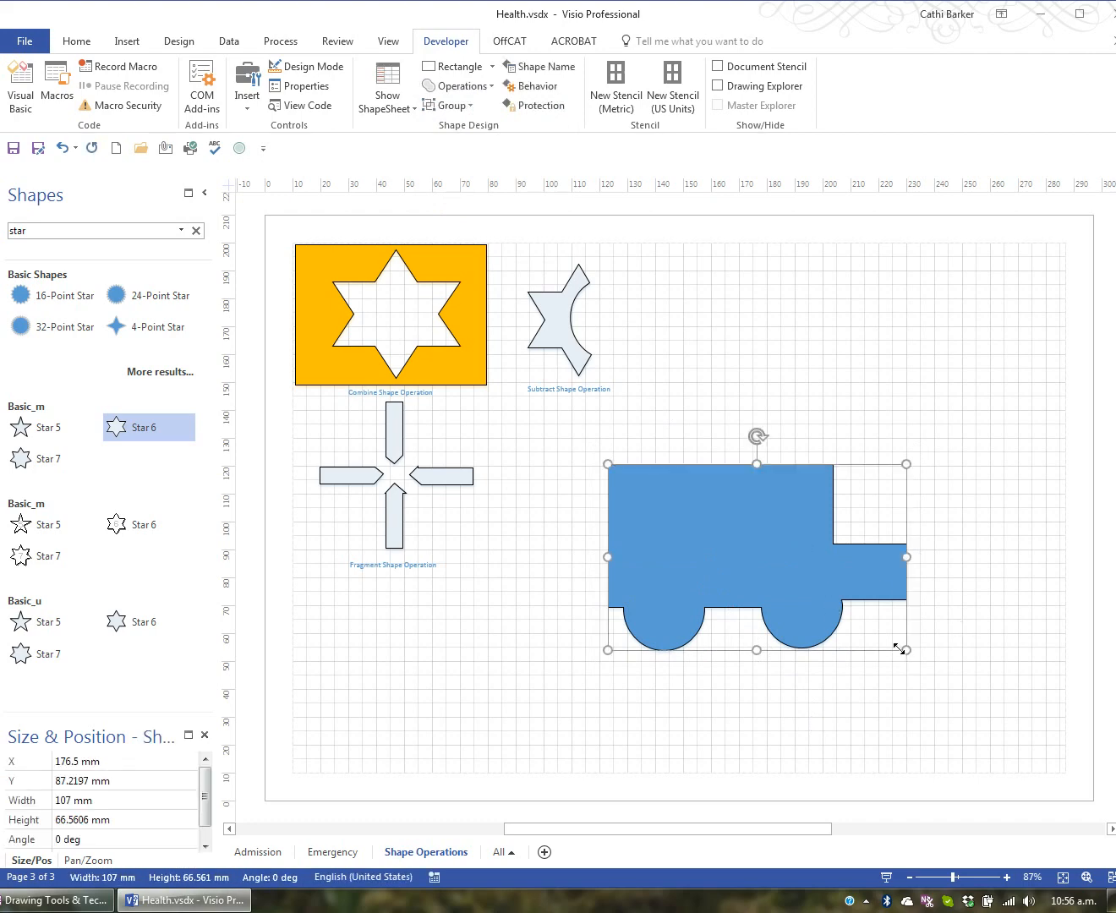
{"action": "left_click_drag", "start_coordinate": [757, 558], "coordinate": [643, 514]}
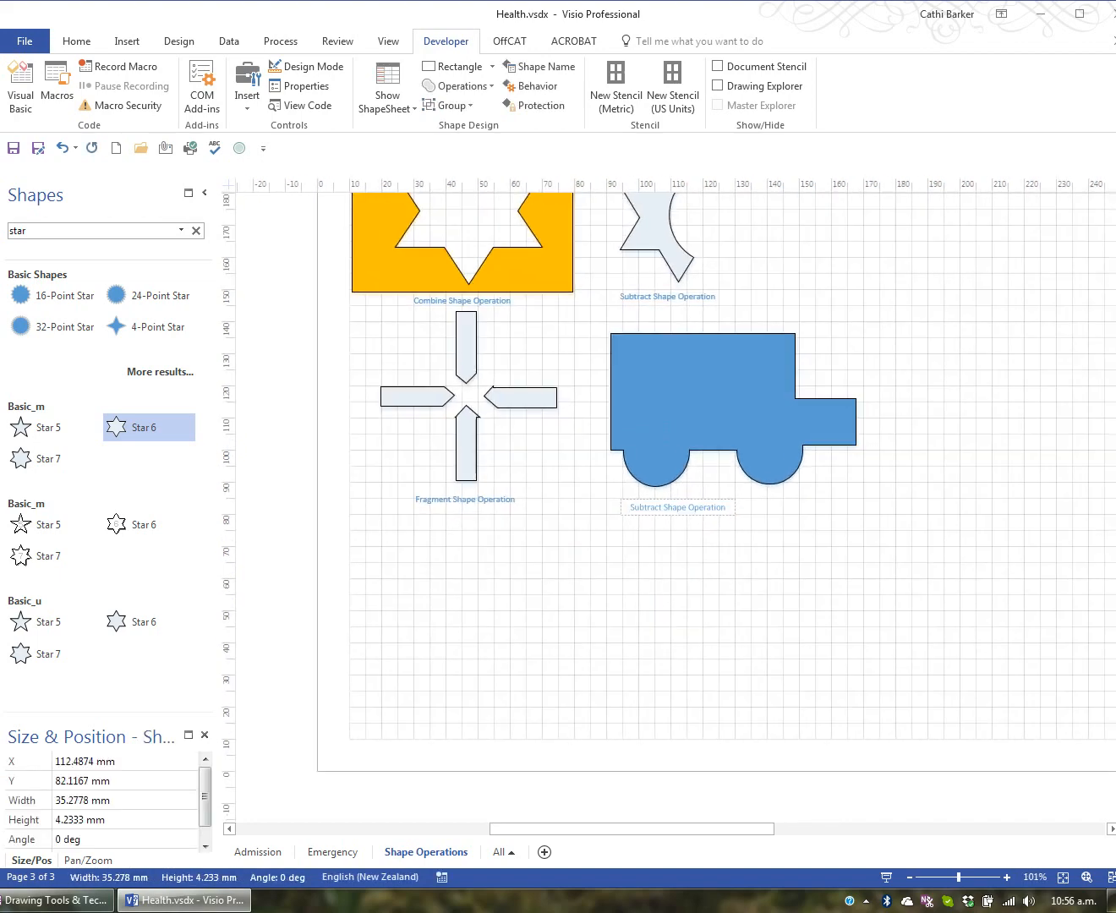
{"action": "double_click", "coordinate": [676, 506]}
{"action": "type", "text": "Union"}
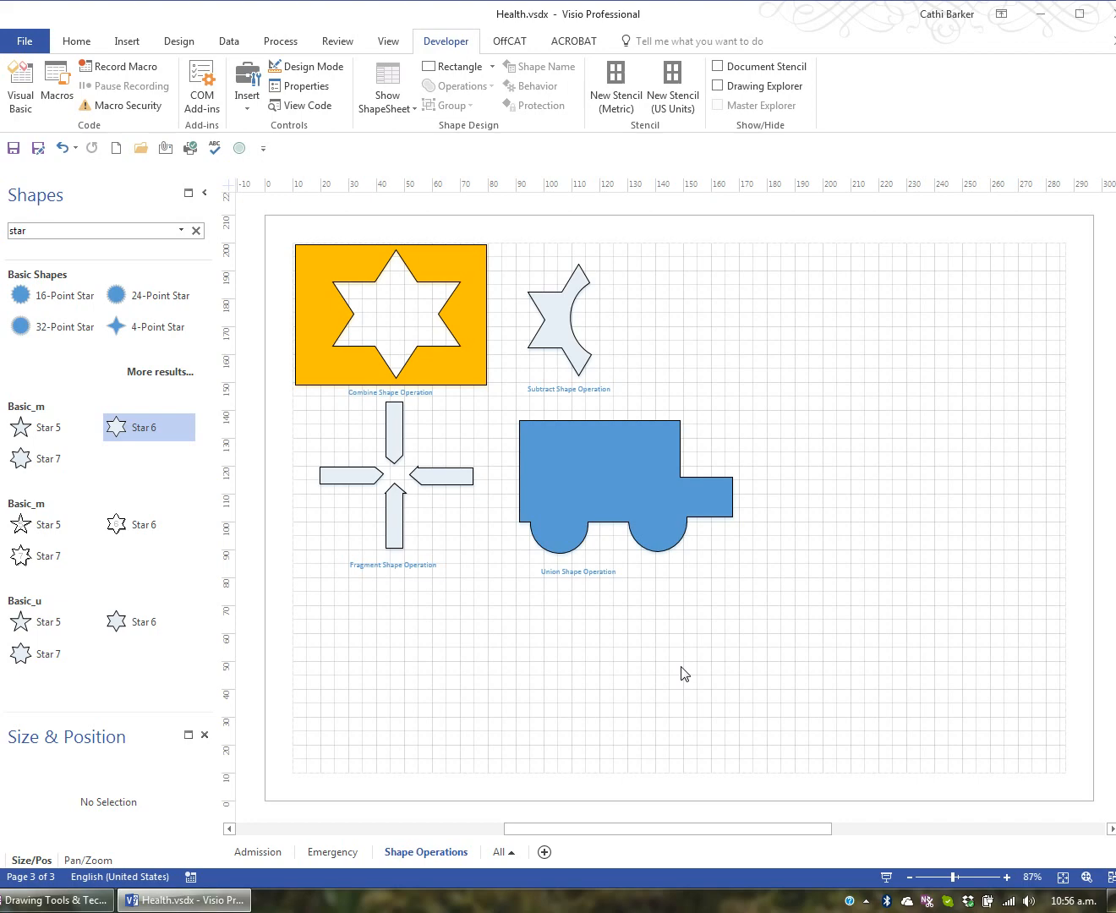
{"action": "mouse_move", "coordinate": [540, 158]}
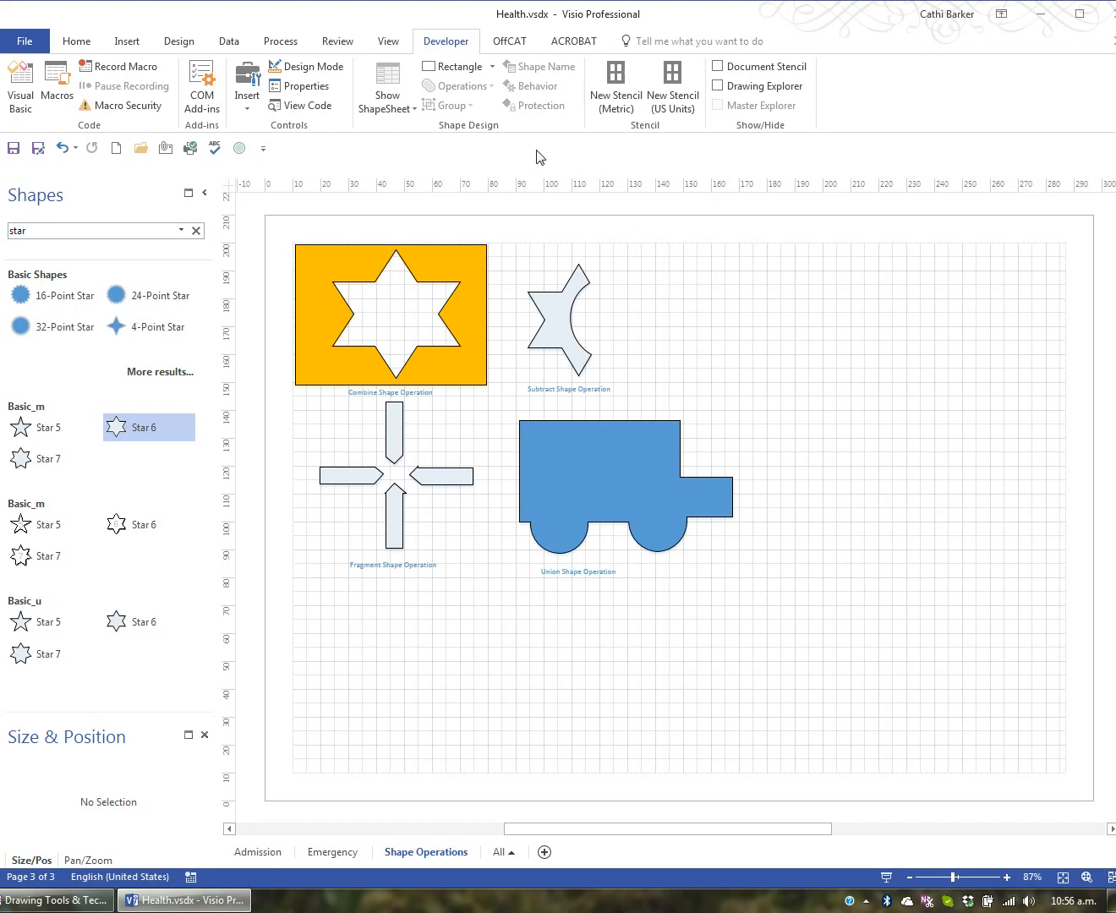
{"action": "left_click", "coordinate": [390, 315]}
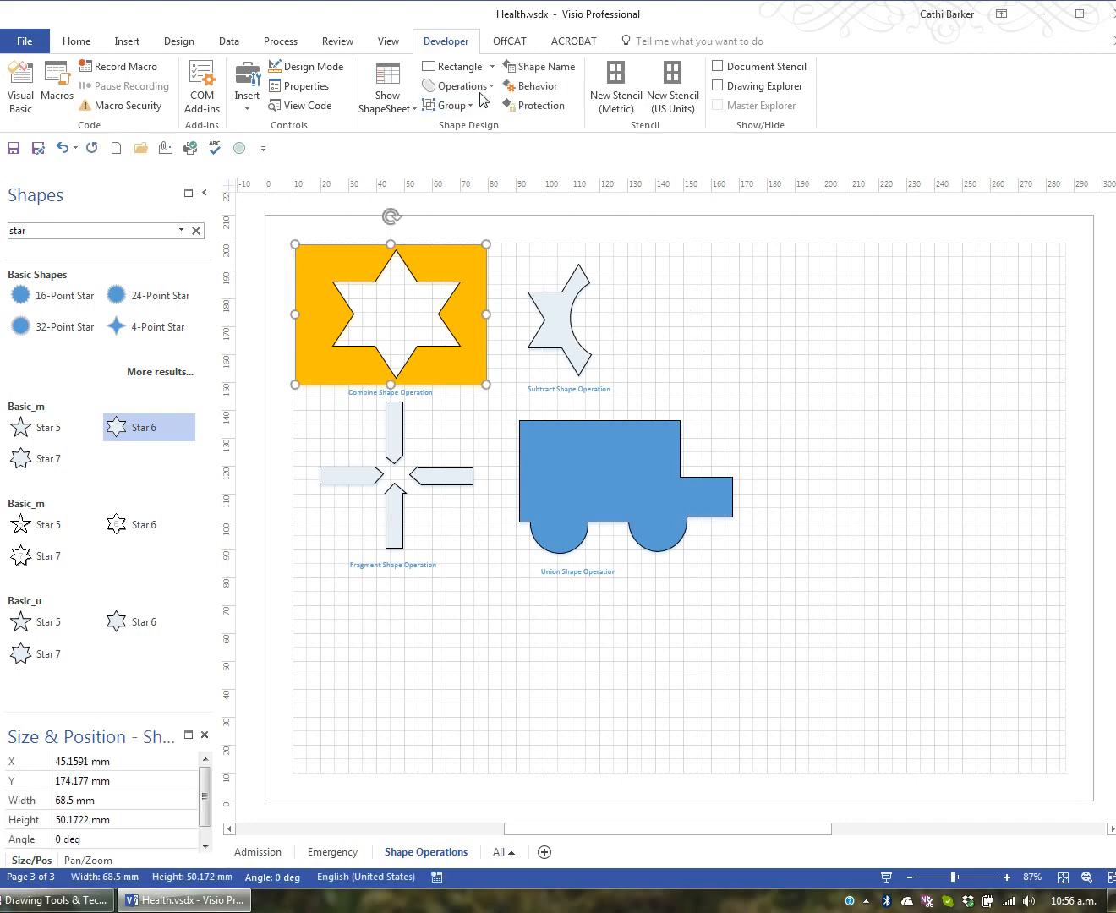
{"action": "left_click", "coordinate": [459, 85]}
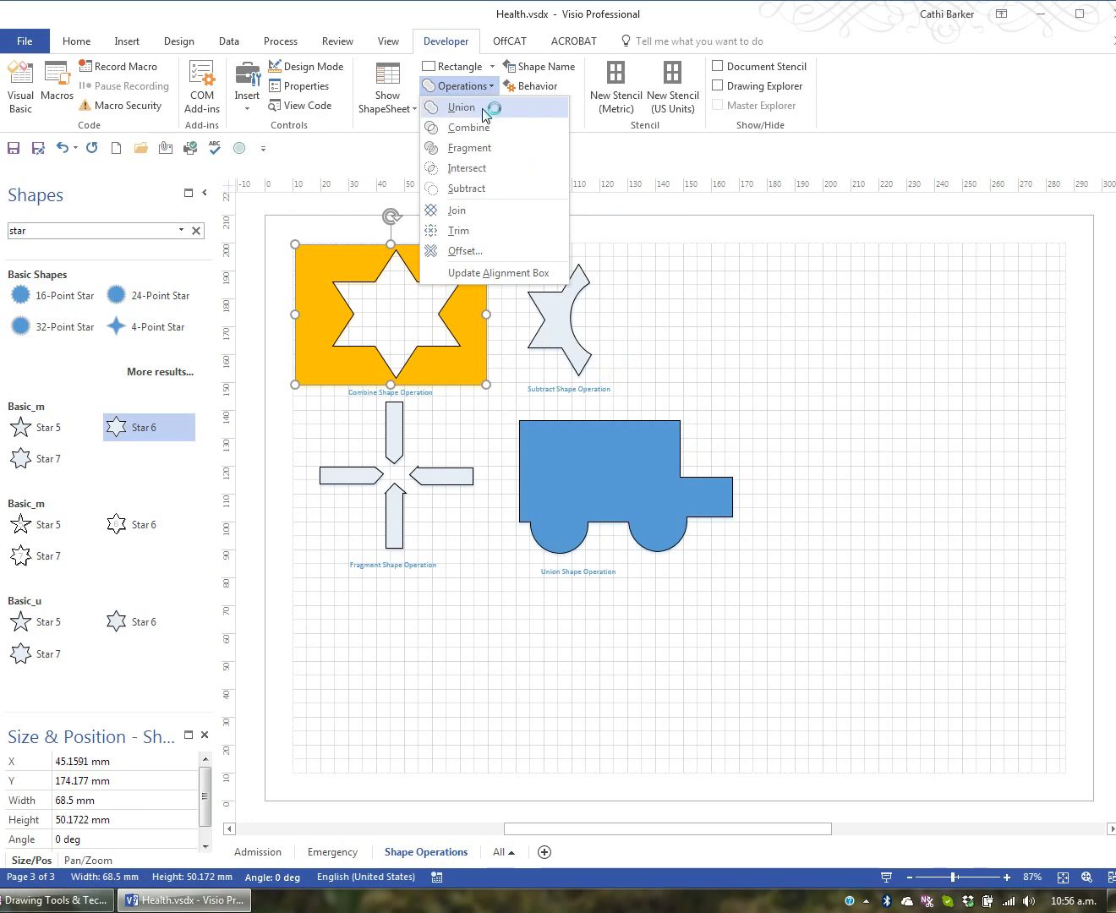
{"action": "mouse_move", "coordinate": [502, 188]}
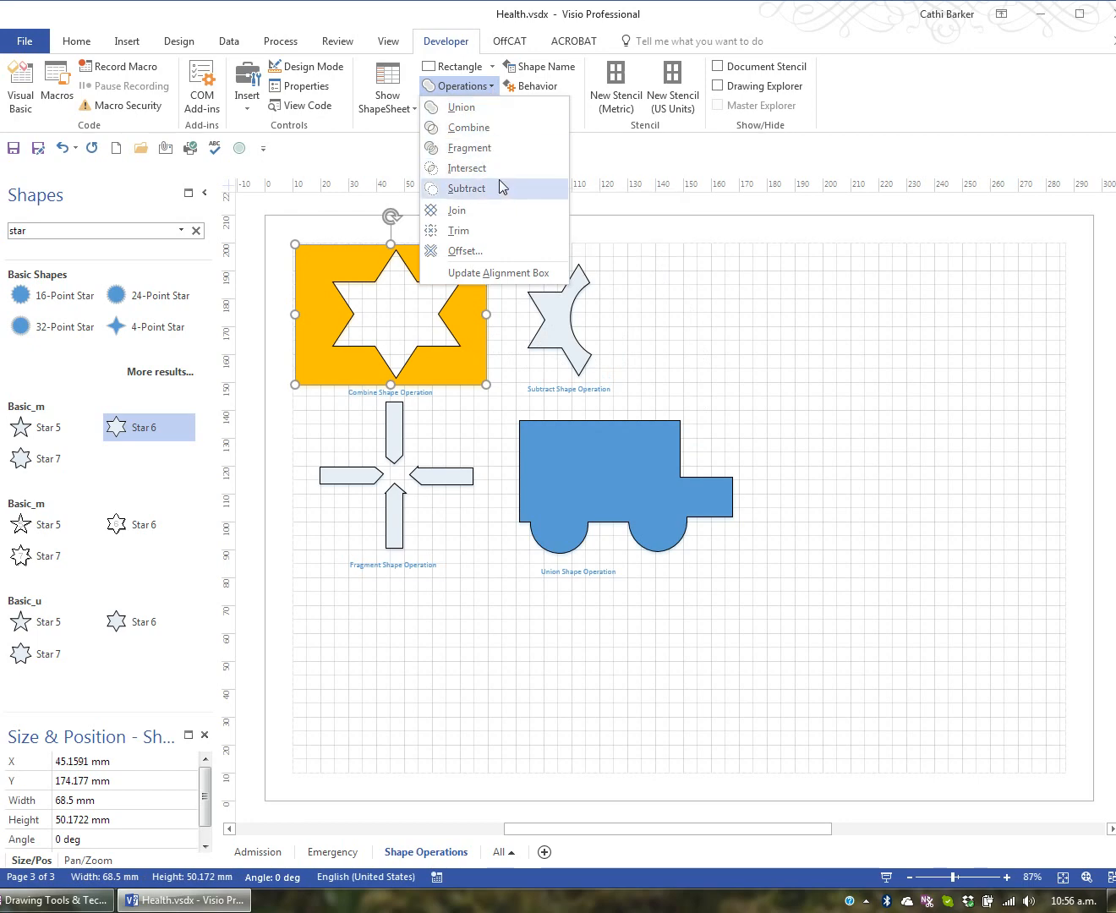
{"action": "mouse_move", "coordinate": [501, 251]}
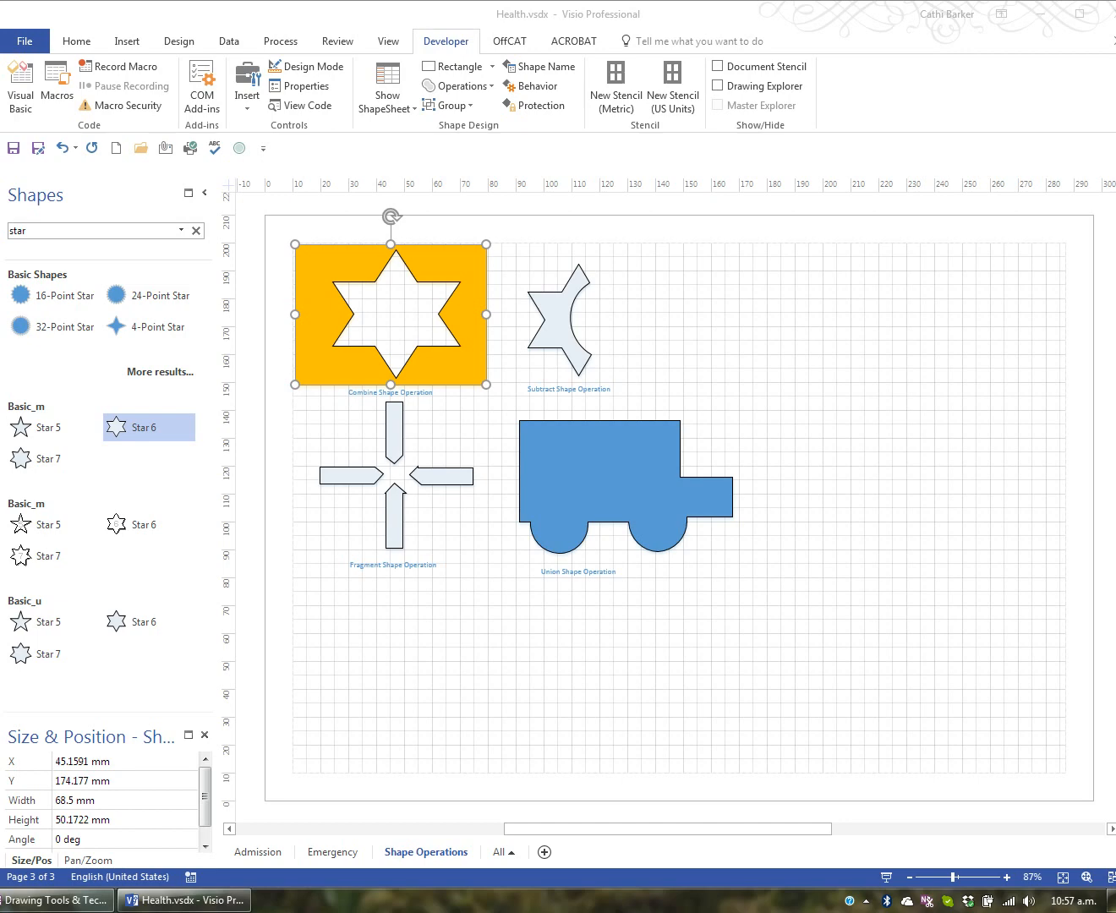
{"action": "mouse_move", "coordinate": [608, 465]}
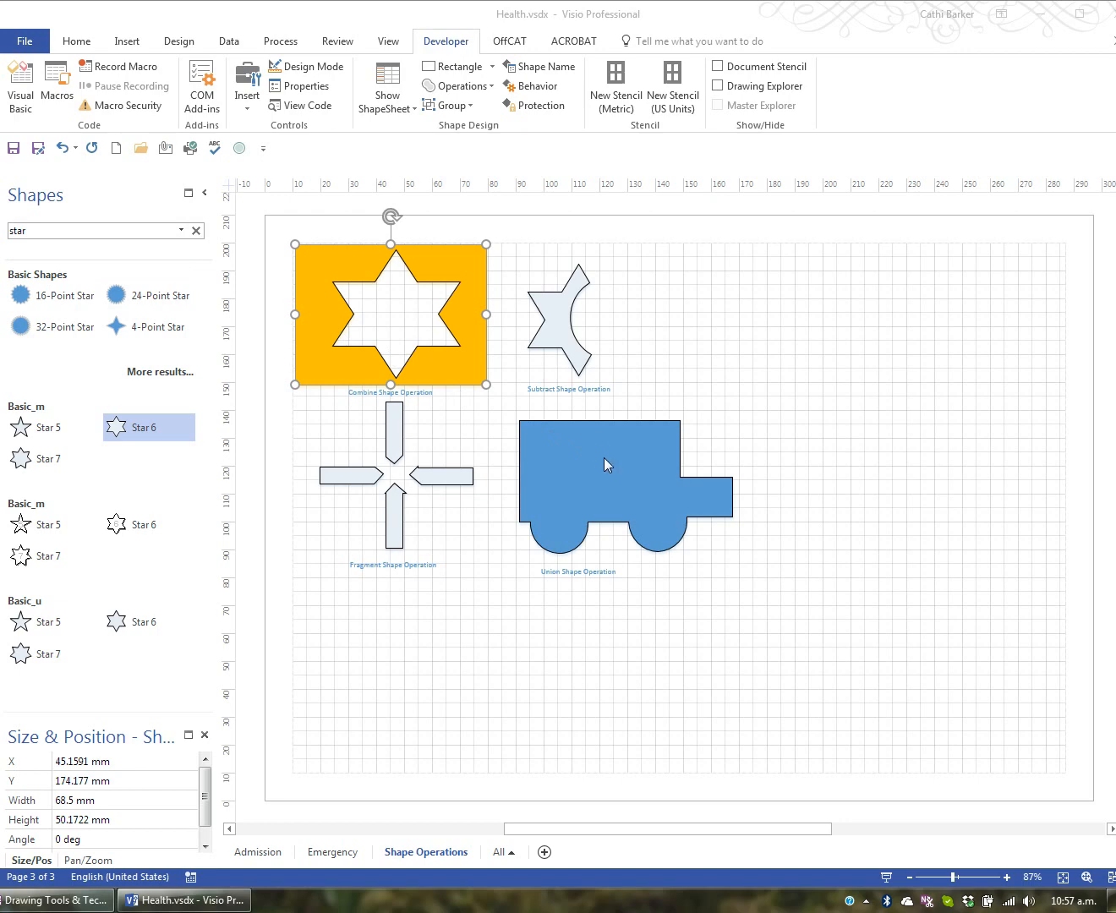
{"action": "mouse_move", "coordinate": [613, 468]}
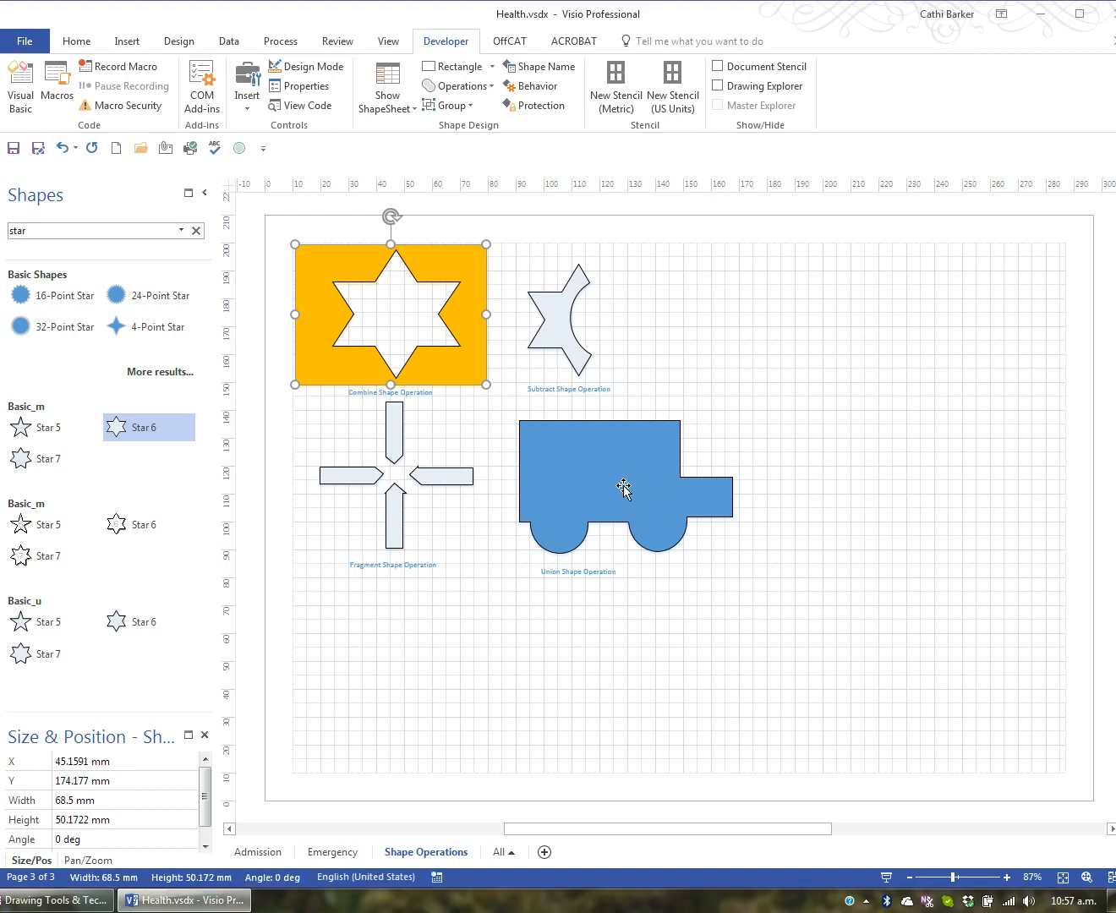
{"action": "mouse_move", "coordinate": [431, 345]}
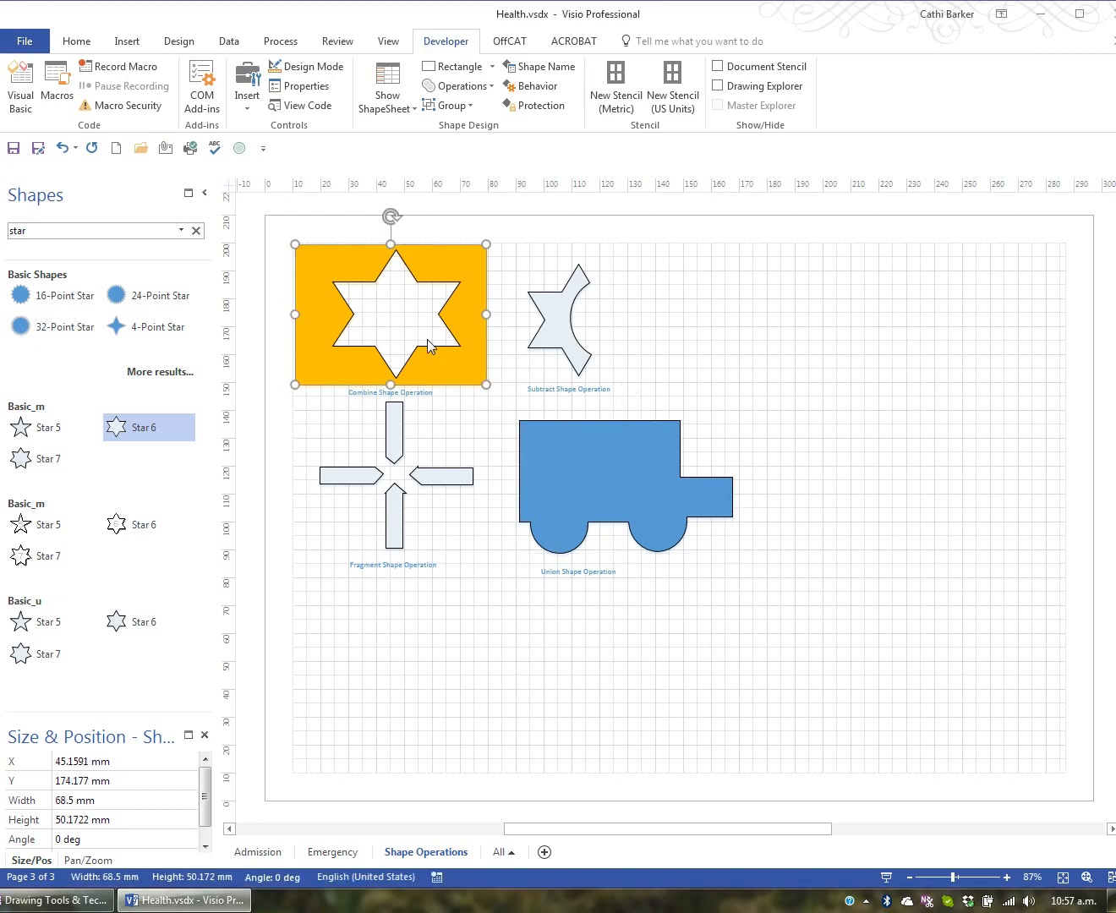
- Copy the orange Combine shape to the lower right of the page
{"action": "left_click", "coordinate": [499, 372]}
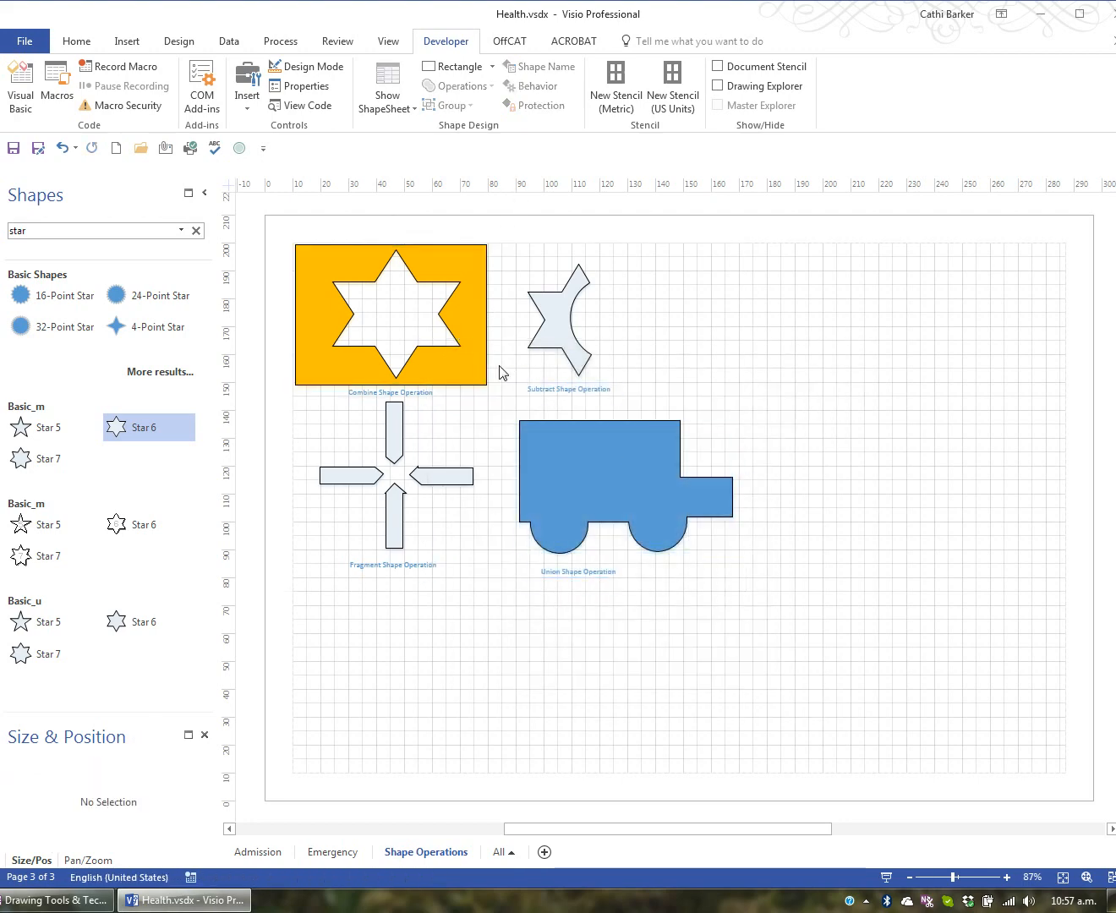
{"action": "left_click", "coordinate": [389, 315]}
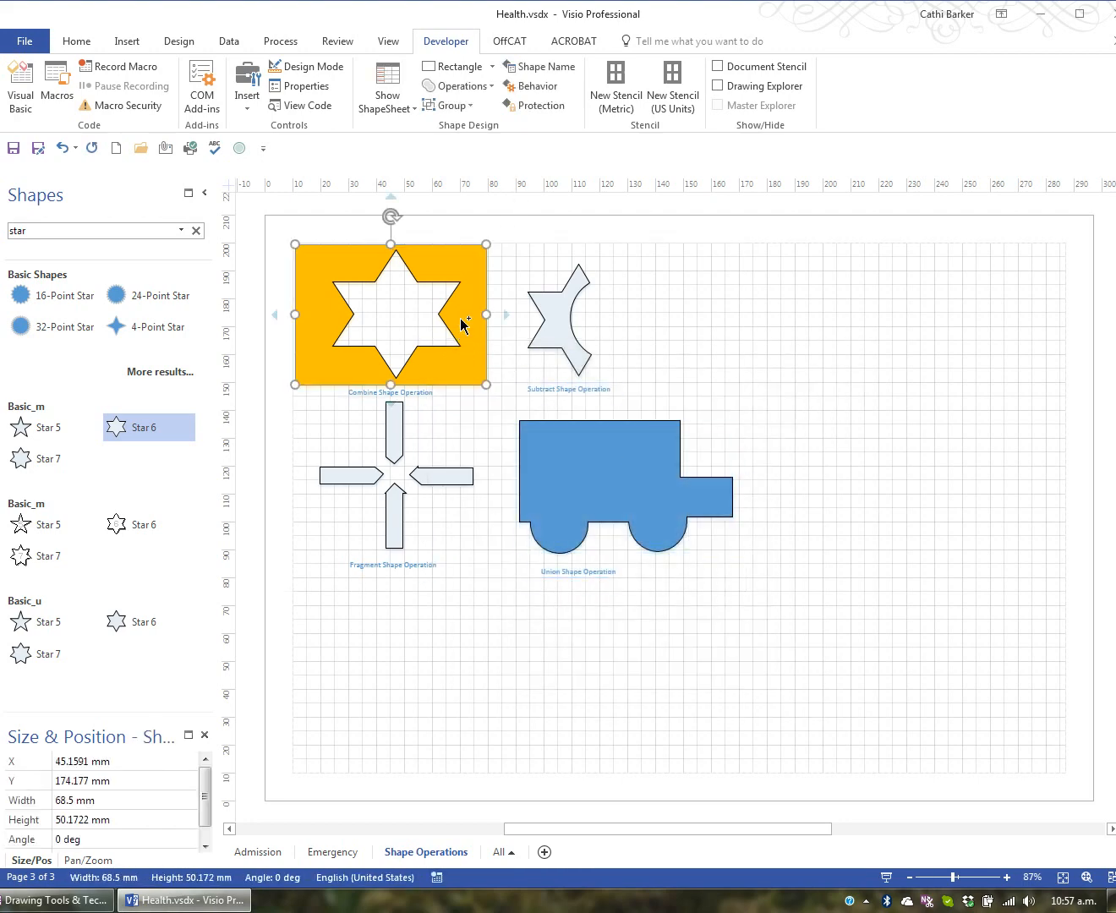
{"action": "left_click_drag", "start_coordinate": [390, 315], "coordinate": [812, 650]}
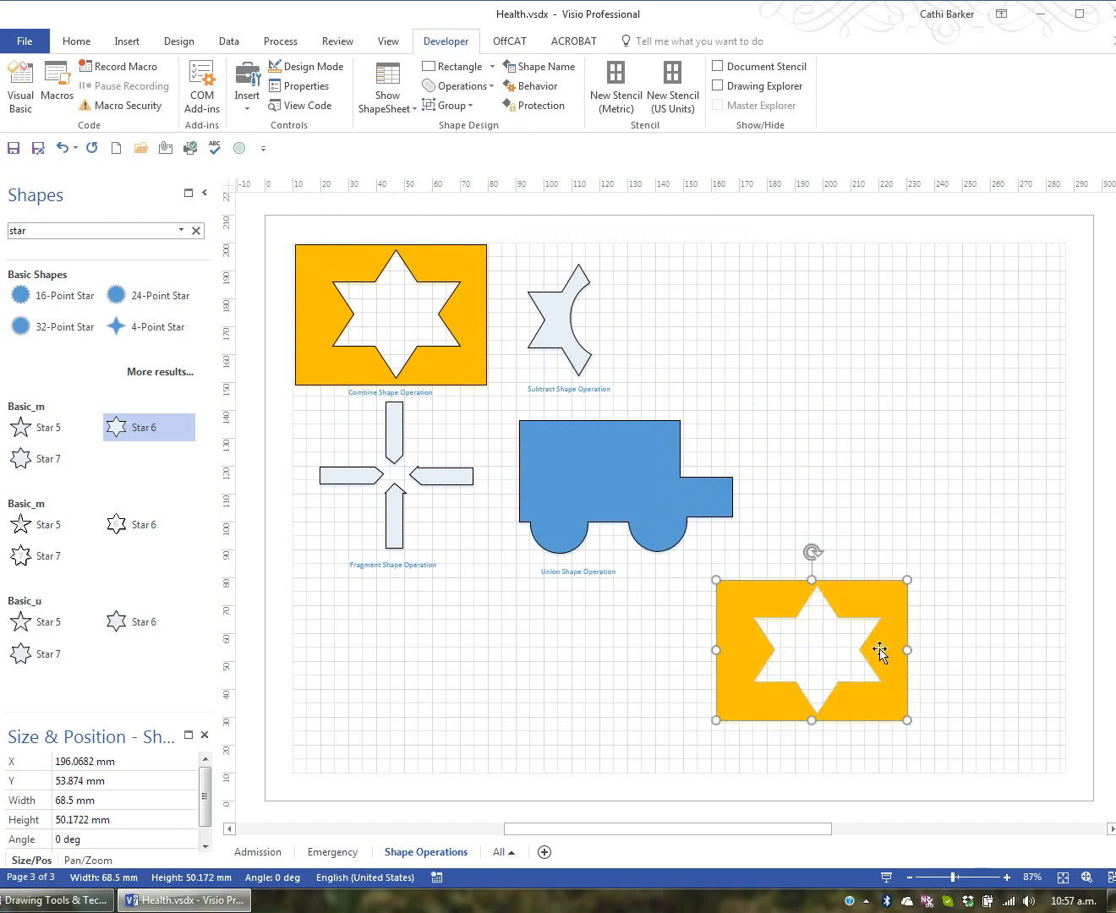
- Overlap copies of the blue truck and Subtract shapes on the orange copy, then select it
{"action": "left_click_drag", "start_coordinate": [883, 651], "coordinate": [831, 566]}
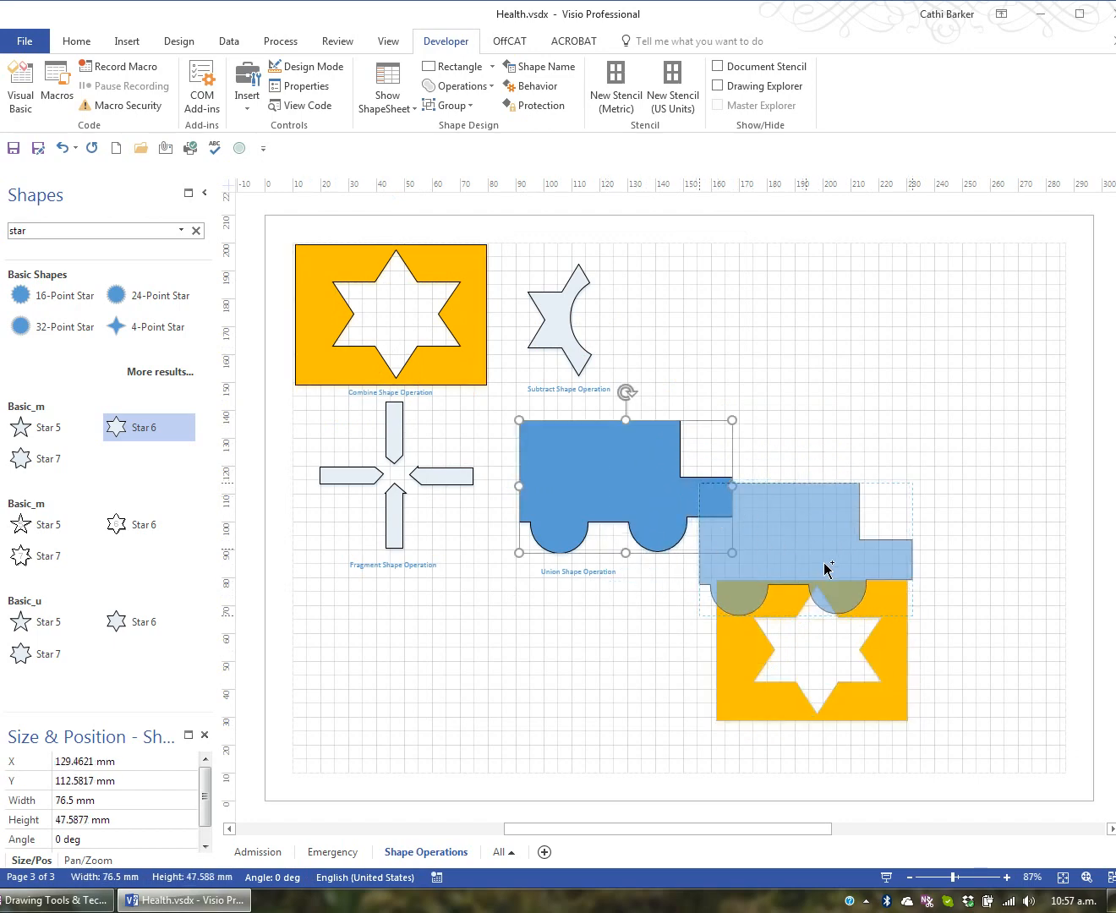
{"action": "left_click_drag", "start_coordinate": [825, 571], "coordinate": [973, 710]}
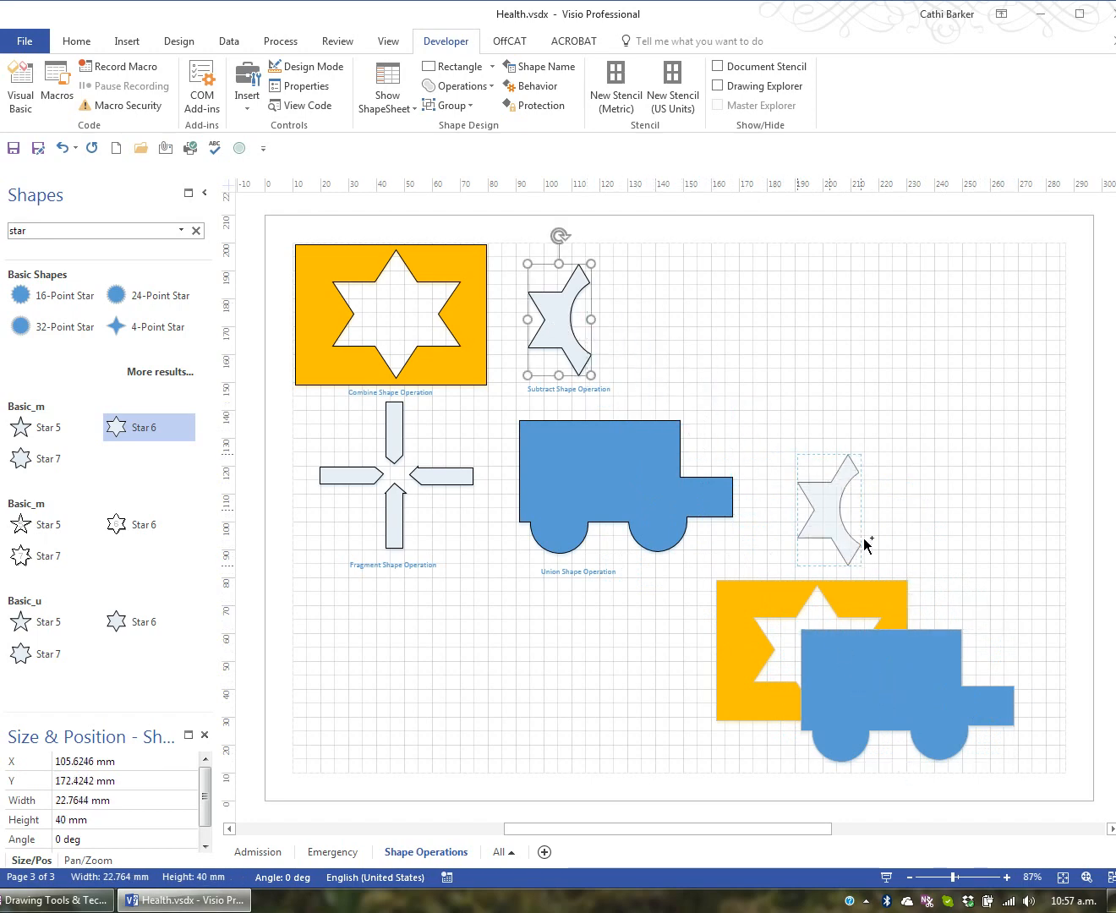
{"action": "left_click_drag", "start_coordinate": [829, 507], "coordinate": [930, 694]}
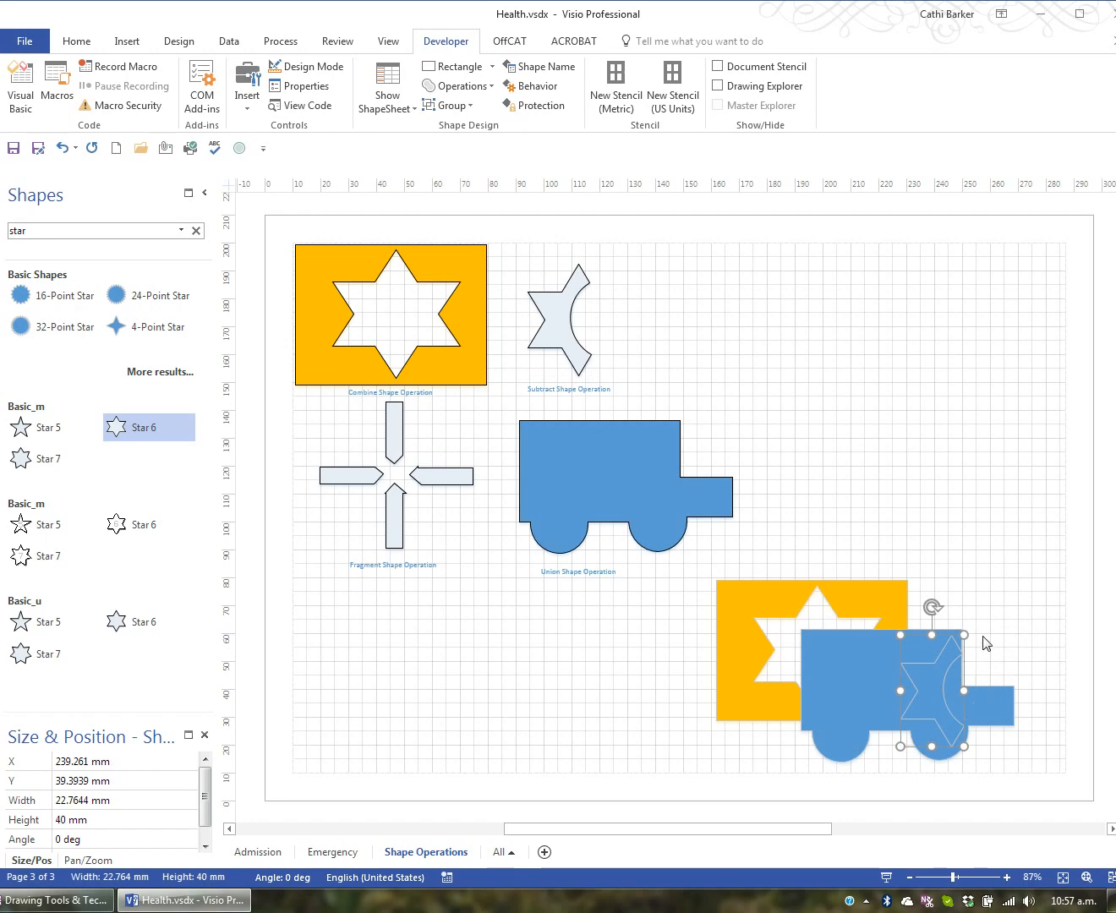
{"action": "left_click", "coordinate": [877, 661]}
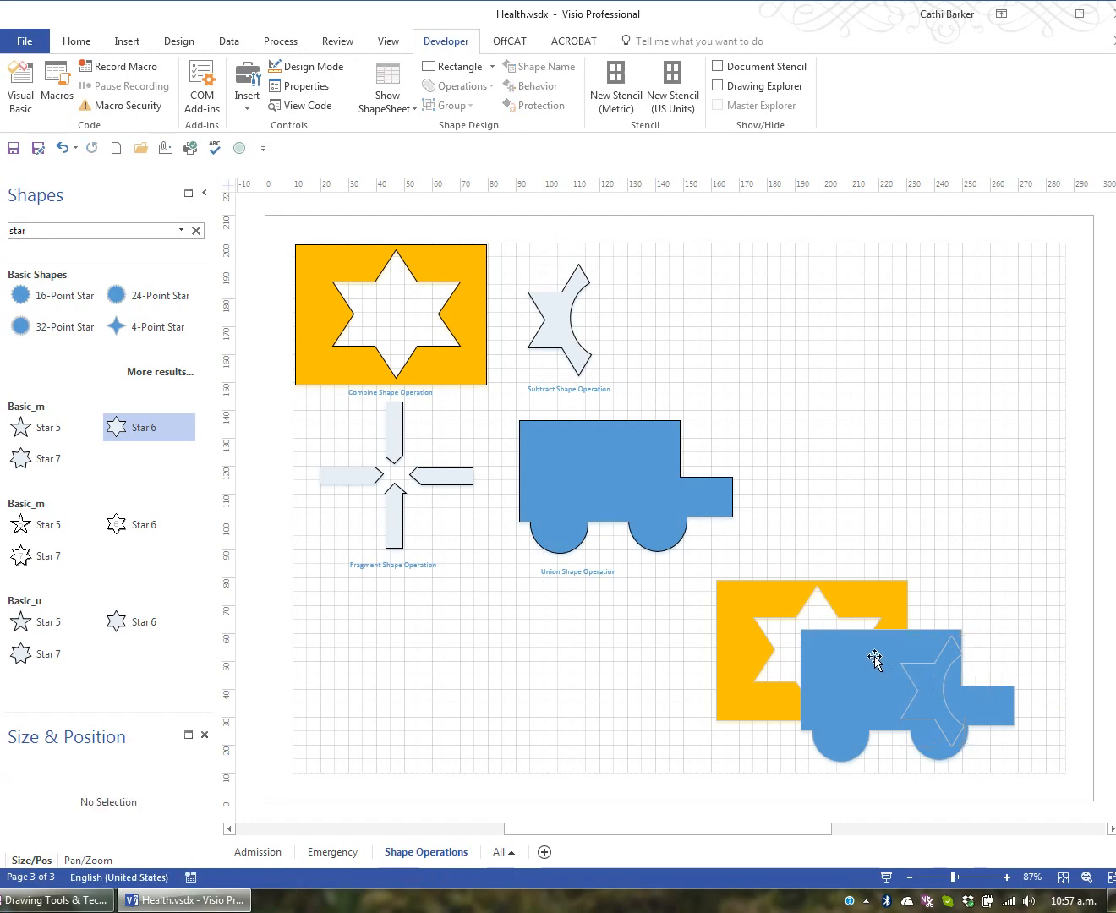
{"action": "left_click", "coordinate": [877, 659]}
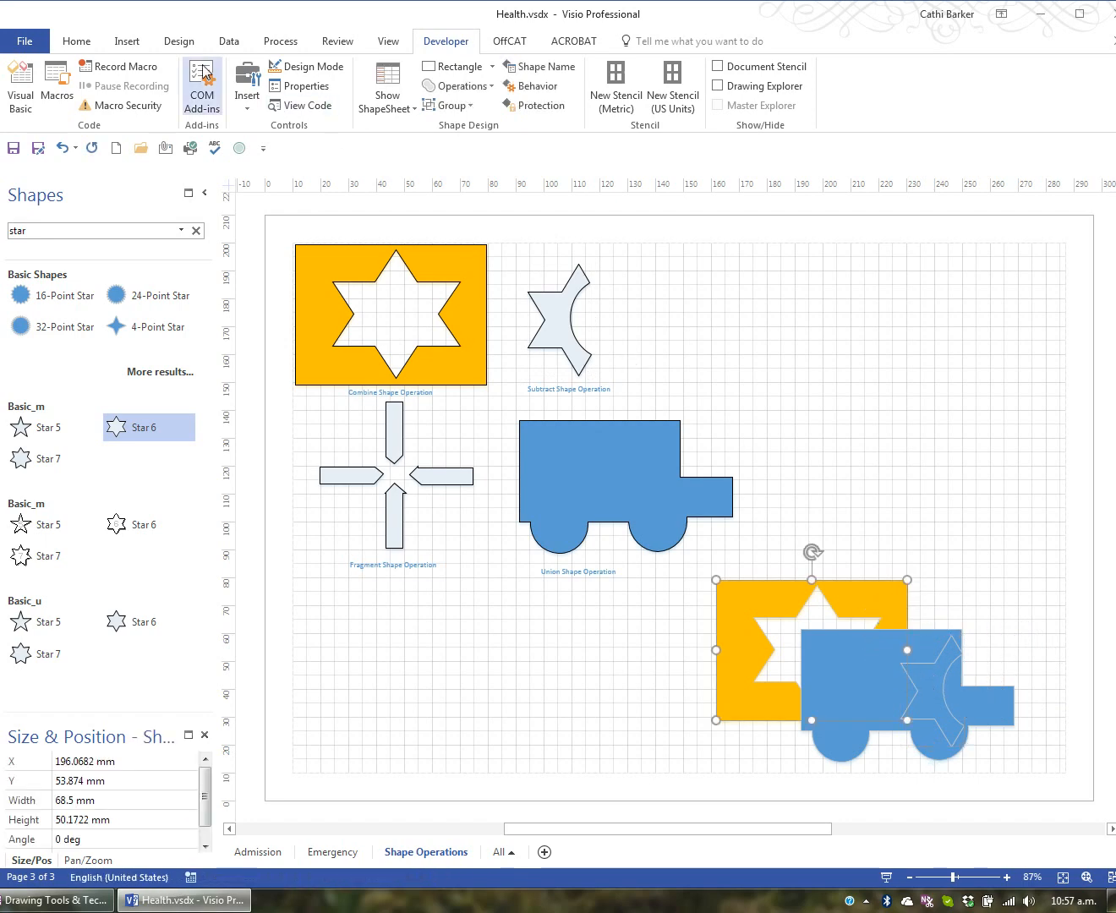
- Try Bring to Front and Send to Back on the orange copy, leaving it in front
{"action": "left_click", "coordinate": [76, 41]}
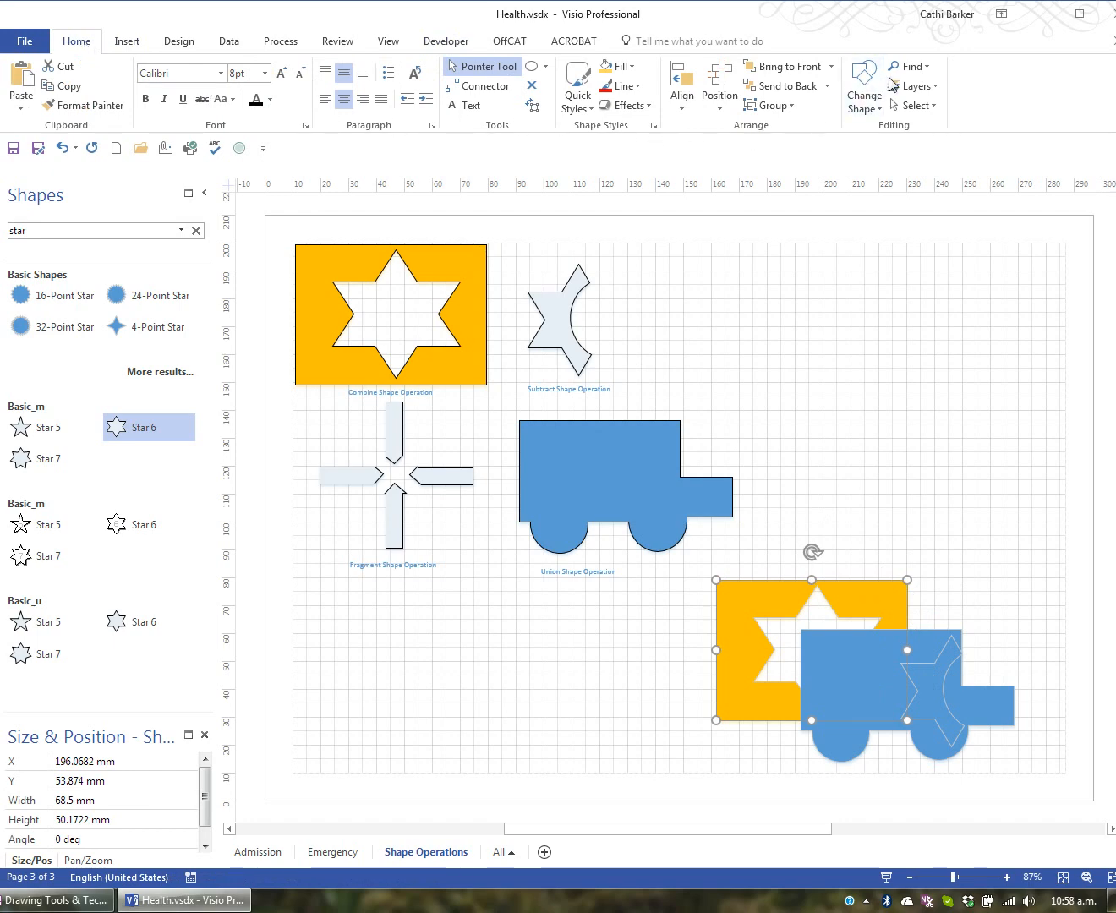
{"action": "left_click", "coordinate": [828, 85]}
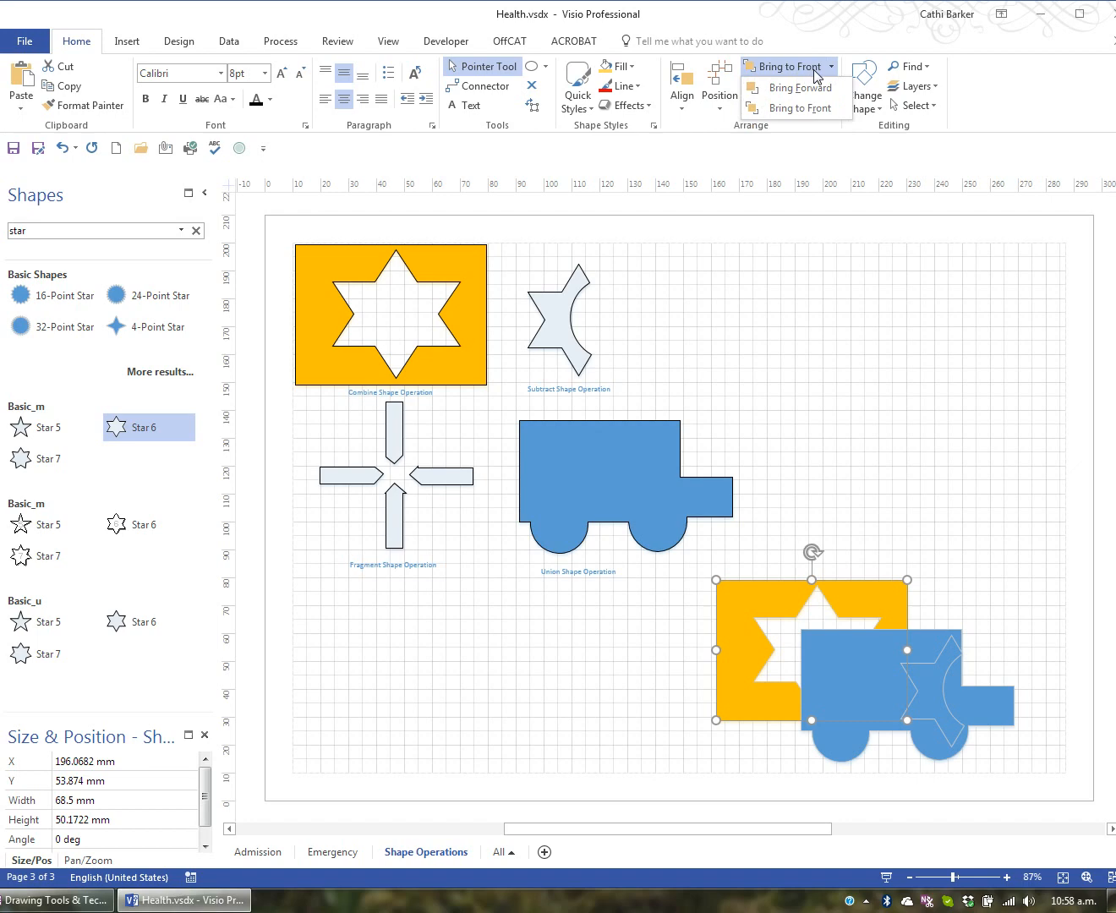
{"action": "left_click", "coordinate": [790, 88]}
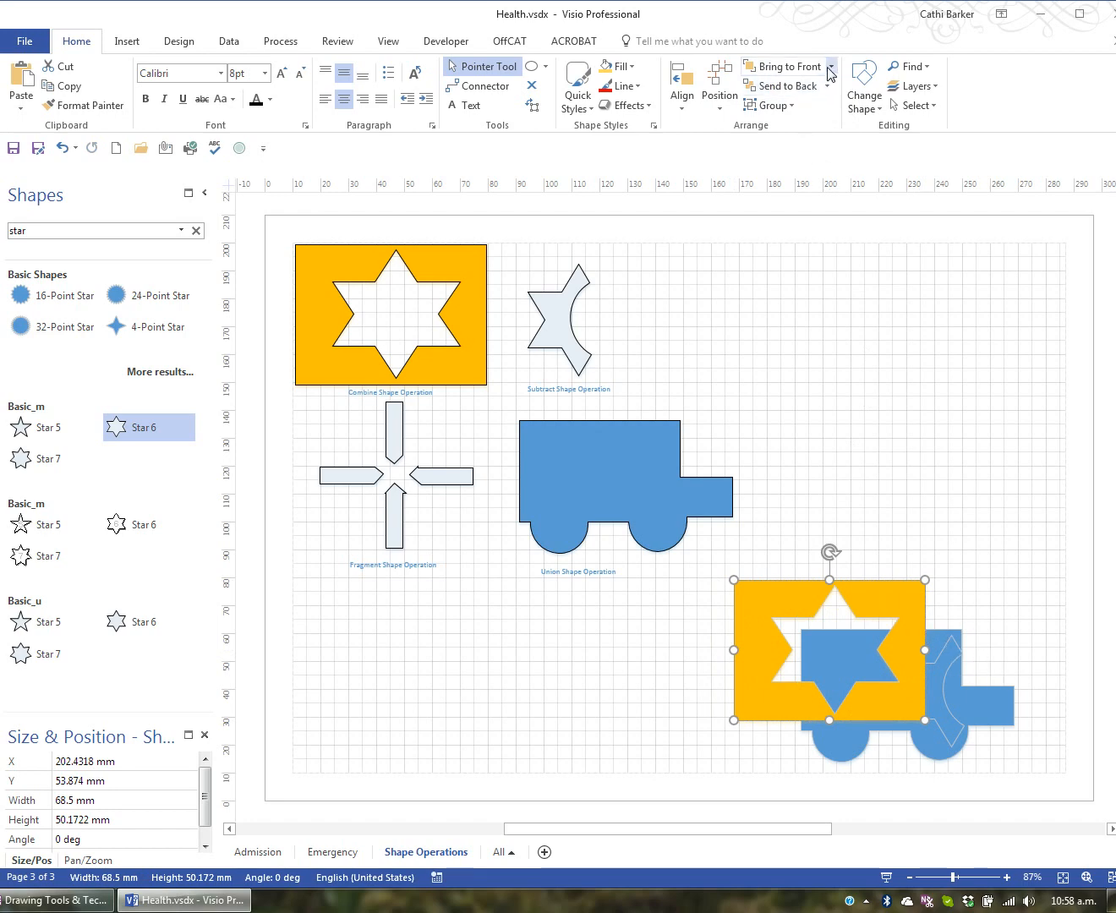
{"action": "left_click", "coordinate": [827, 86]}
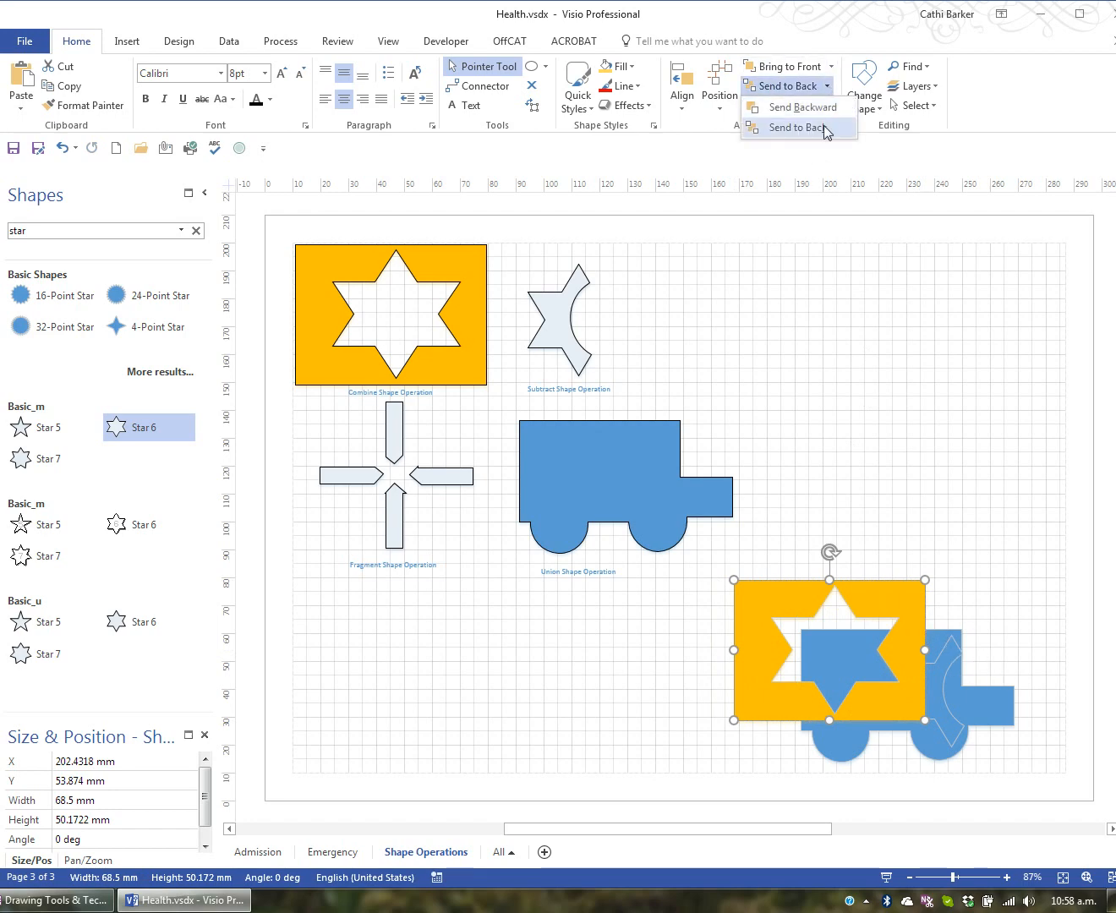
{"action": "left_click", "coordinate": [792, 128]}
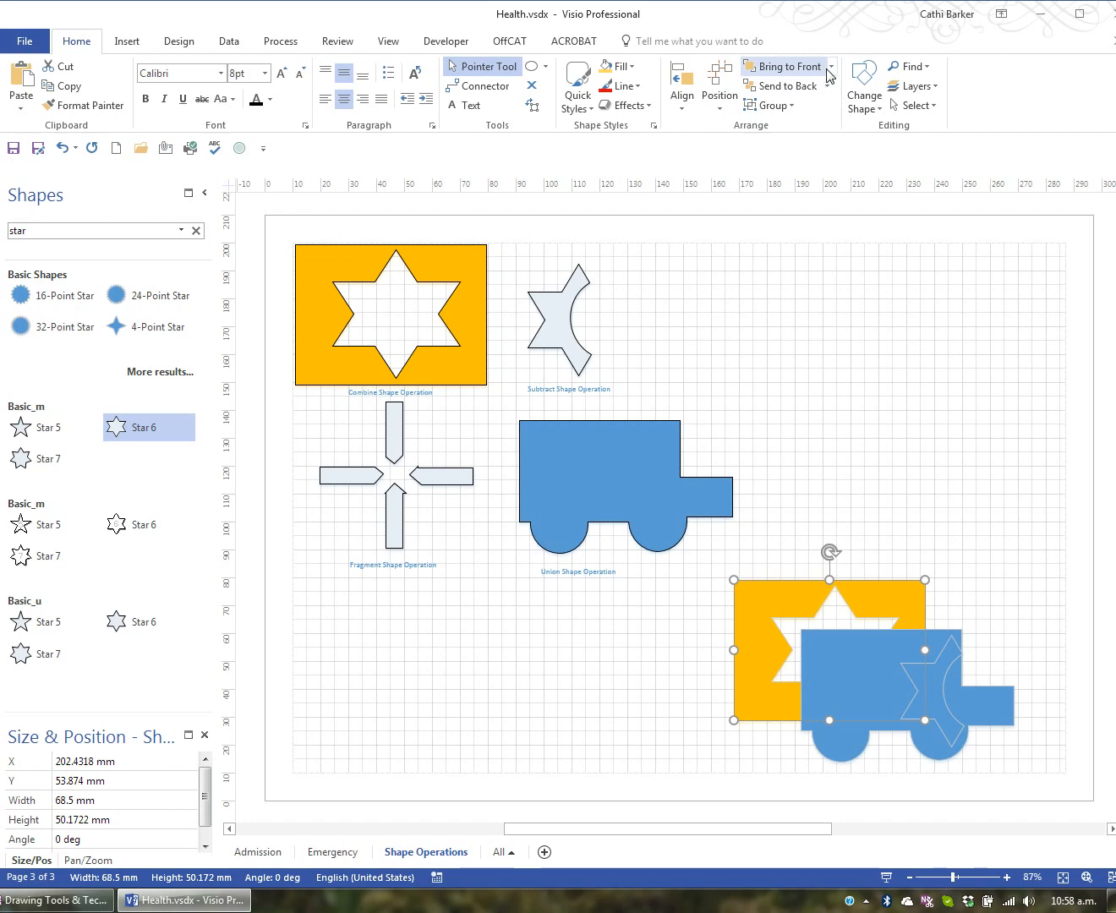
{"action": "left_click", "coordinate": [831, 66]}
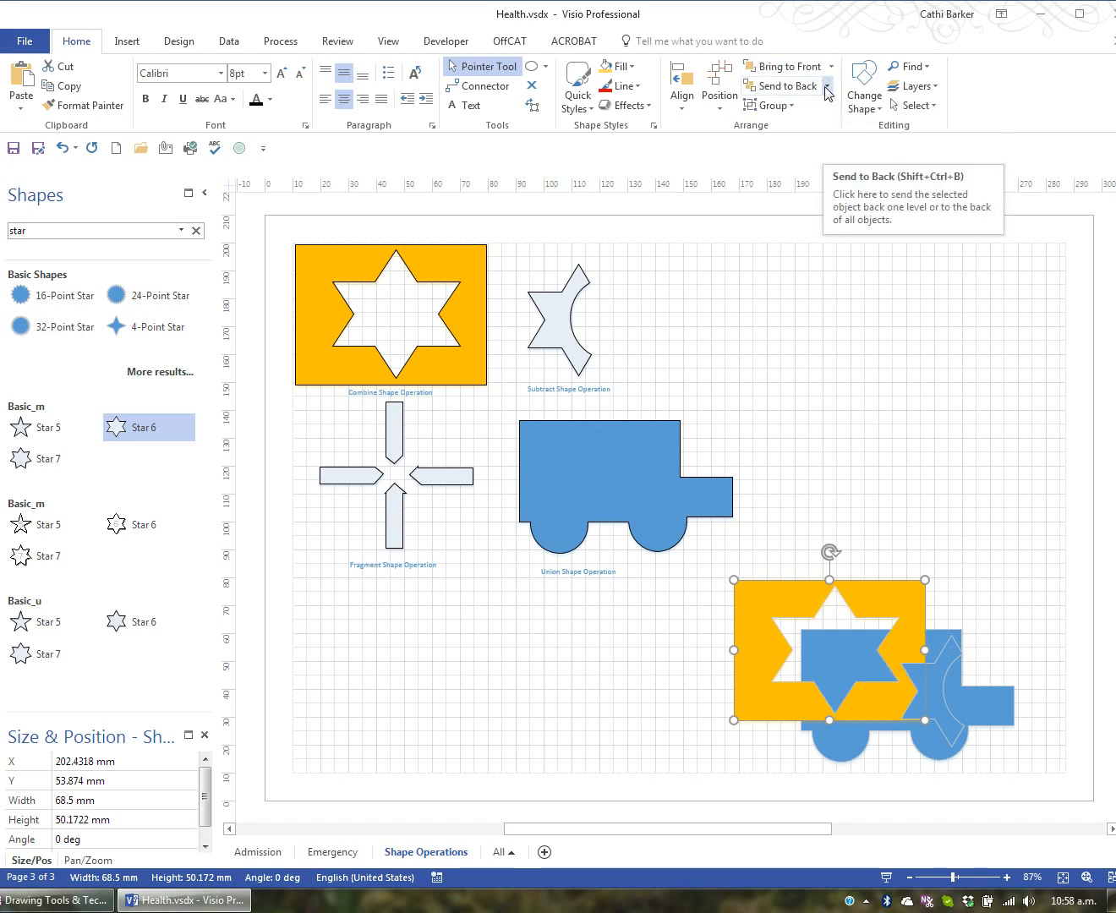
{"action": "left_click", "coordinate": [825, 66]}
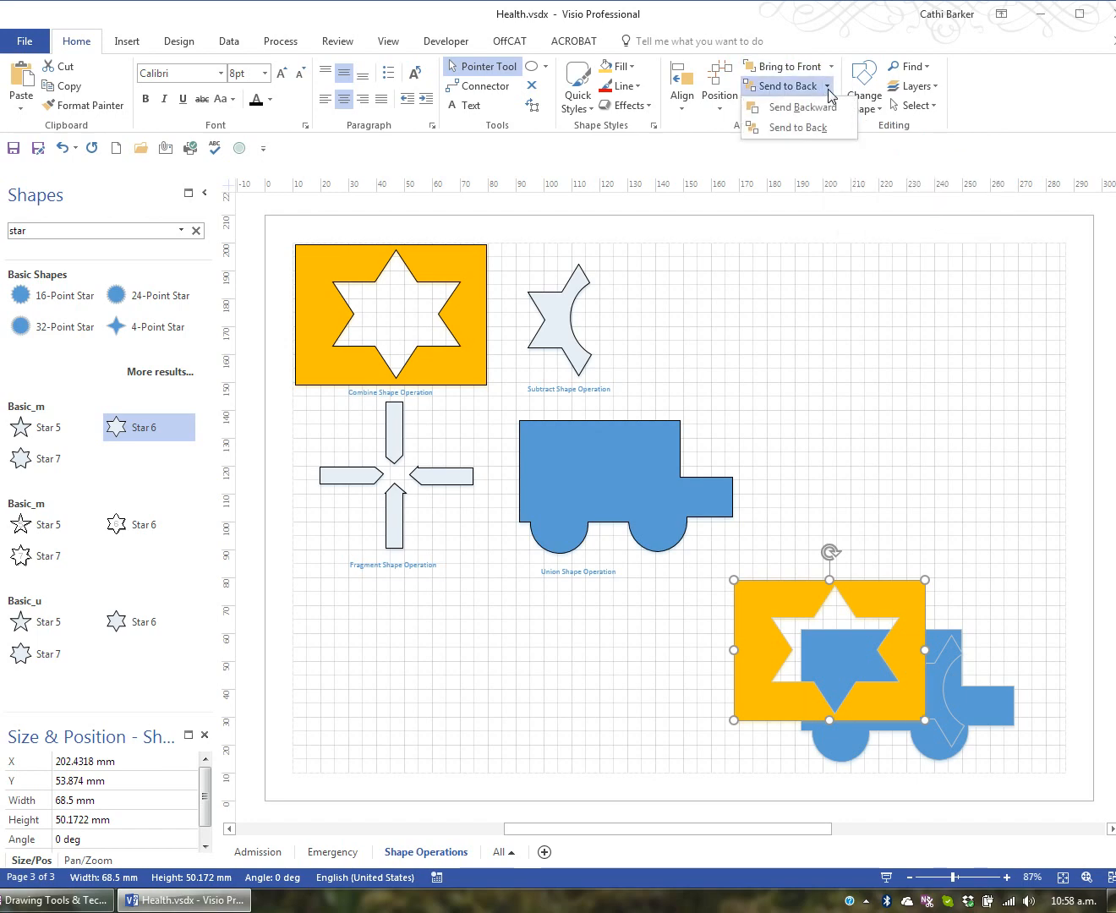
{"action": "left_click", "coordinate": [784, 86]}
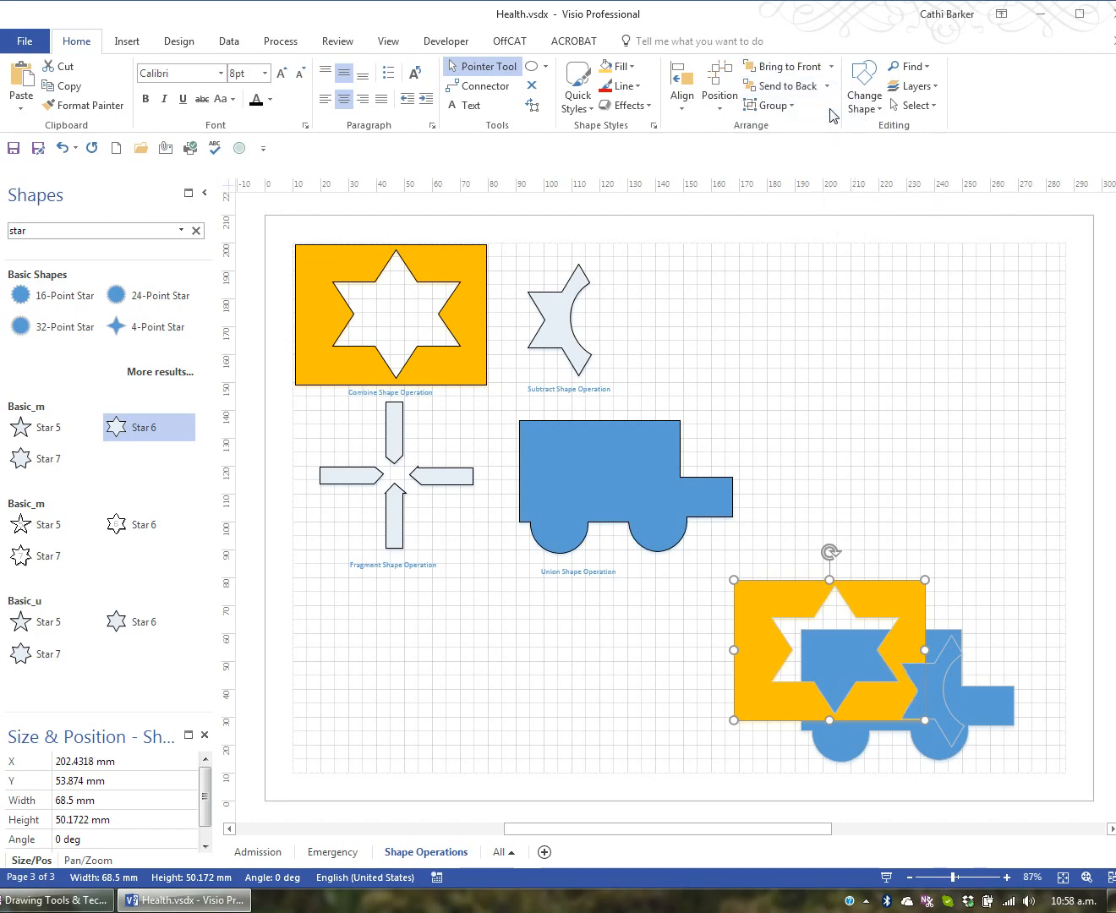